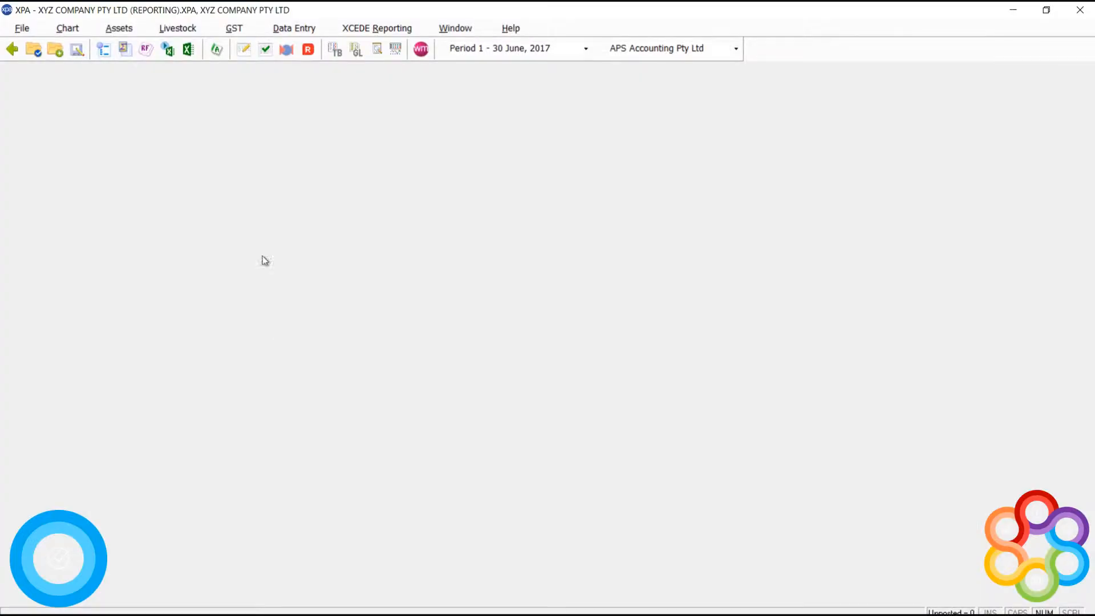
Load the asset group list from the MASTER CHART AIFRS.XPA template via Assets > Asset Groups
left_click(118, 28)
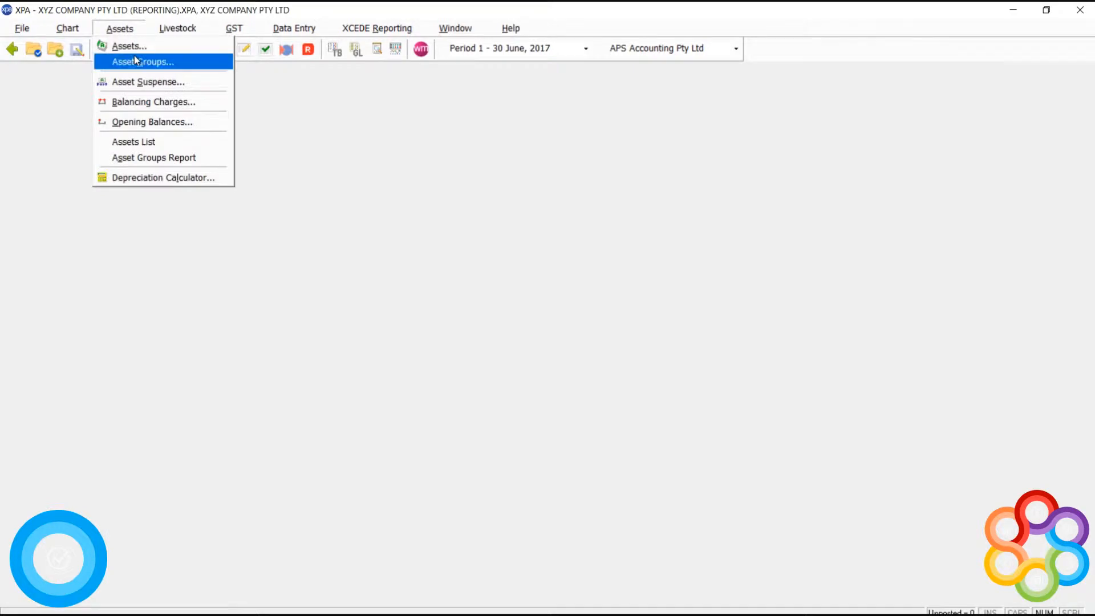
left_click(144, 61)
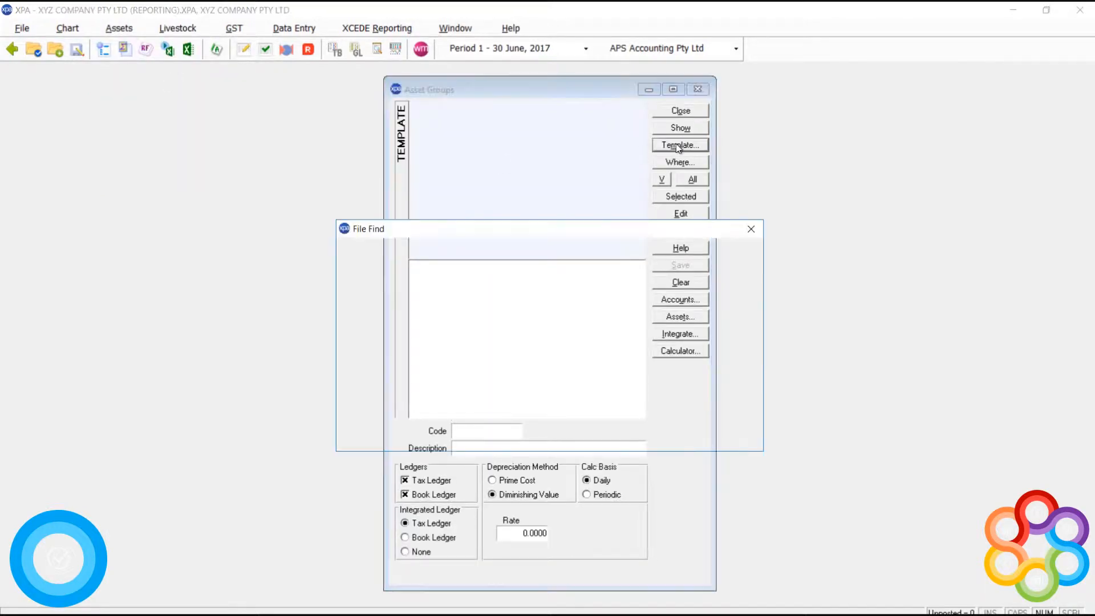
left_click(680, 145)
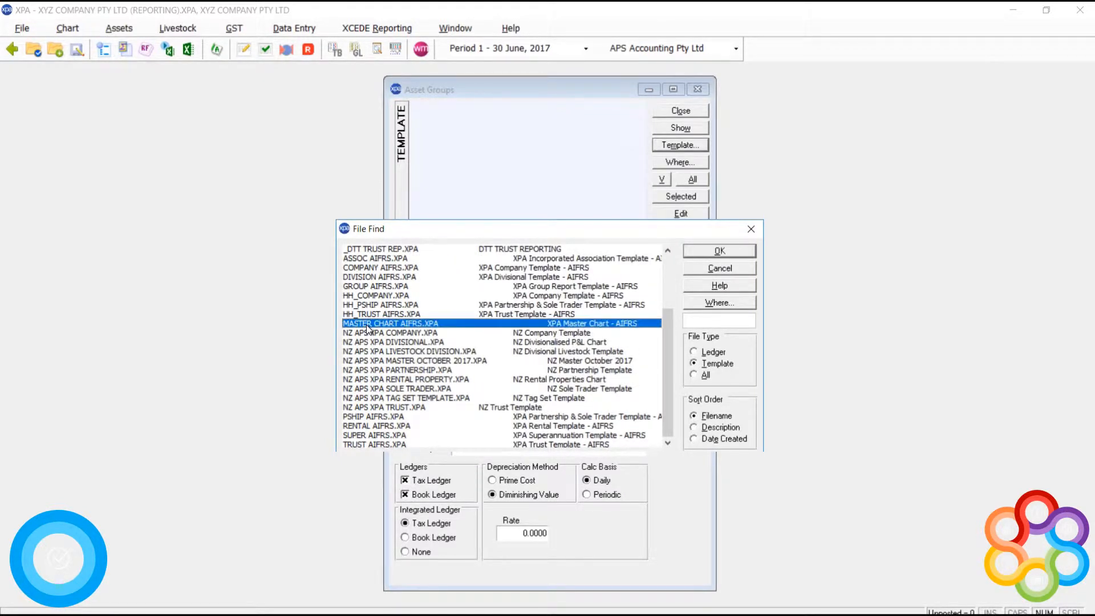
left_click(718, 251)
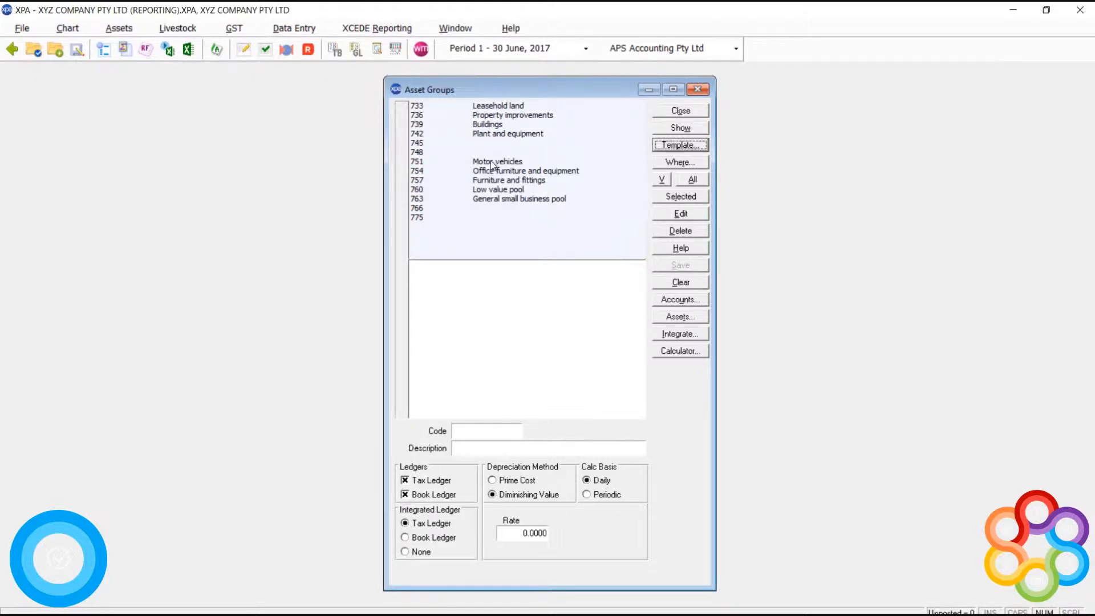
Copy Motor vehicles, Office furniture and all template groups into the ledger, dismissing the account 739 warning
left_click(497, 161)
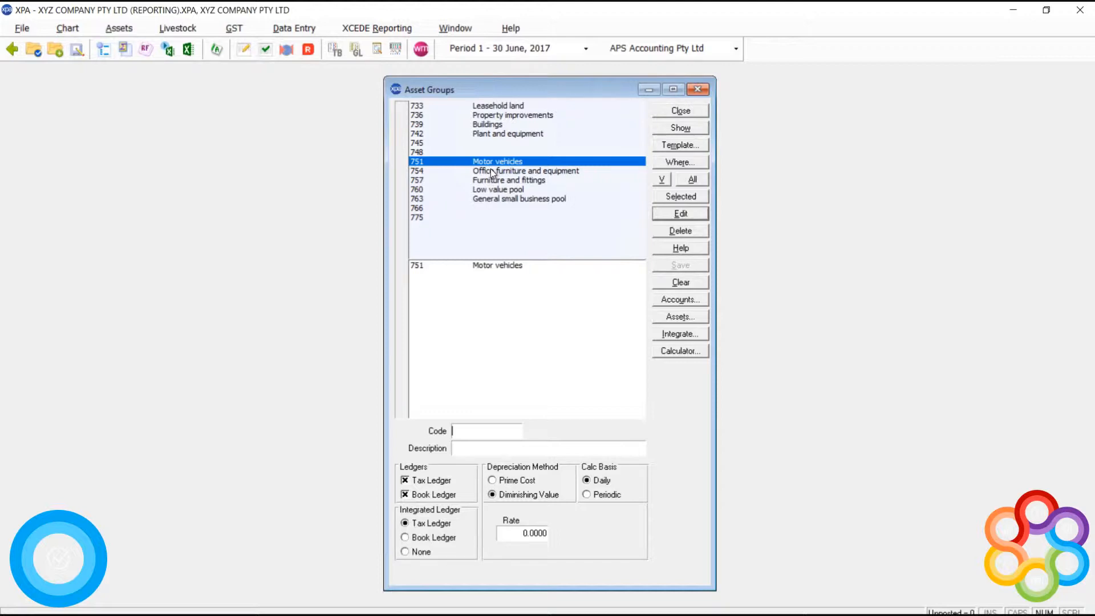
left_click(525, 170)
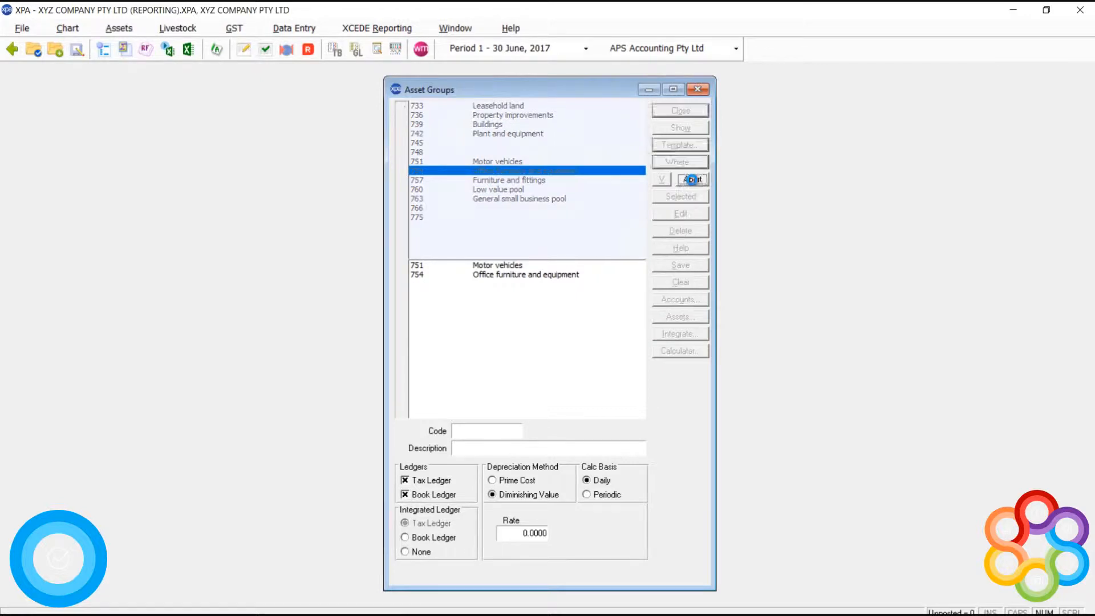
left_click(691, 179)
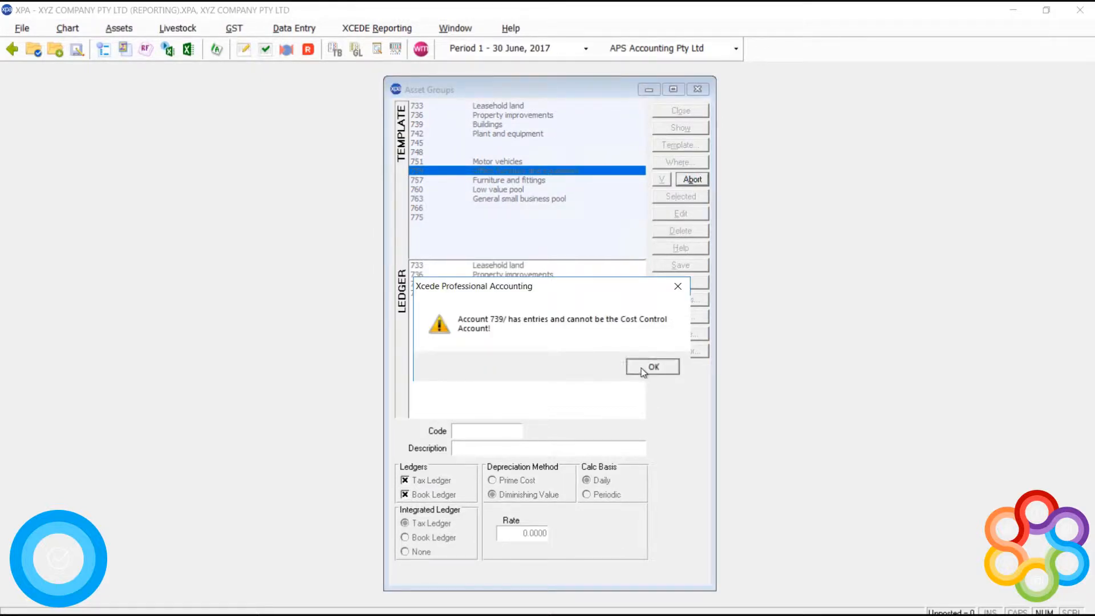
left_click(652, 366)
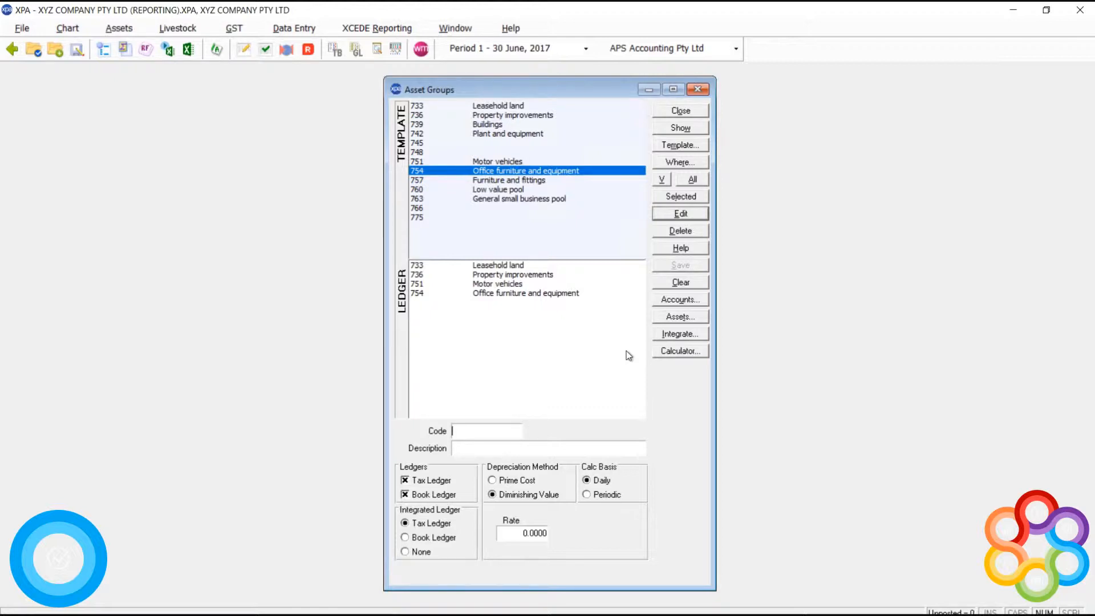
mouse_move(555, 303)
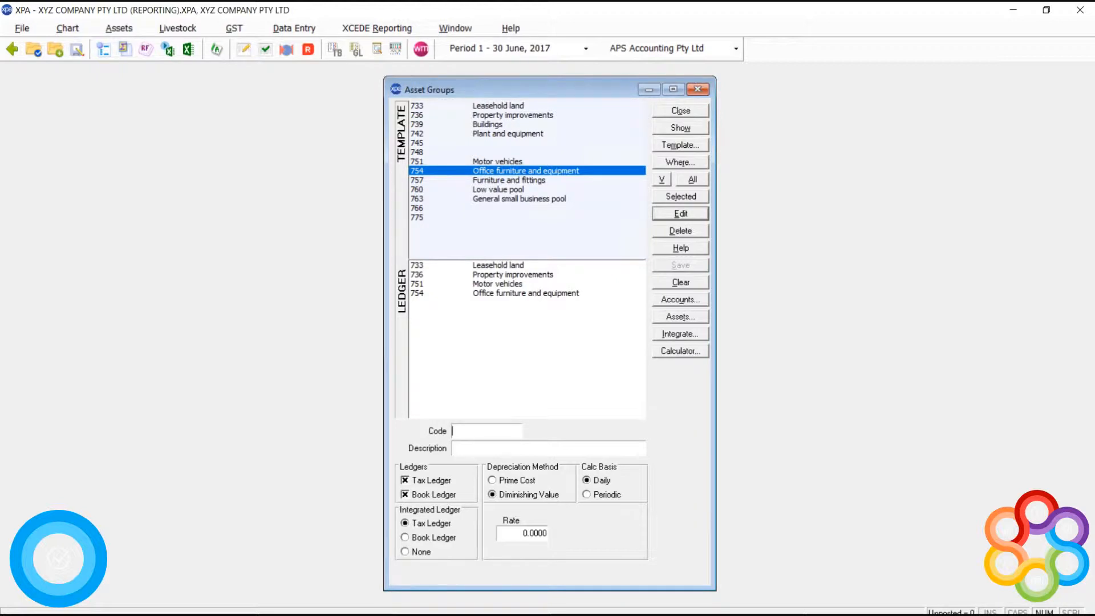
mouse_move(495, 284)
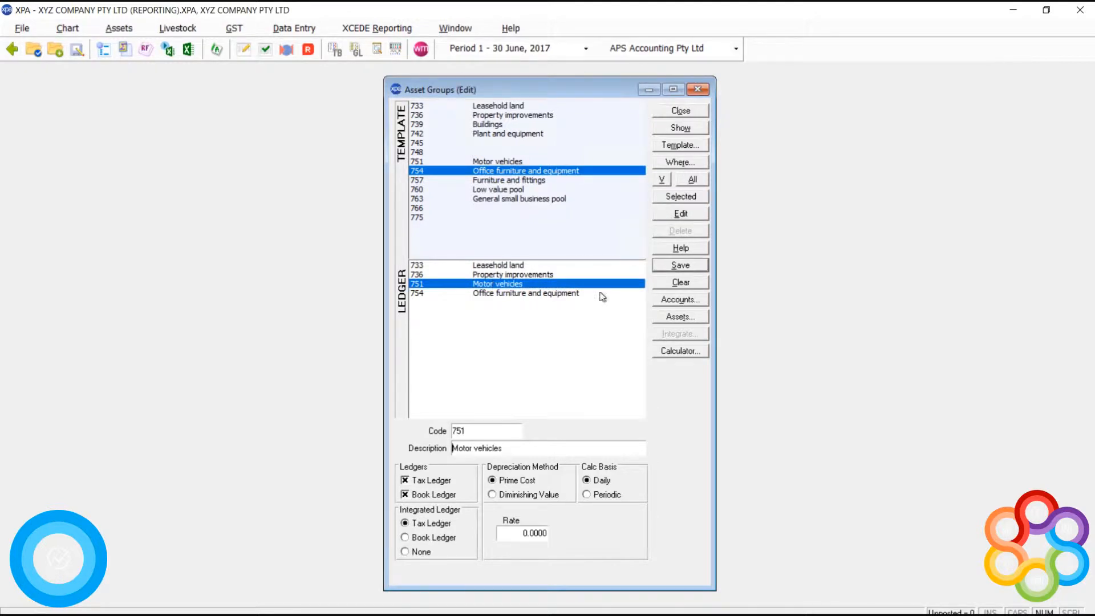
left_click(679, 299)
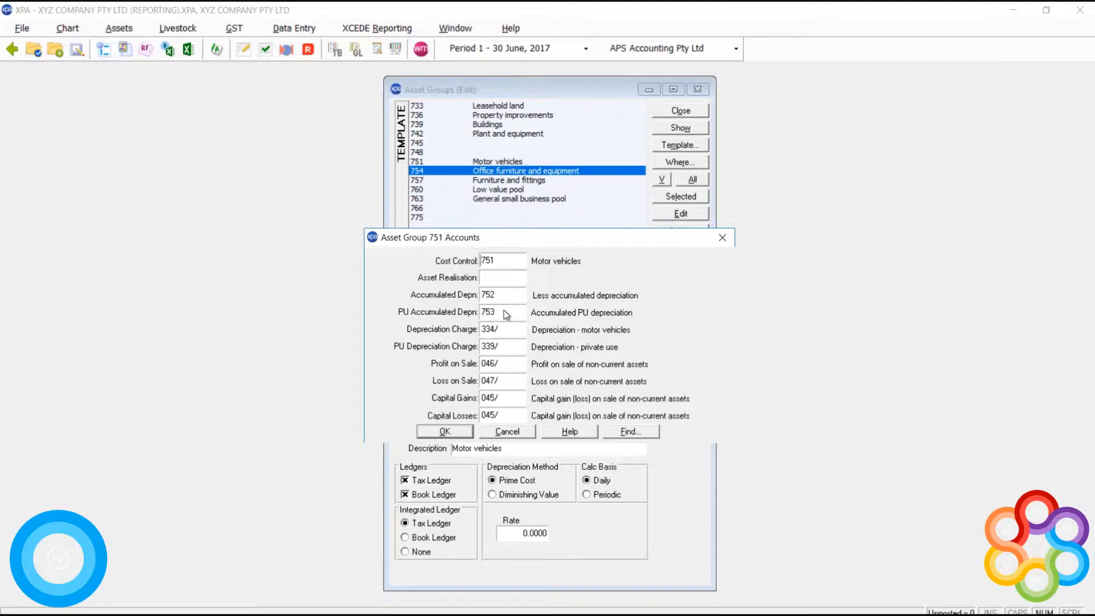
mouse_move(499, 353)
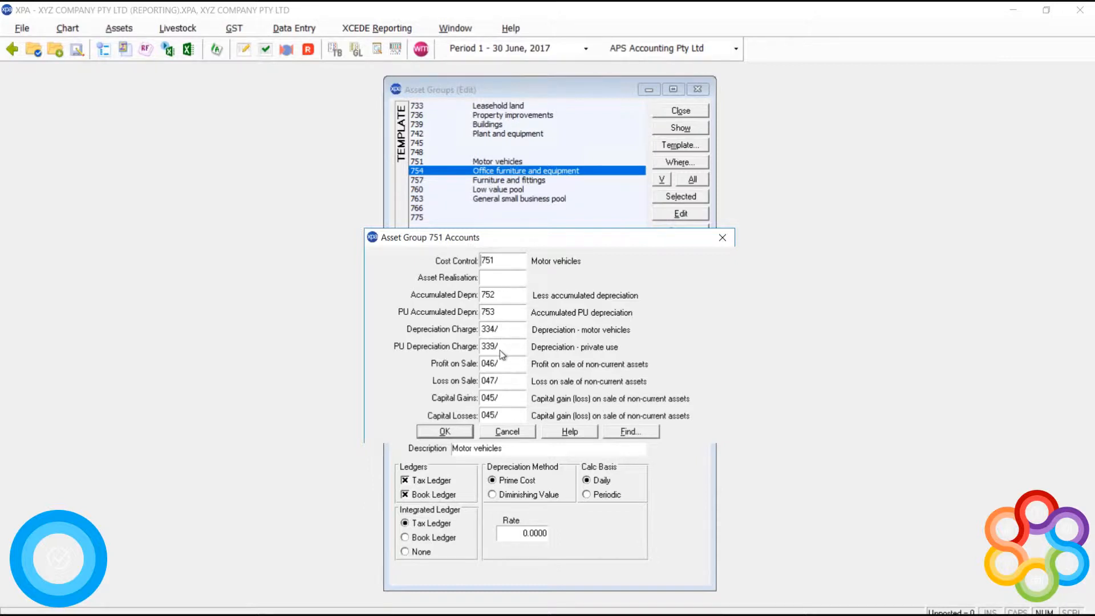
mouse_move(499, 408)
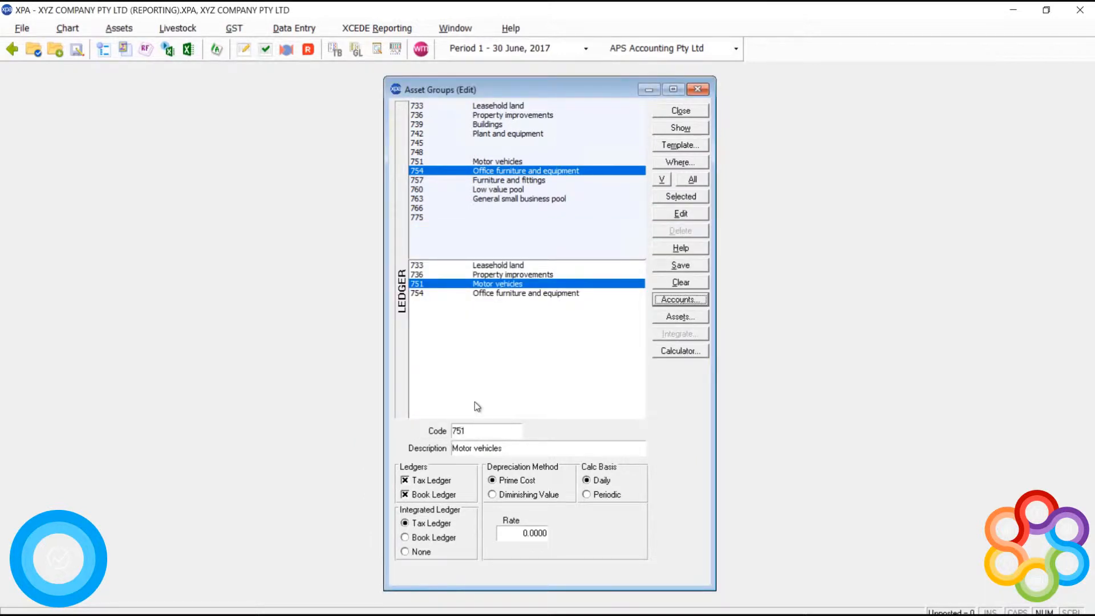
Set Motor vehicles (751) to book-ledger integration at 20% diminishing value and save
left_click(404, 537)
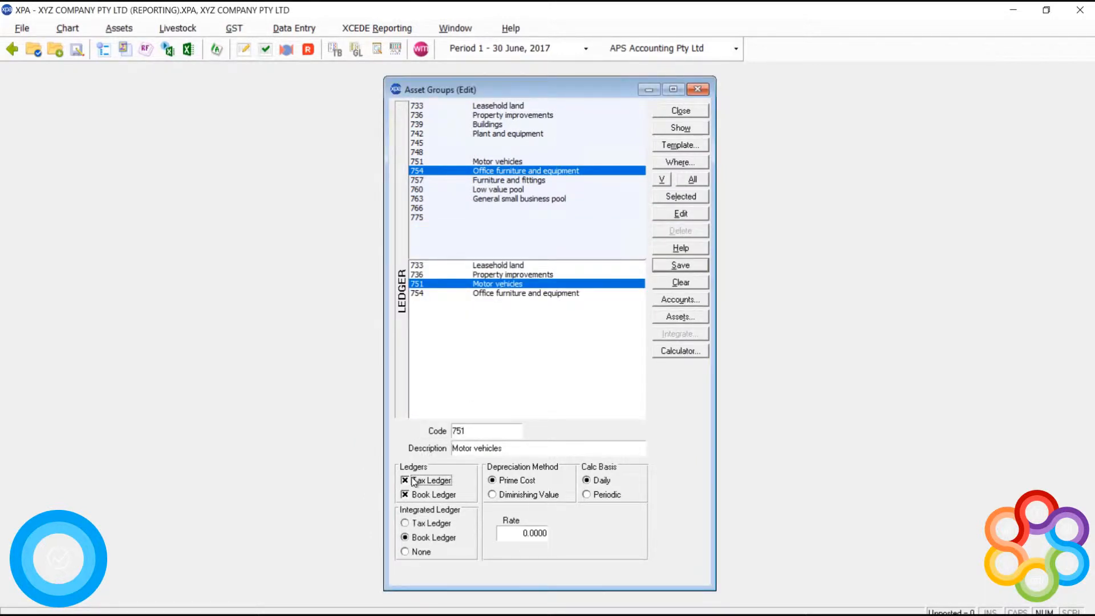
left_click(405, 524)
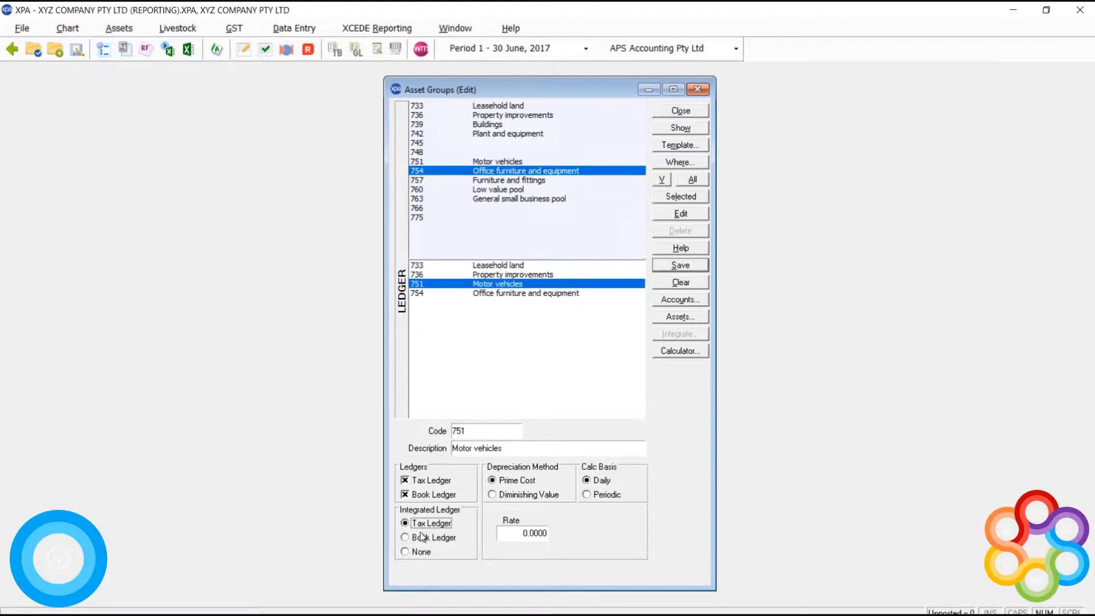
left_click(492, 494)
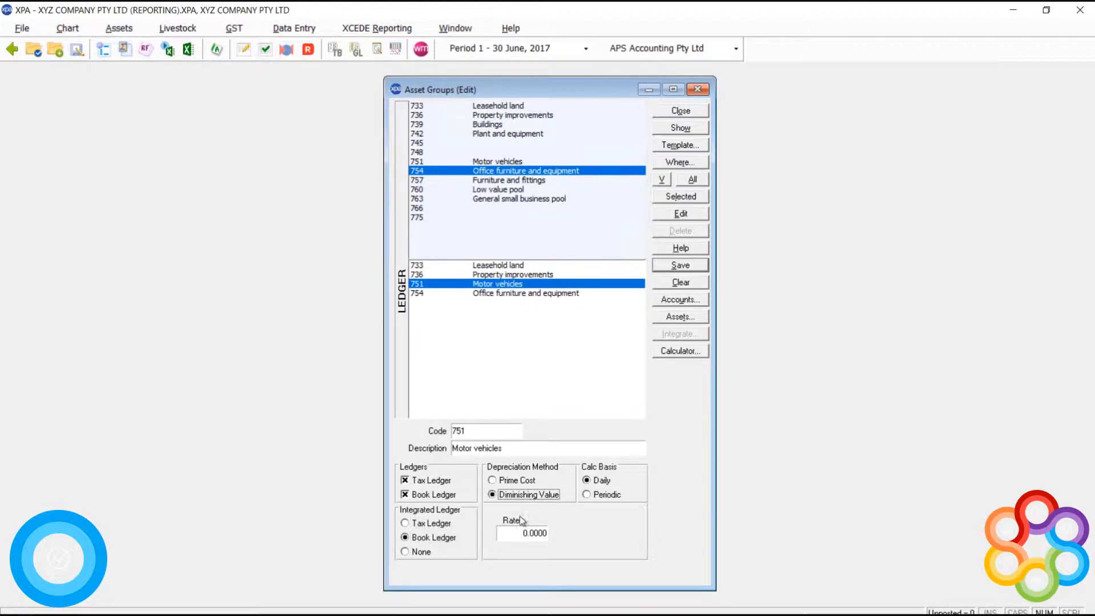
left_click(522, 532)
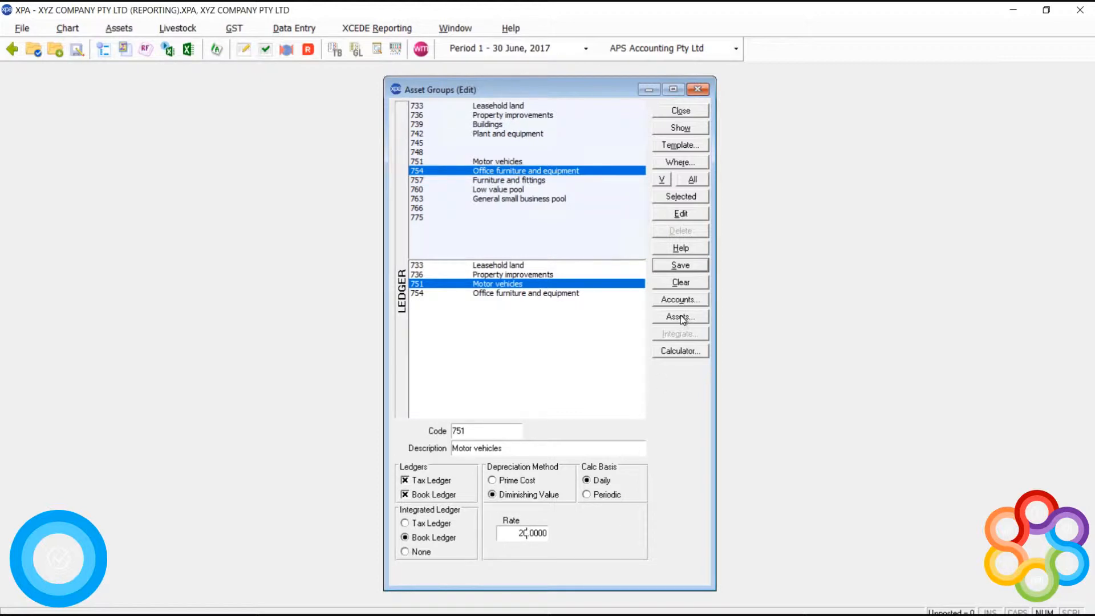
left_click(679, 282)
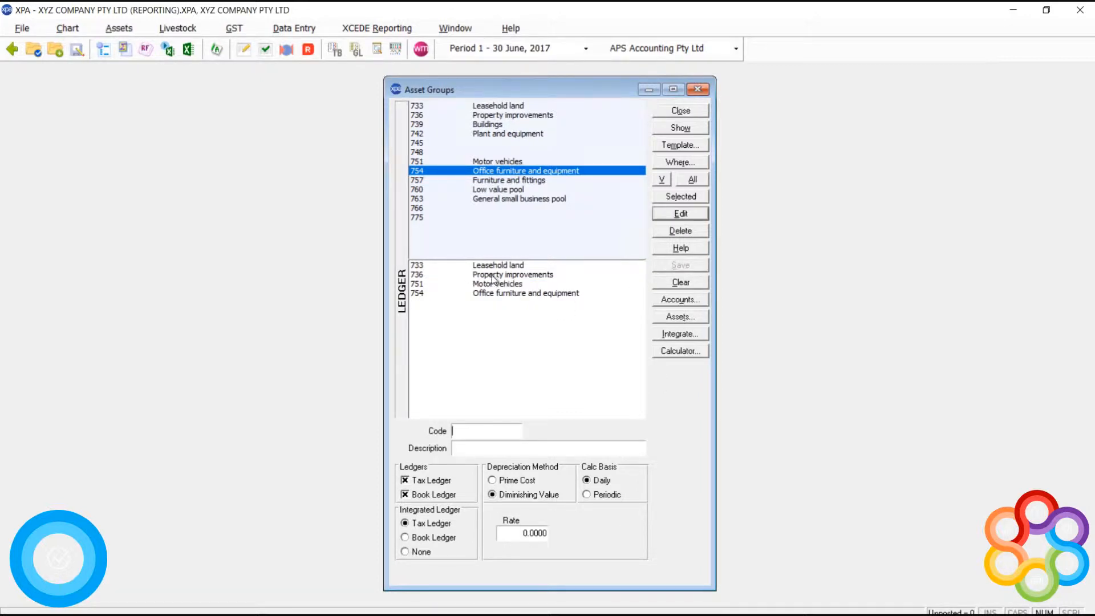
Set Office furniture and equipment (754) to book-ledger integration at 10%, then close asset groups
left_click(678, 213)
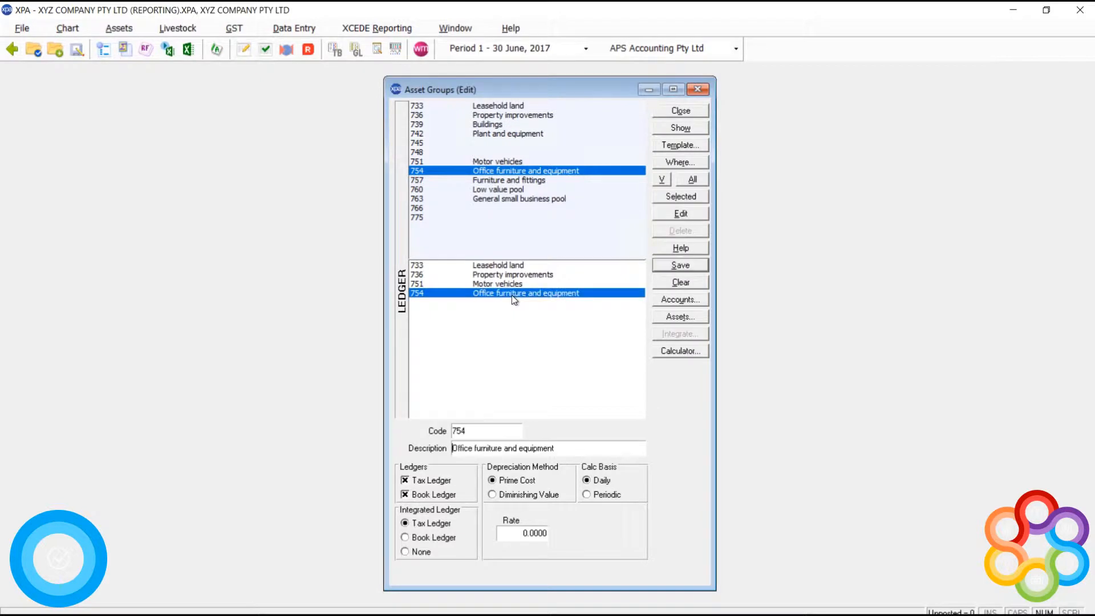
mouse_move(514, 535)
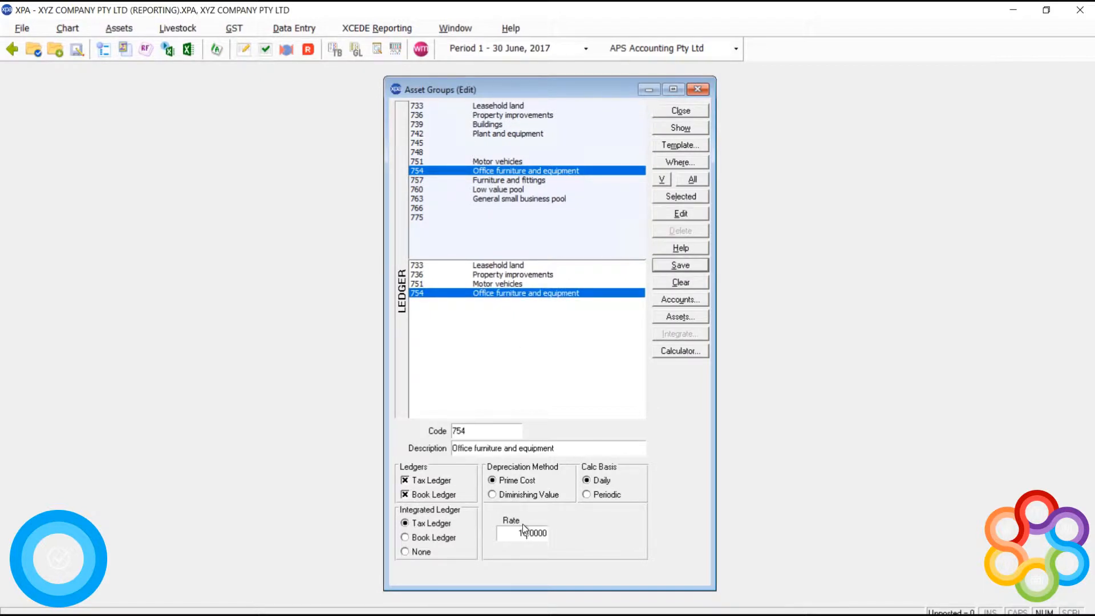
left_click(405, 537)
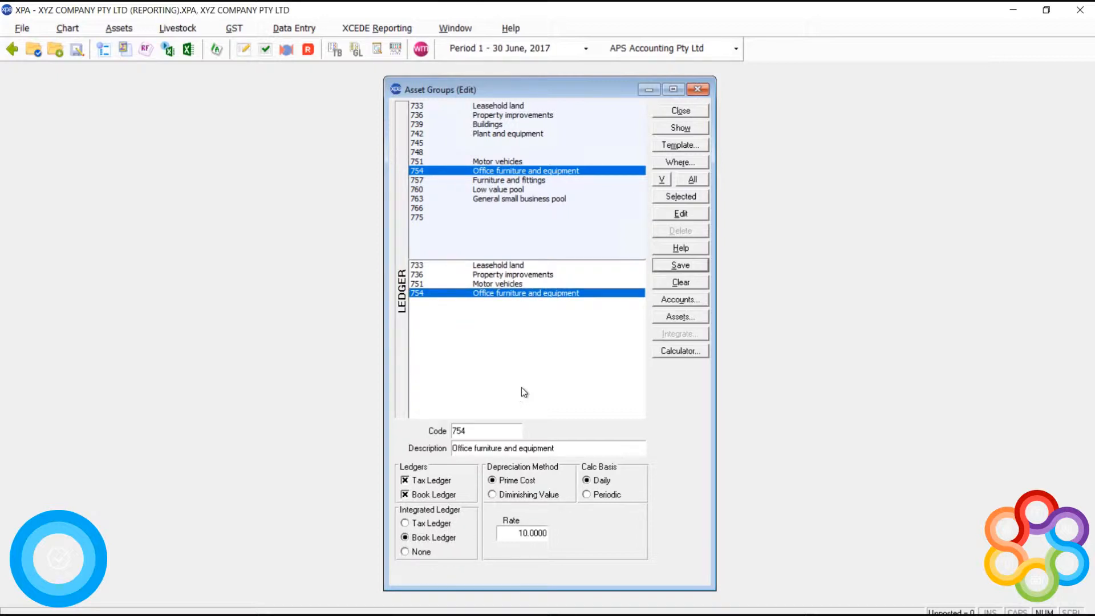
mouse_move(665, 219)
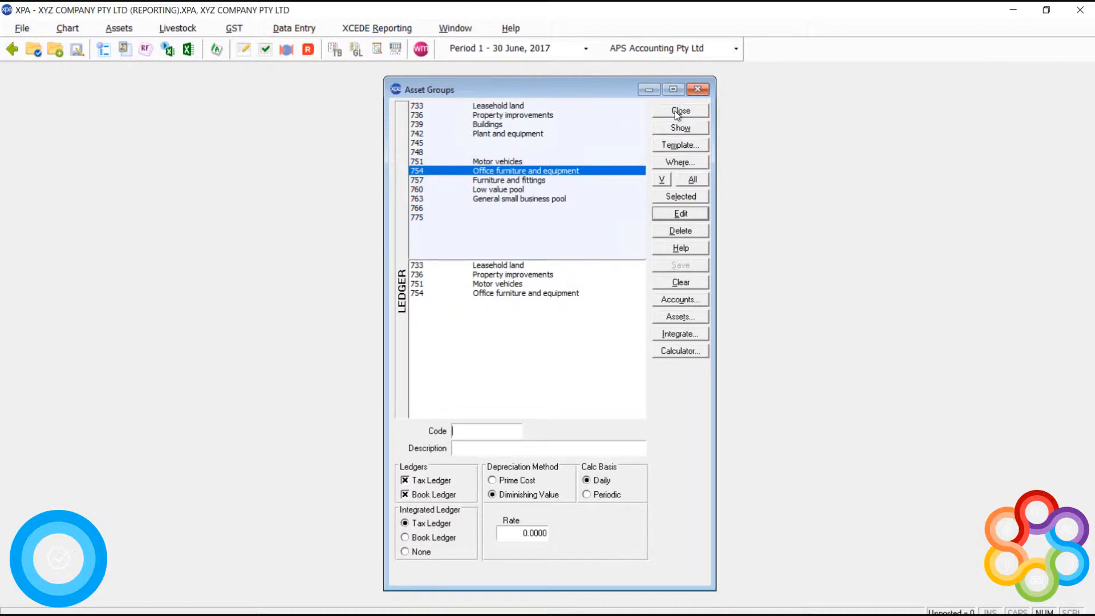
left_click(679, 110)
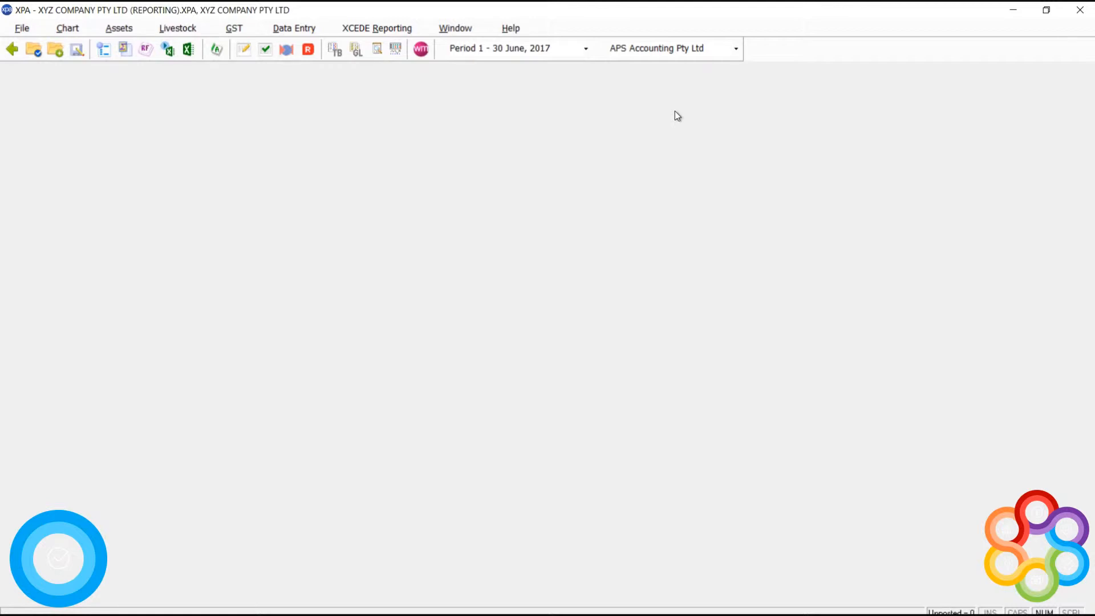
mouse_move(243, 49)
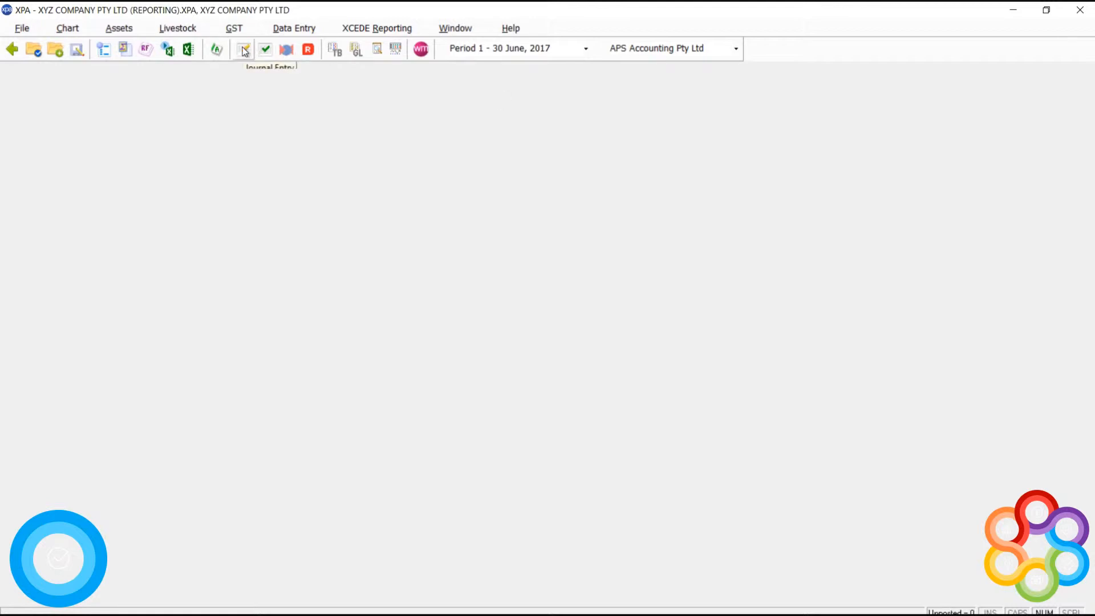
In period 1 journals, debit asset suspense 970/ 60,000.00 described 'Purchase of Motor Vehicle' and save
left_click(244, 49)
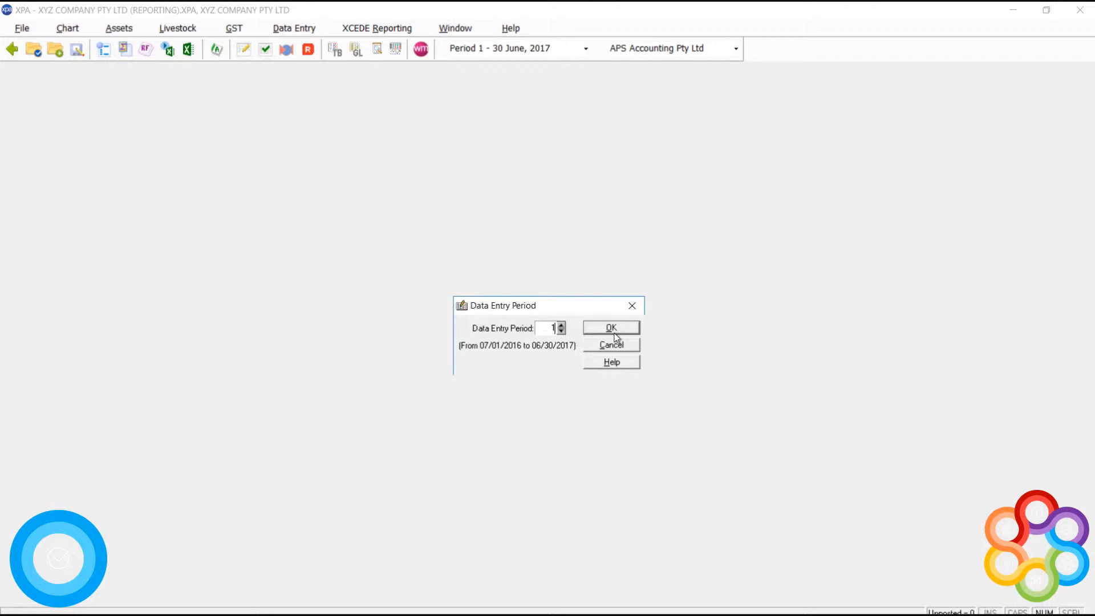
left_click(610, 327)
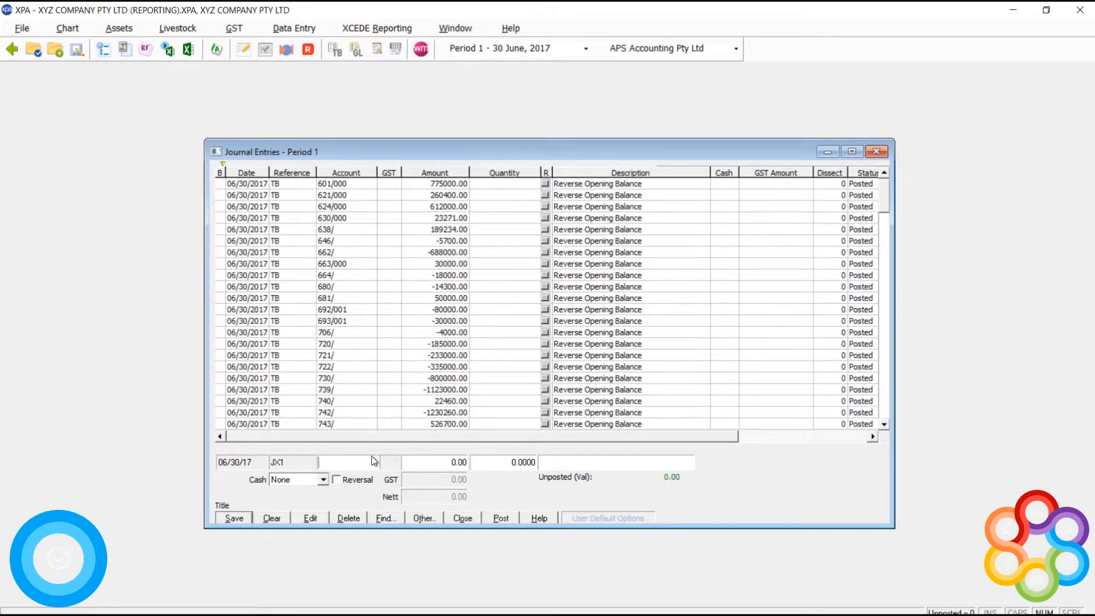
type("970/")
left_click(434, 462)
type("60,000")
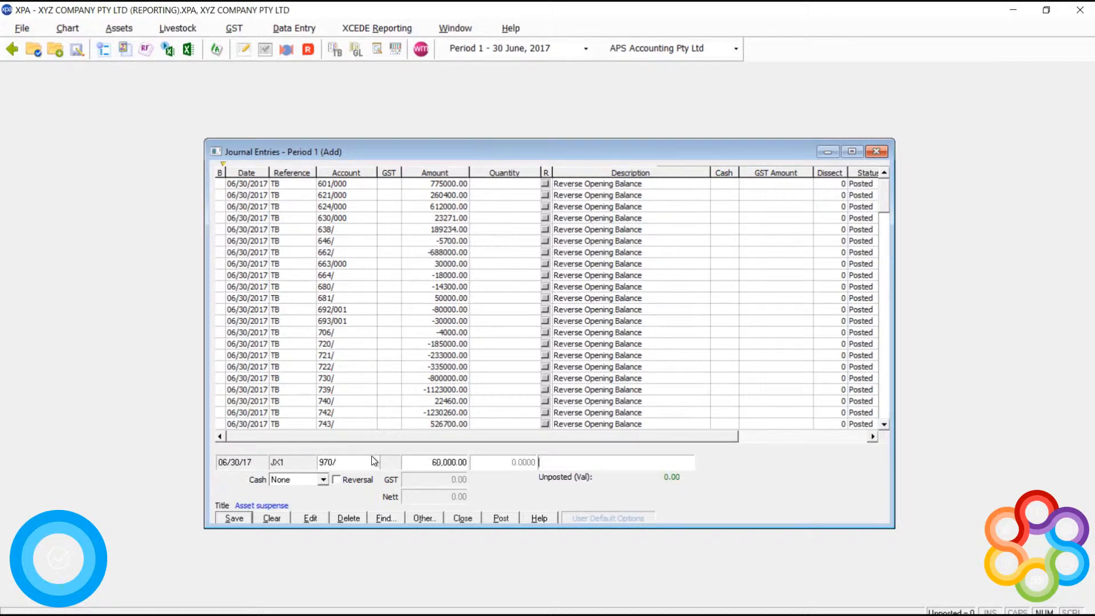
type("Purchase of Mot")
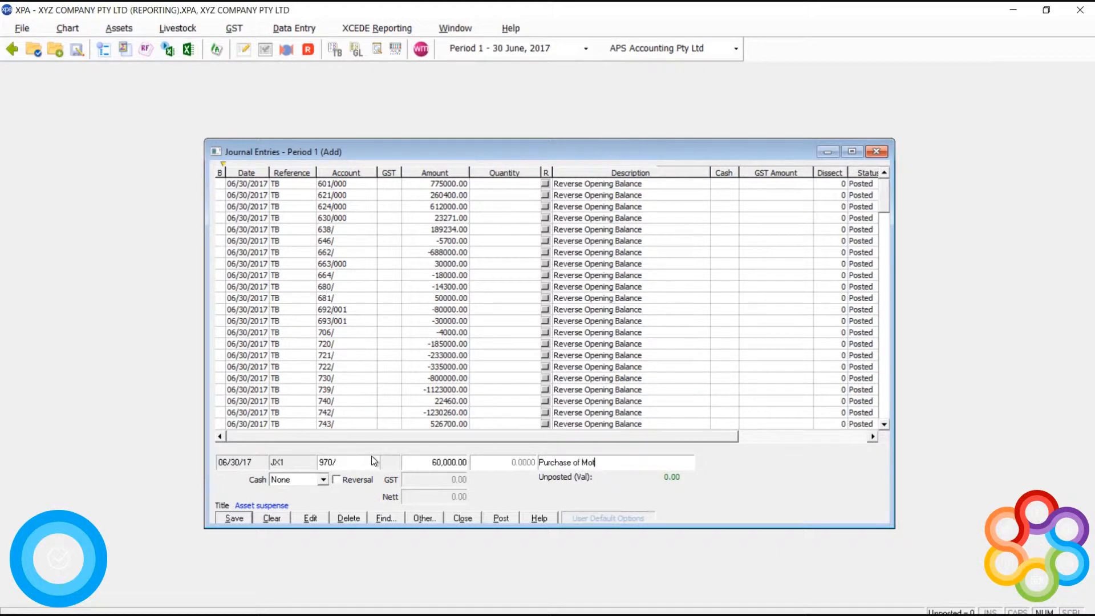
type("or Vehicle")
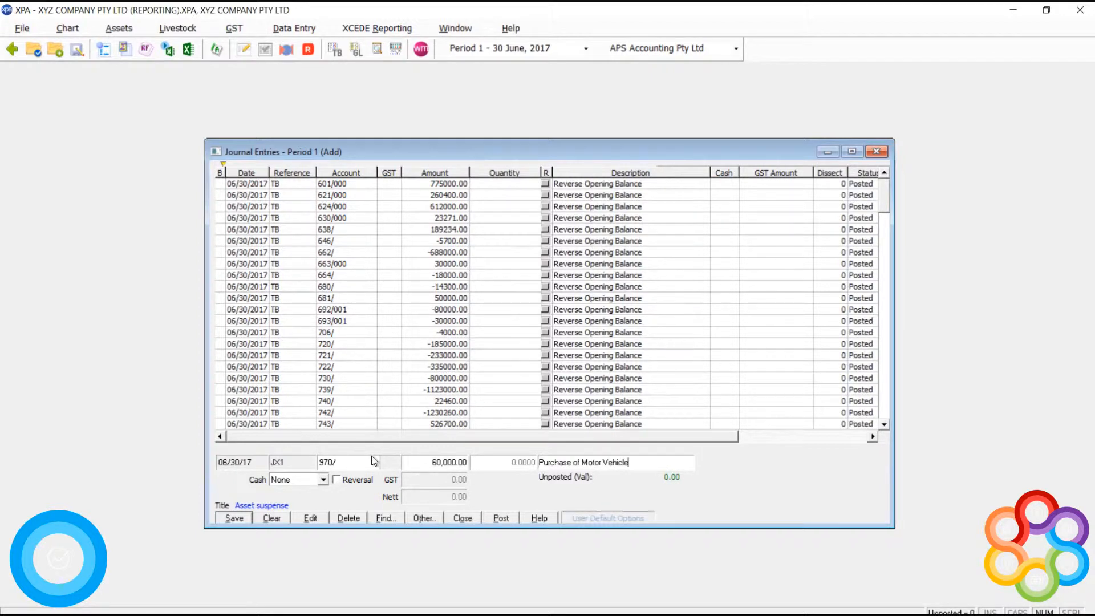
mouse_move(319, 517)
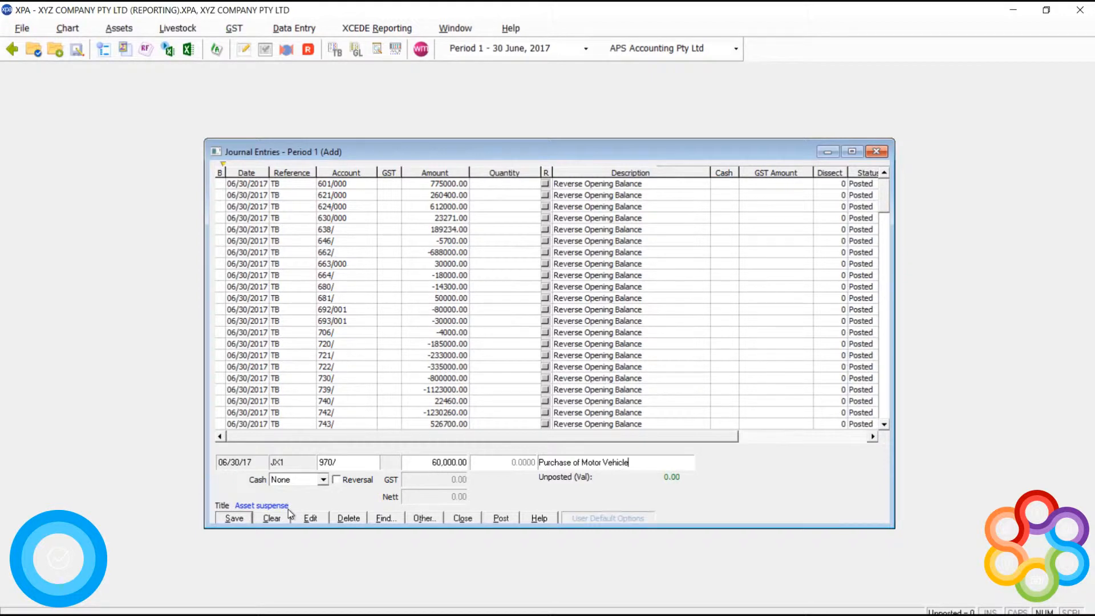
left_click(233, 518)
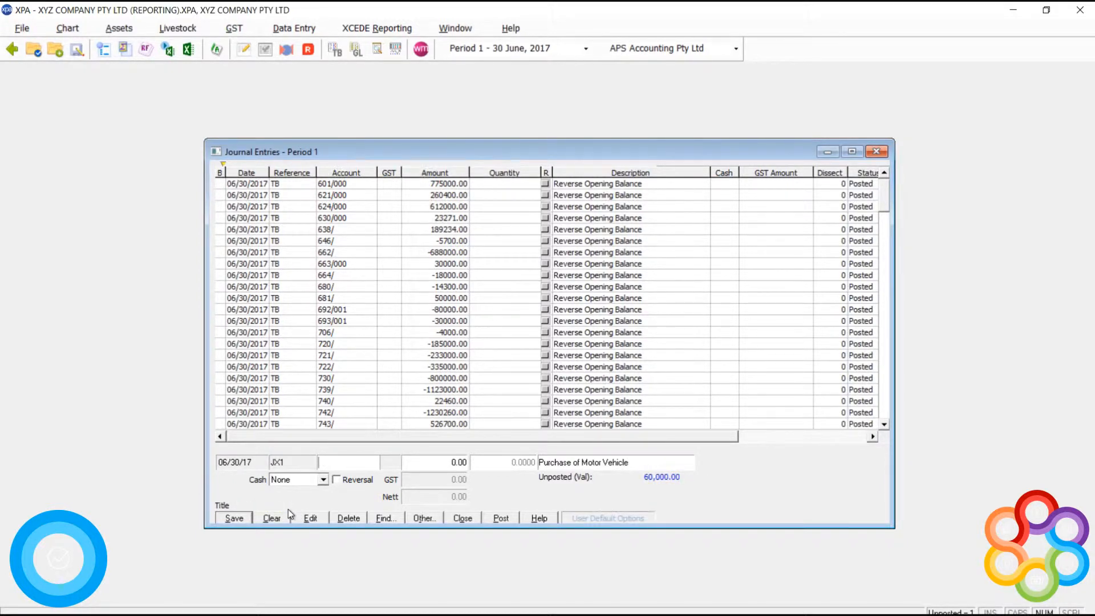
Enter the balancing 680/ line, post the journal and close journal entries
type("680/")
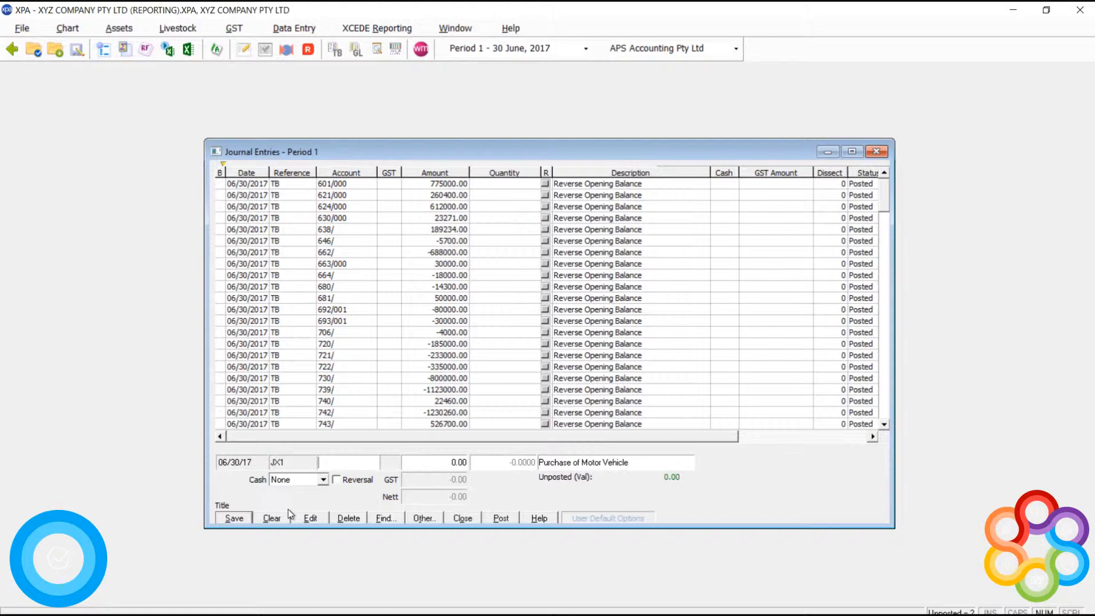
mouse_move(481, 522)
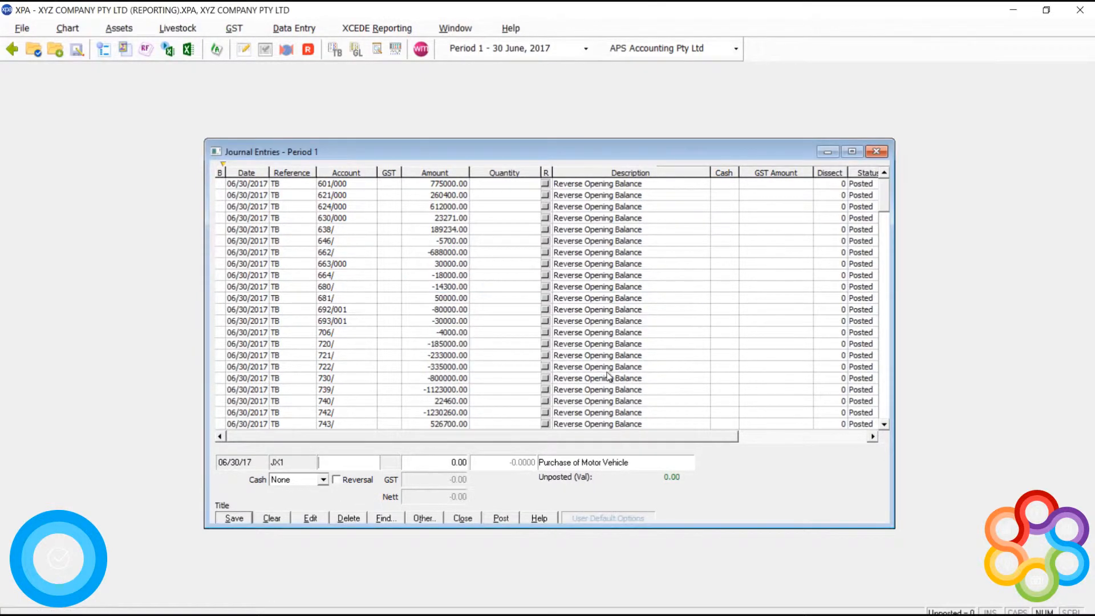
left_click(876, 151)
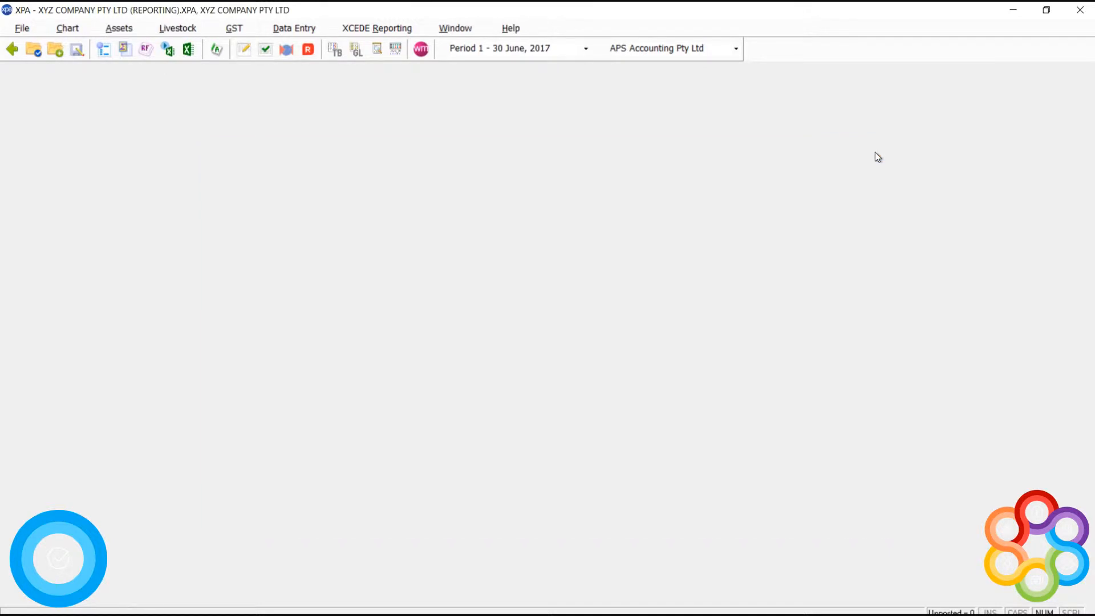
mouse_move(265, 49)
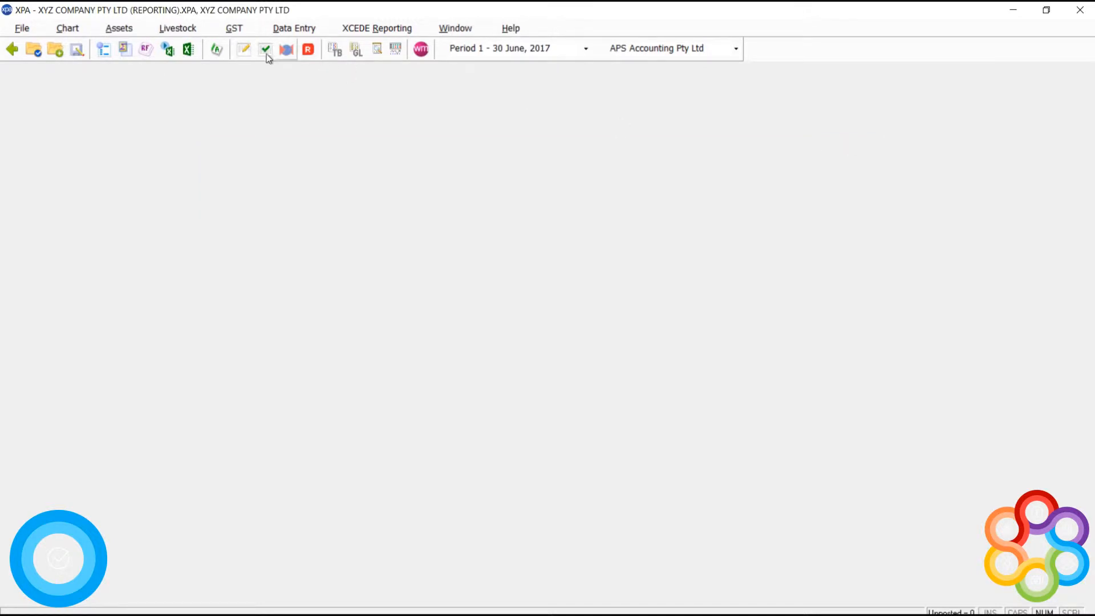
mouse_move(218, 55)
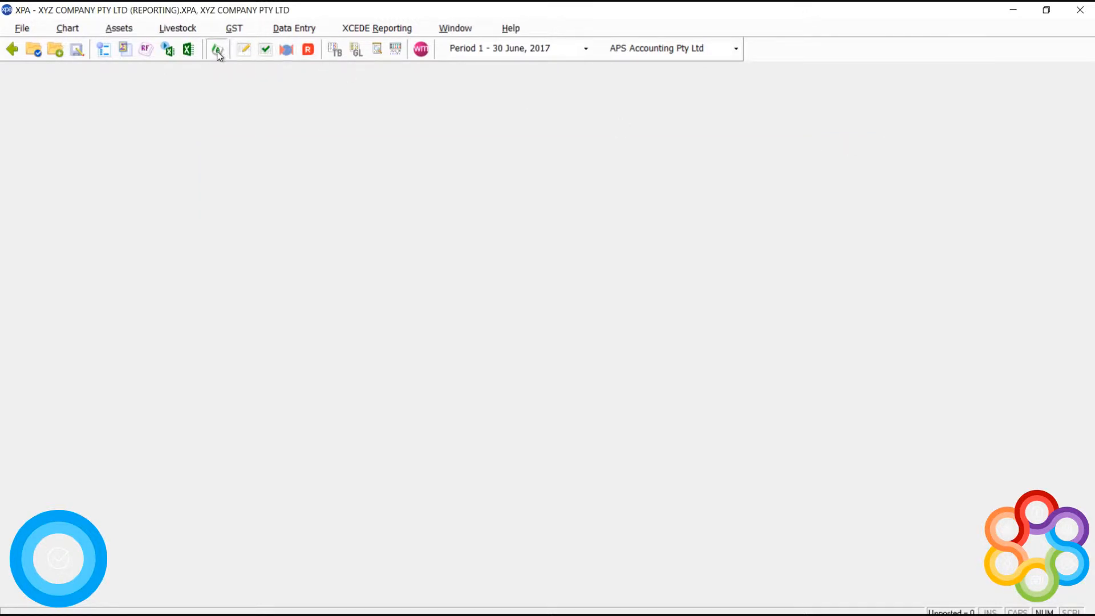
Add asset 751/001 'BMW 320i' under Motor vehicles in the asset register and save it
left_click(217, 49)
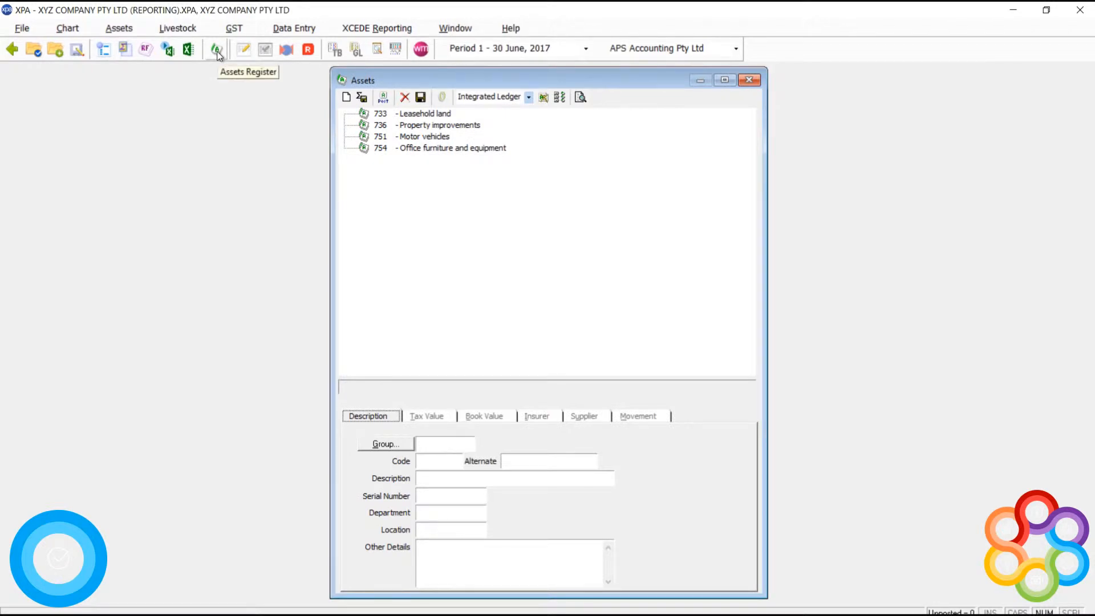
mouse_move(215, 91)
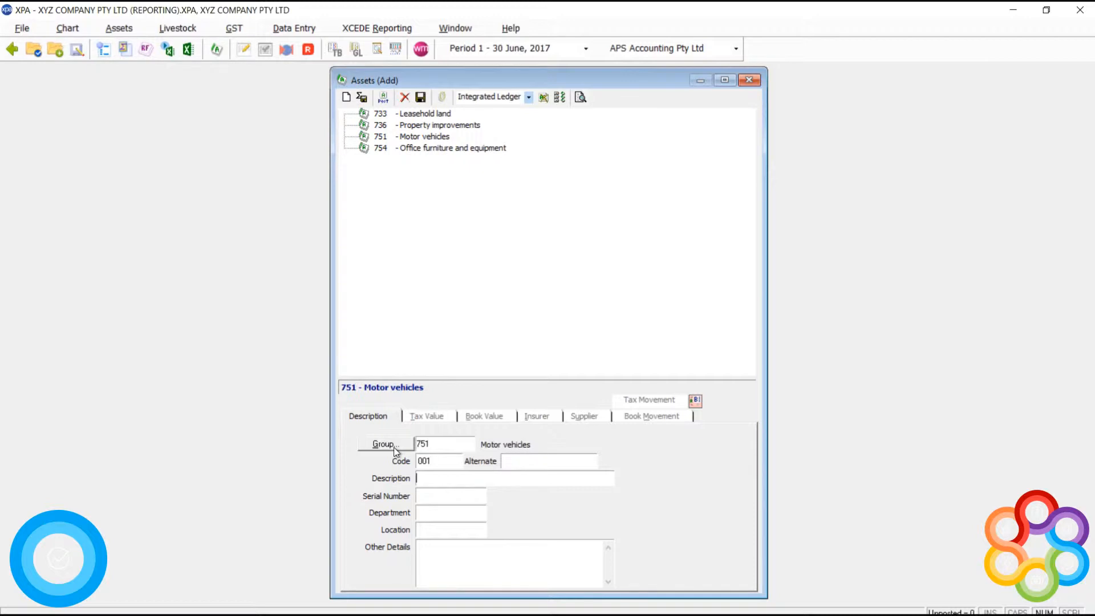
type("BMW")
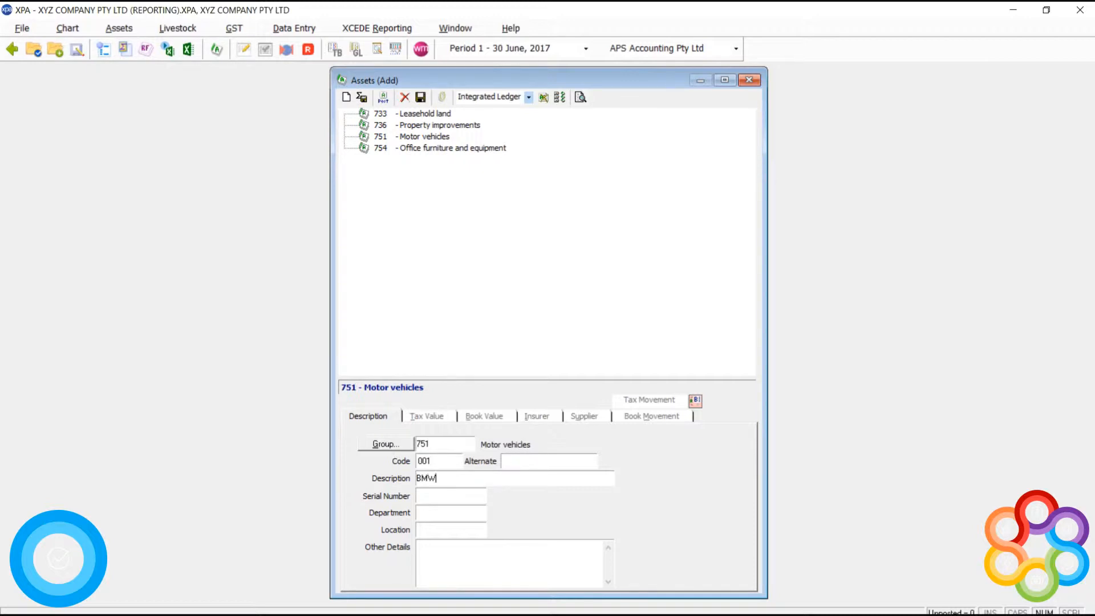
type("320")
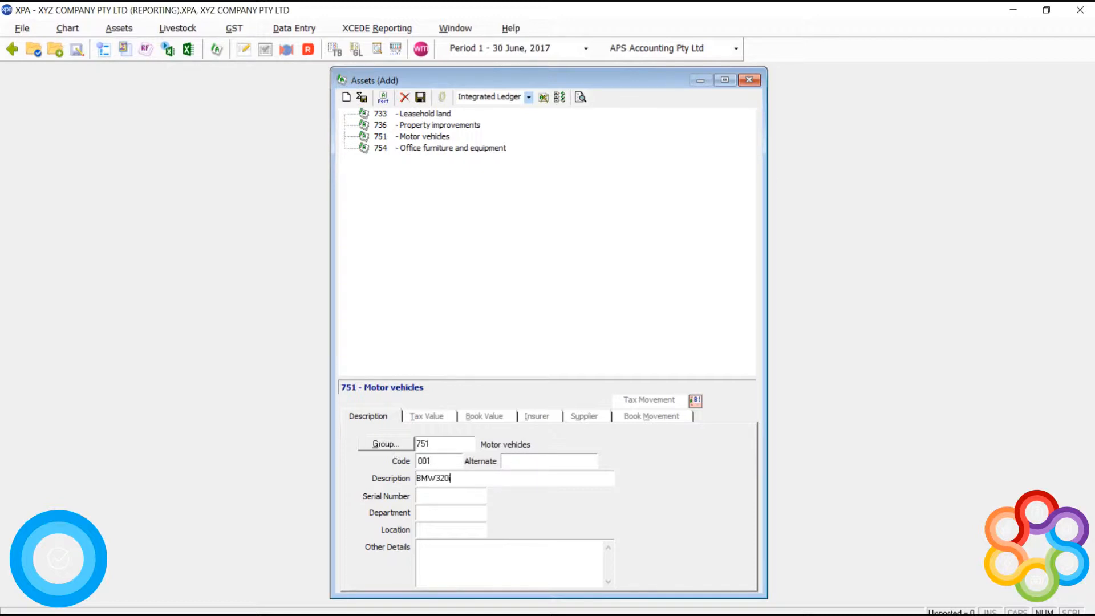
type("i")
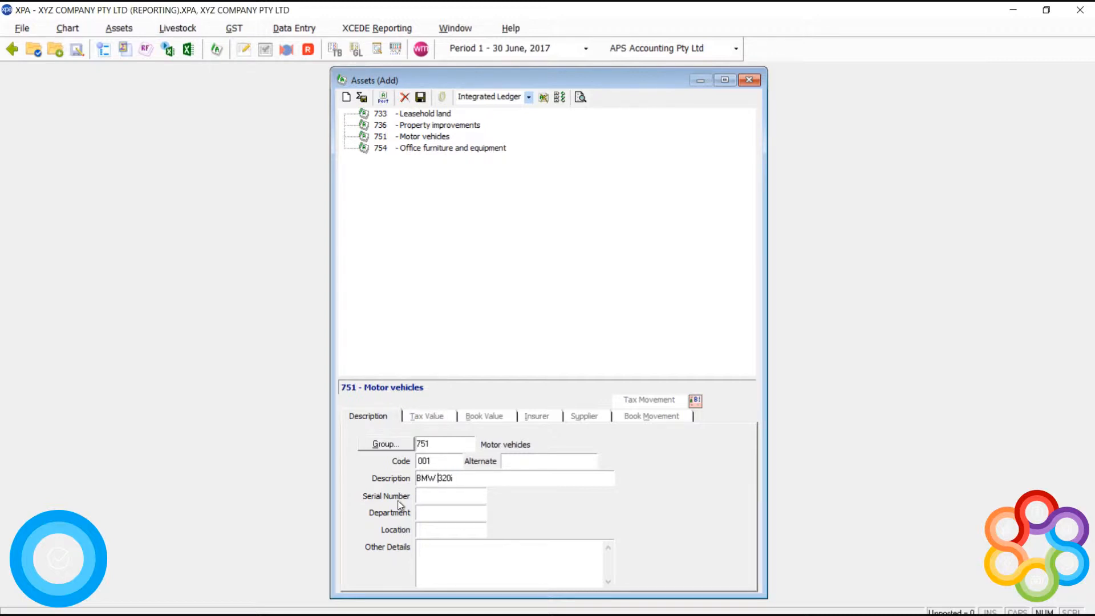
left_click(419, 95)
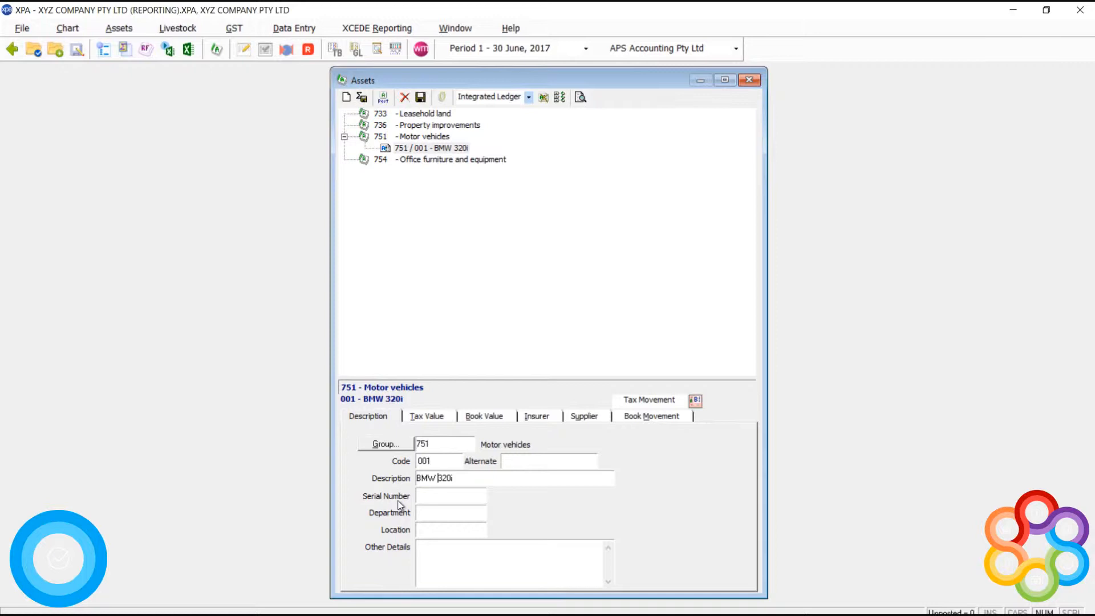
Give the BMW tax value acquisition 01/01/2017, cost 60,000 with the vehicle cost limit applied
left_click(425, 416)
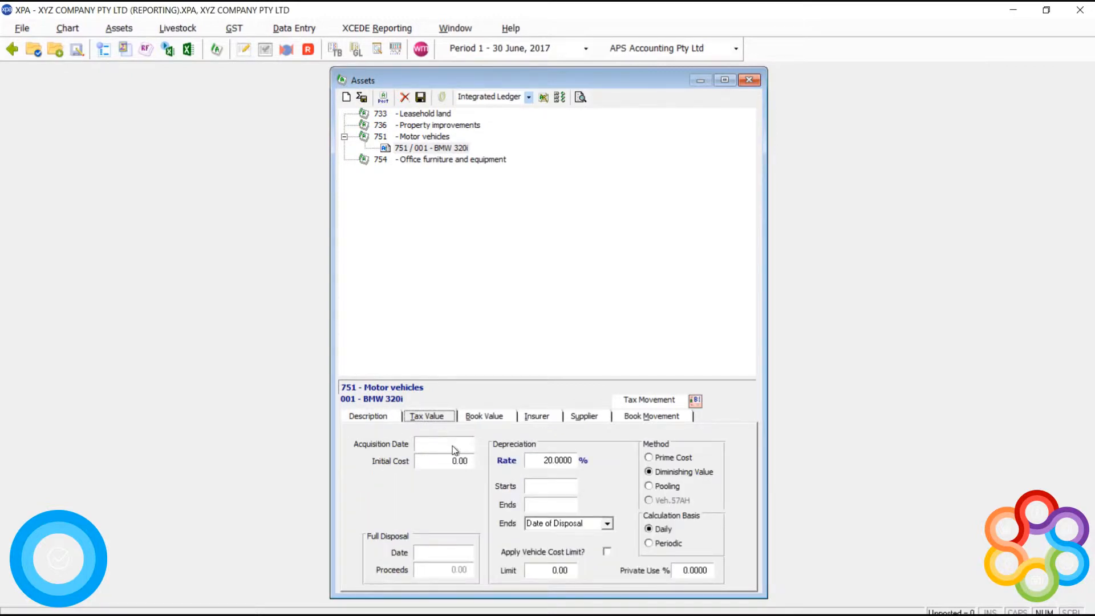
type("01/")
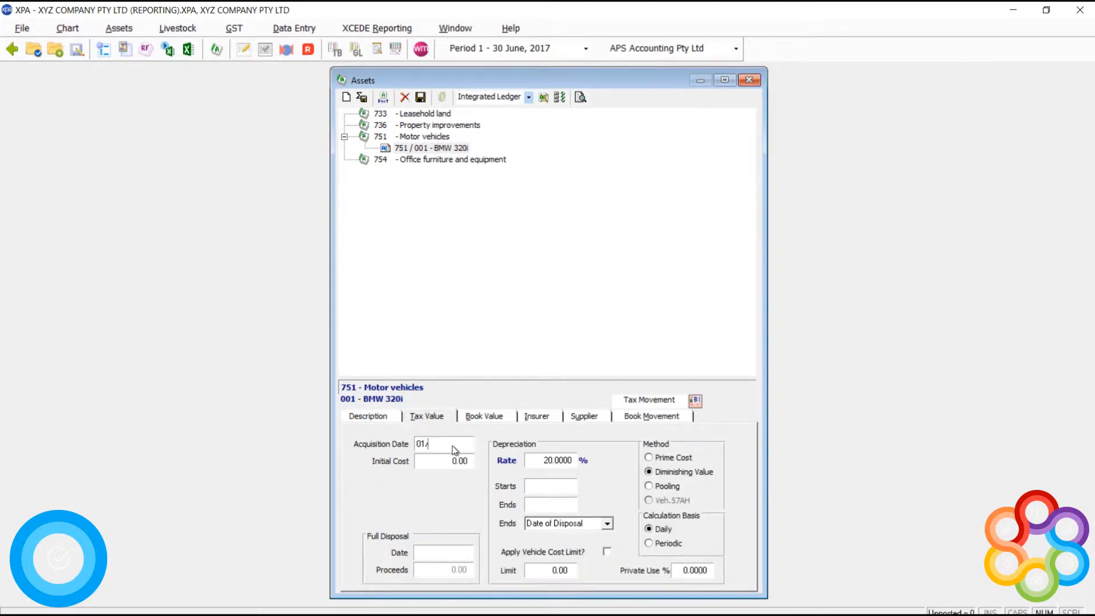
type("01/2017")
left_click(441, 461)
type("60,000")
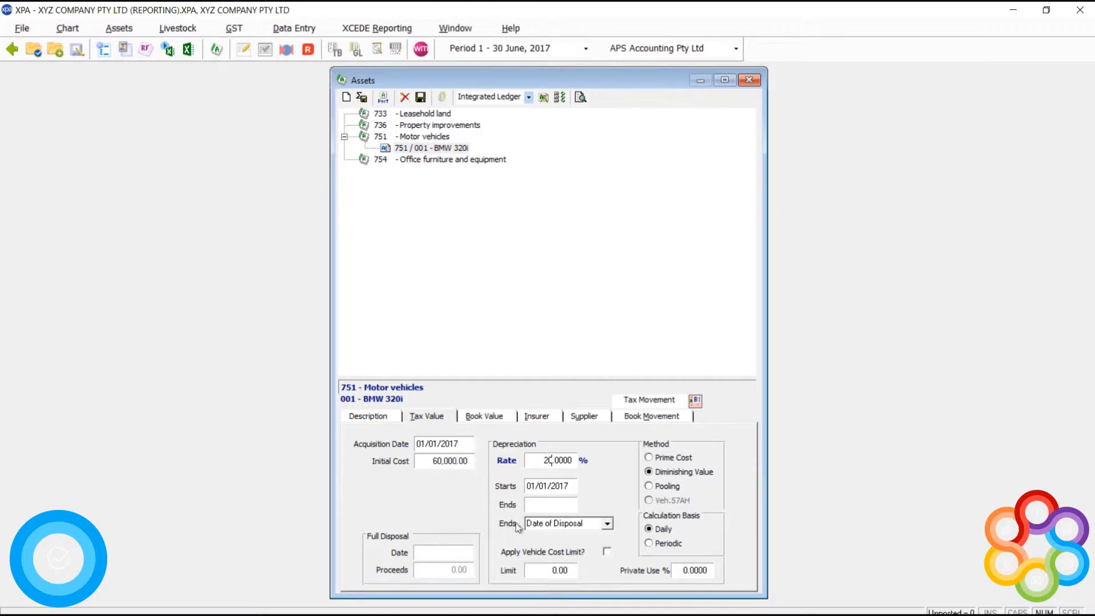
mouse_move(502, 512)
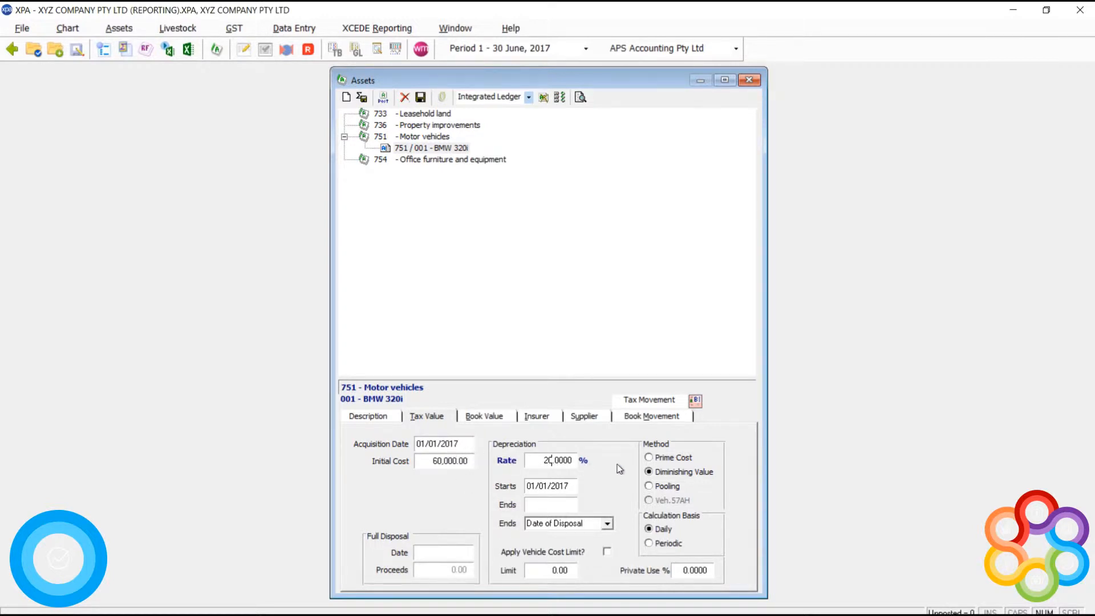
left_click(607, 552)
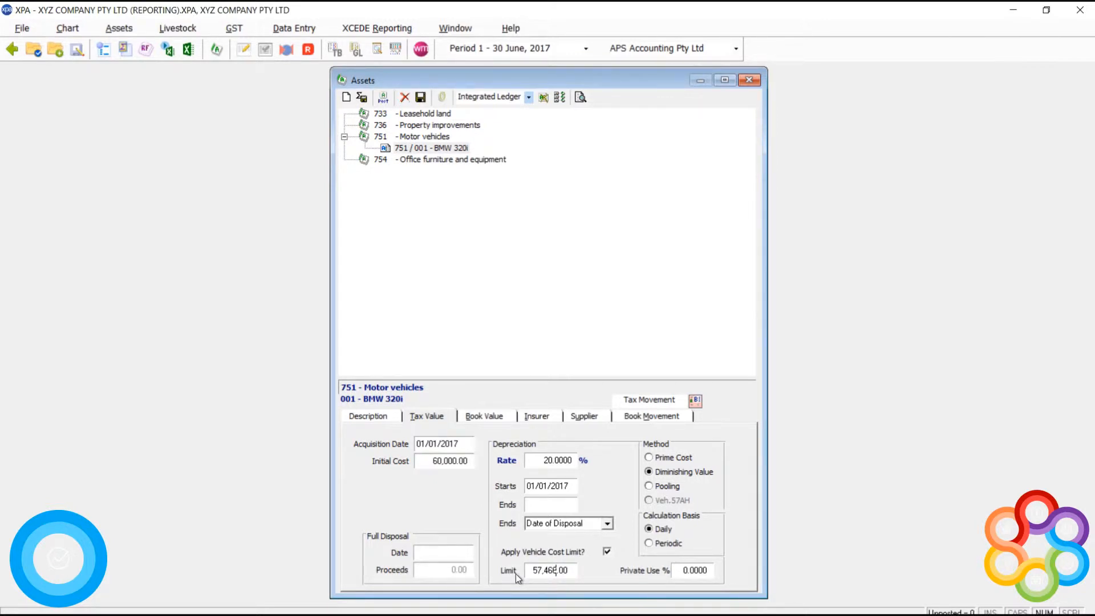
mouse_move(636, 551)
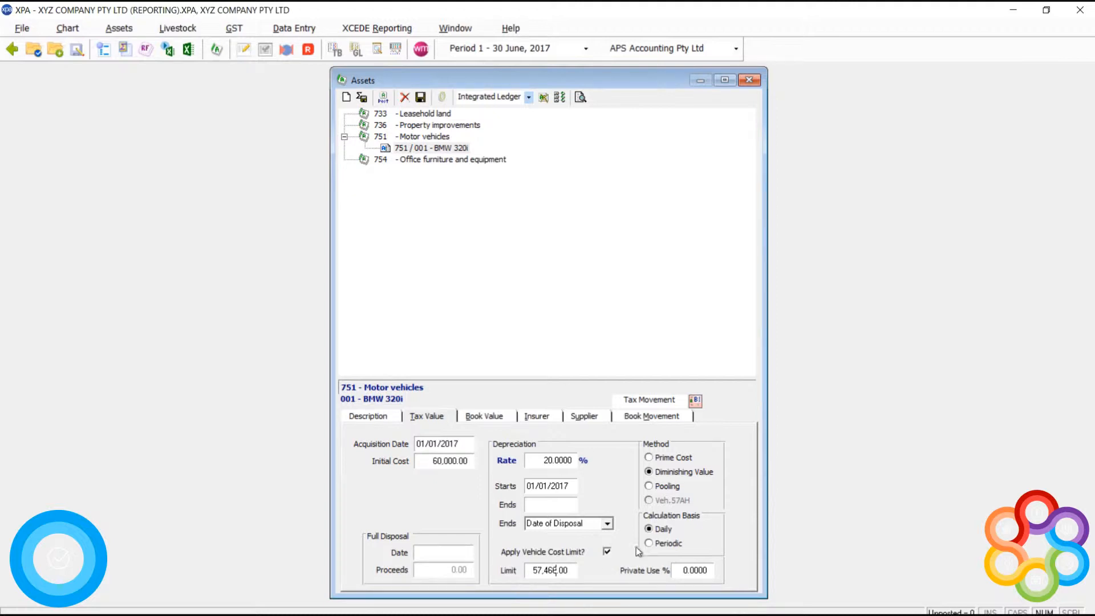
mouse_move(641, 449)
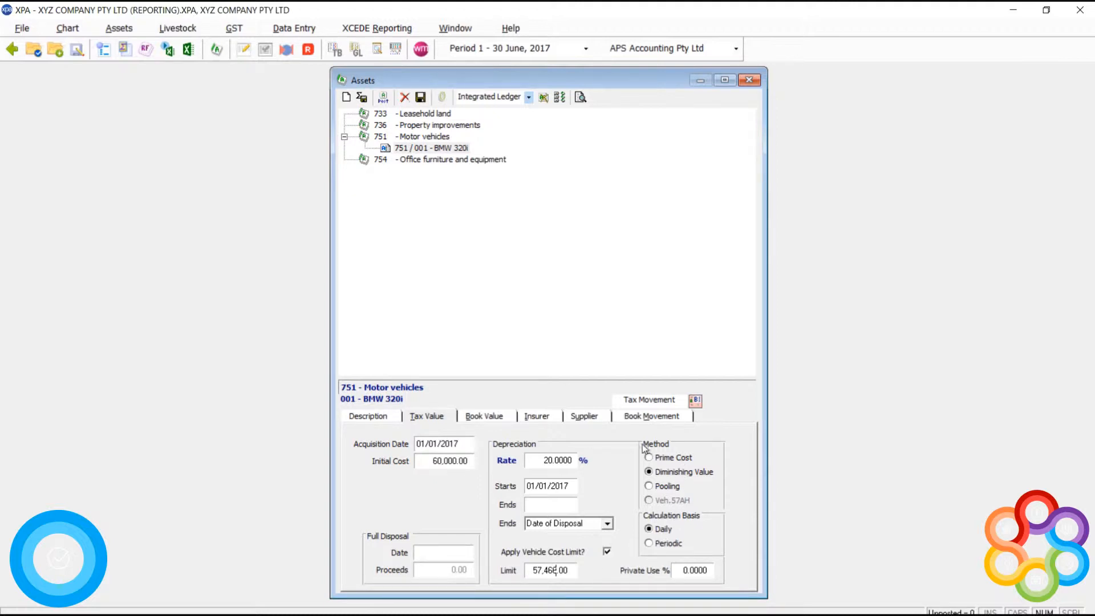
left_click(483, 415)
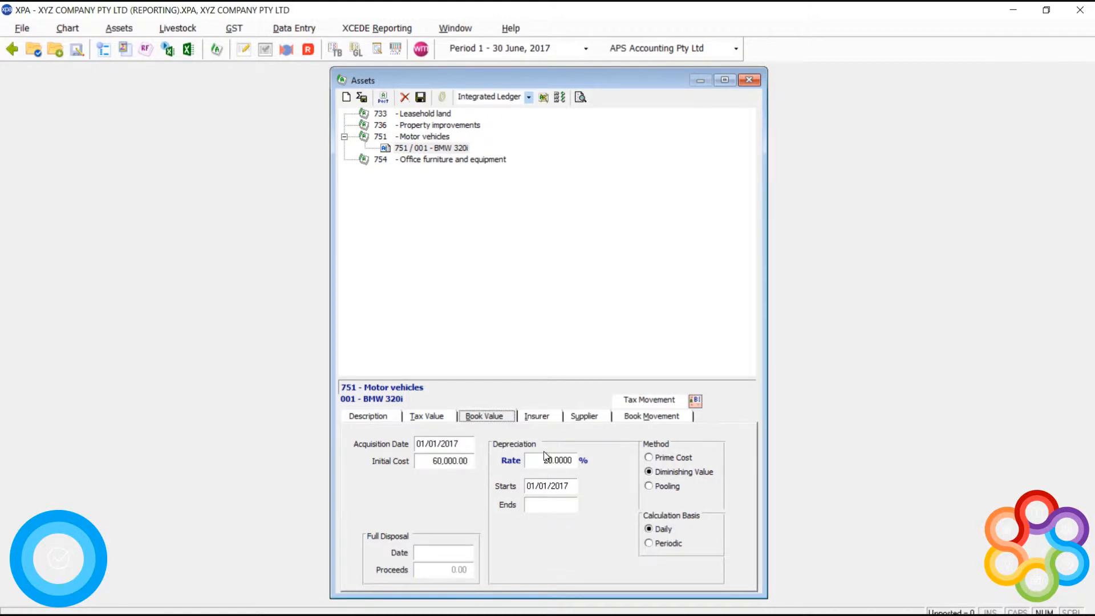
Switch the BMW 320i movement grid to tax figures and start the GL-integration depreciation calculation
left_click(584, 415)
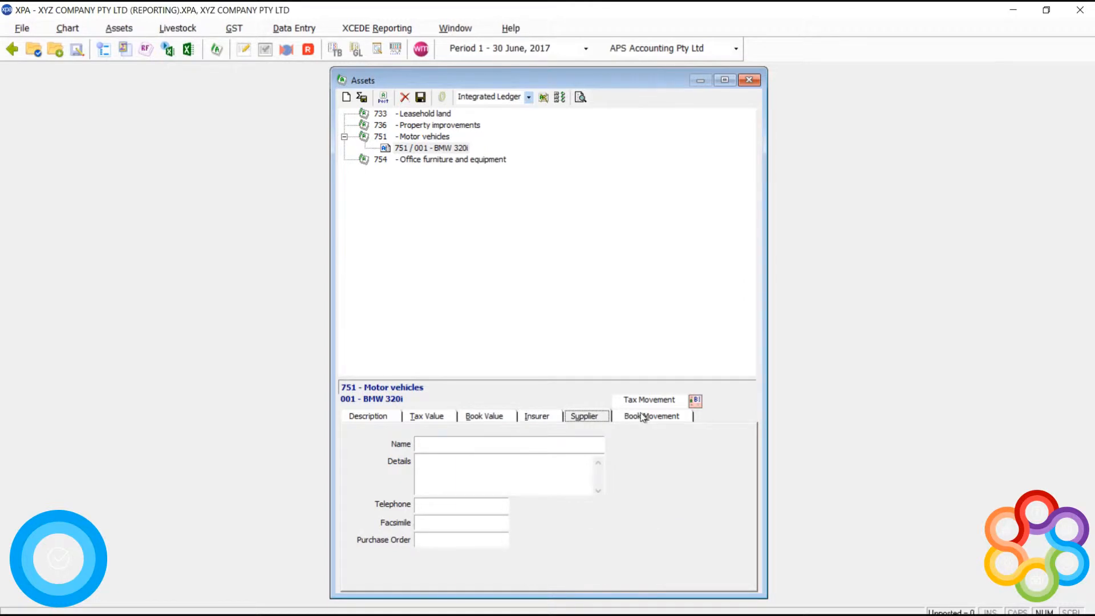
left_click(651, 416)
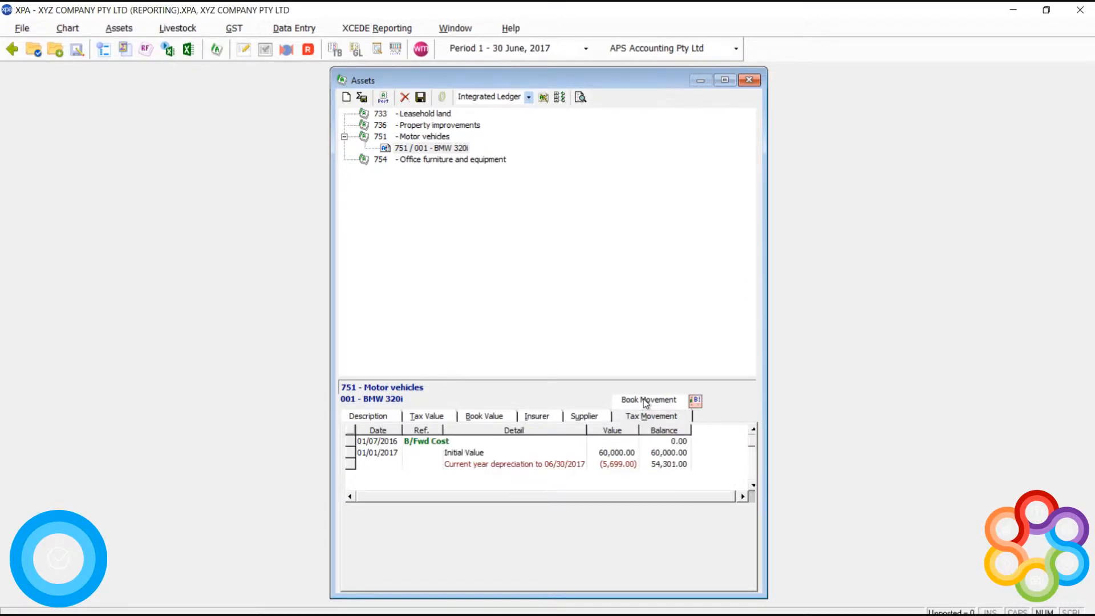
left_click(648, 399)
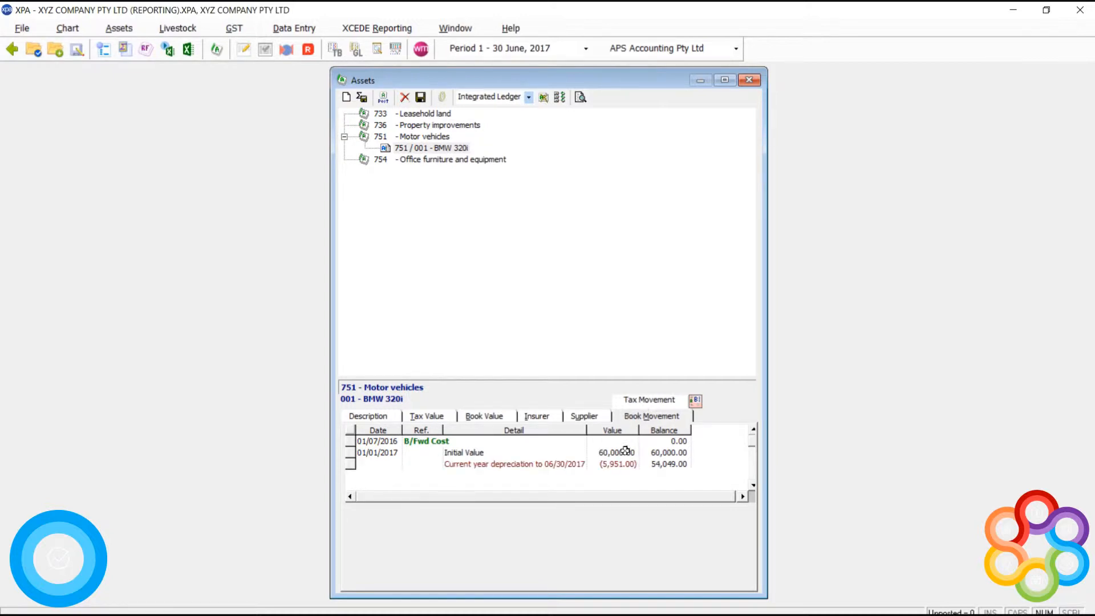
mouse_move(631, 431)
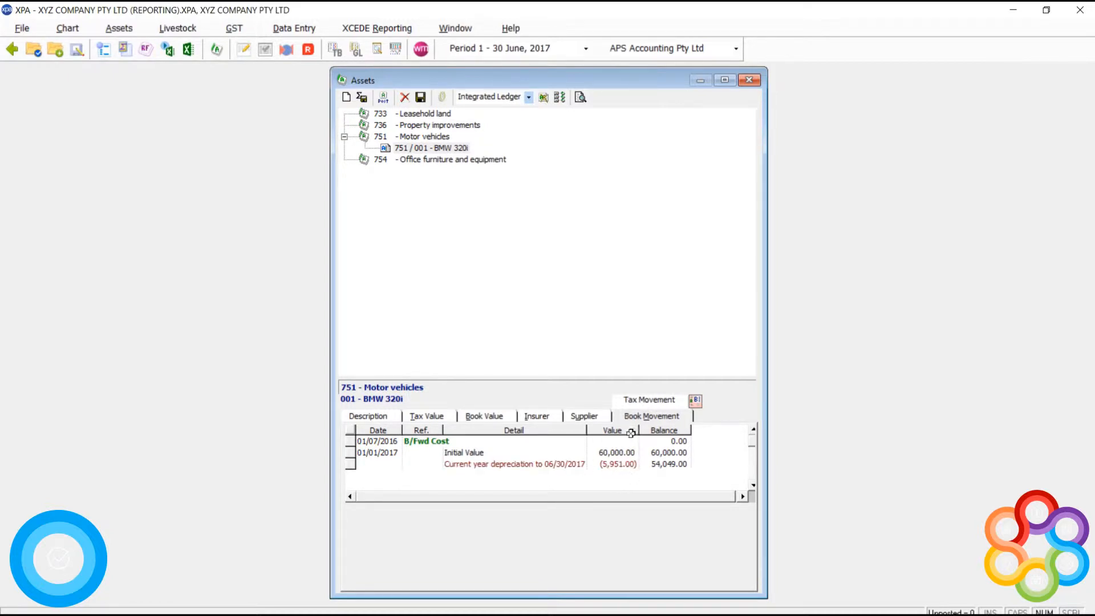
left_click(650, 415)
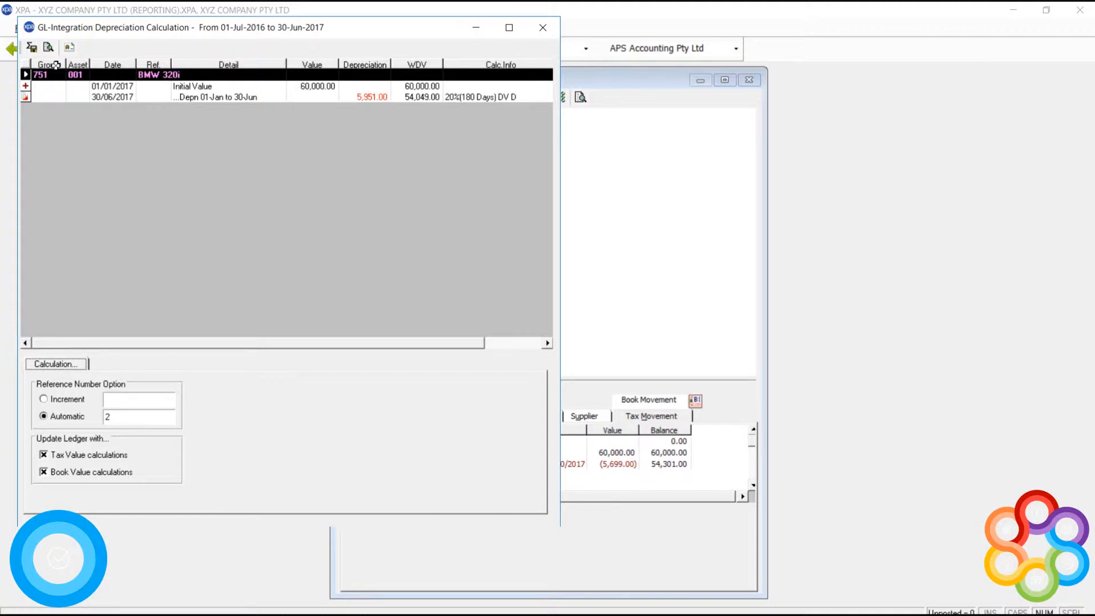
Run the depreciation calculation updating tax and book values, then return to book movements
left_click(55, 364)
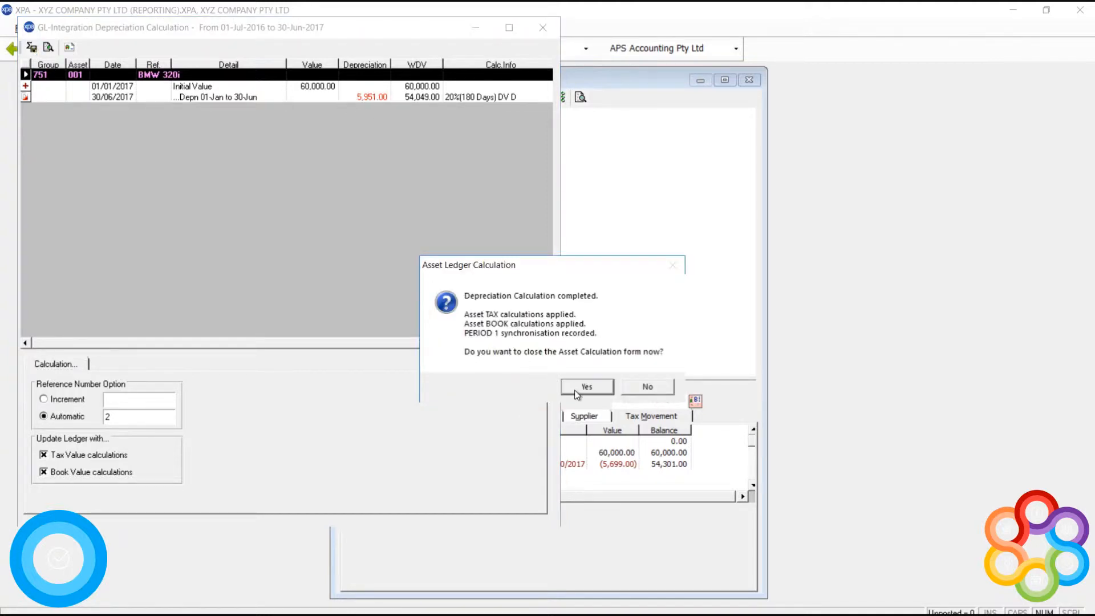
left_click(586, 387)
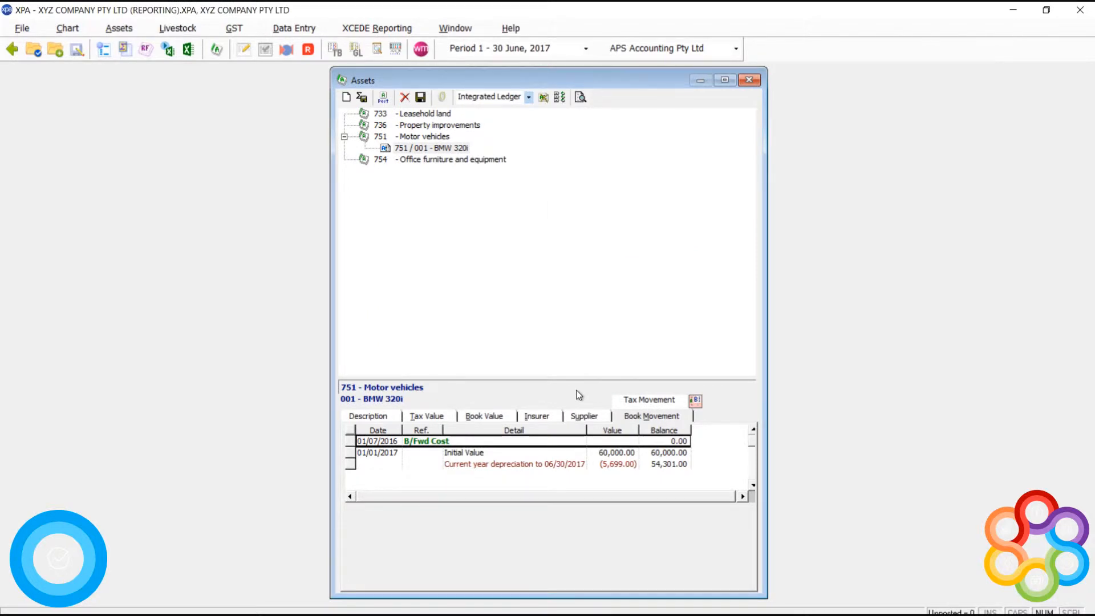
left_click(648, 399)
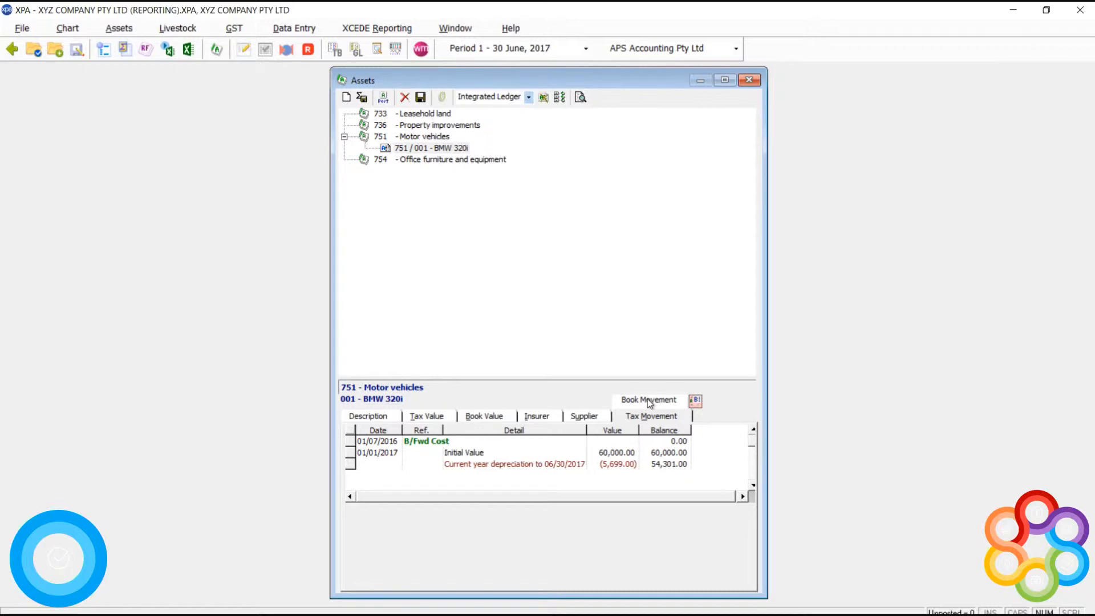
mouse_move(626, 386)
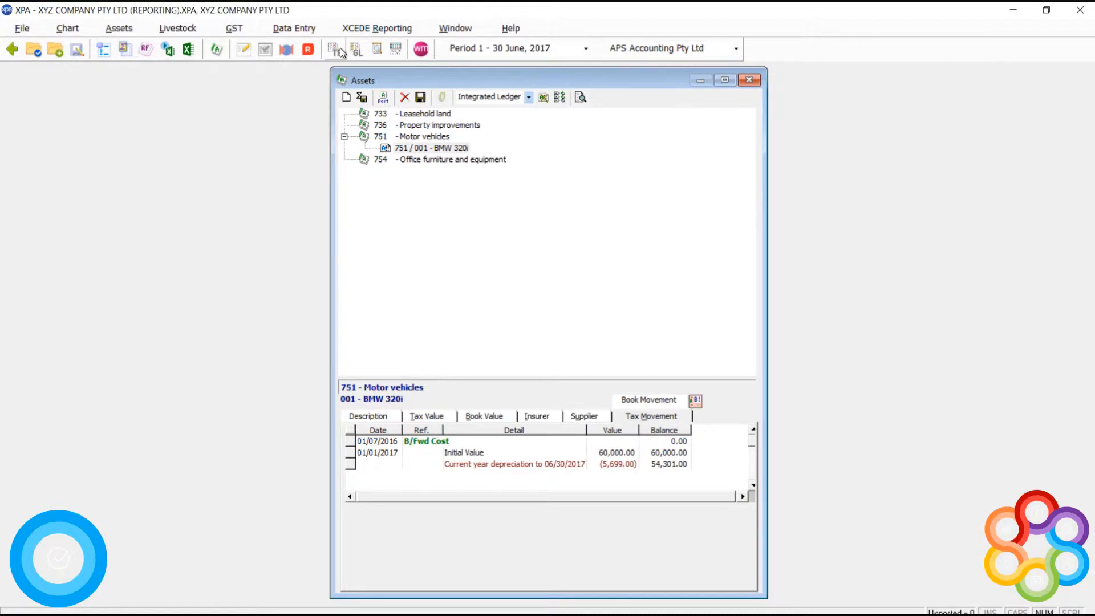
Generate the period 1 trial balance report and page through it
left_click(332, 49)
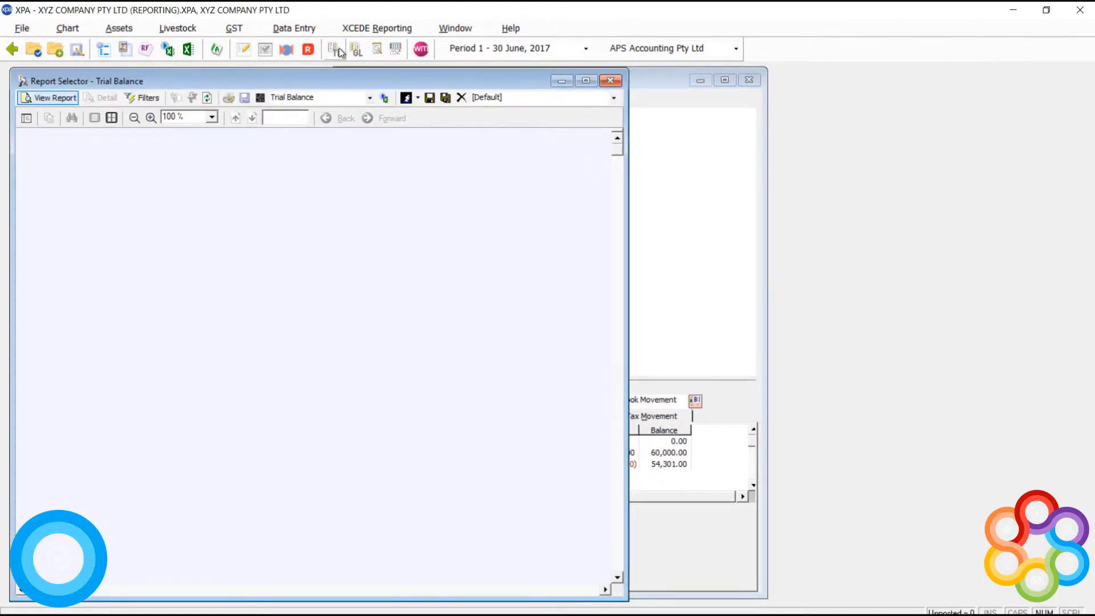
left_click(48, 96)
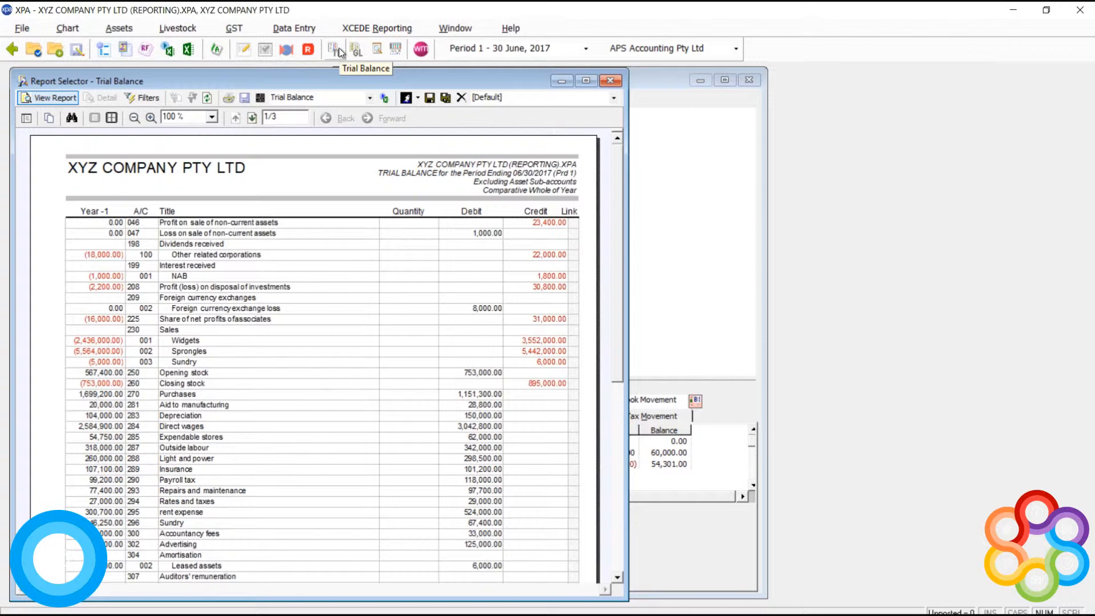
mouse_move(335, 49)
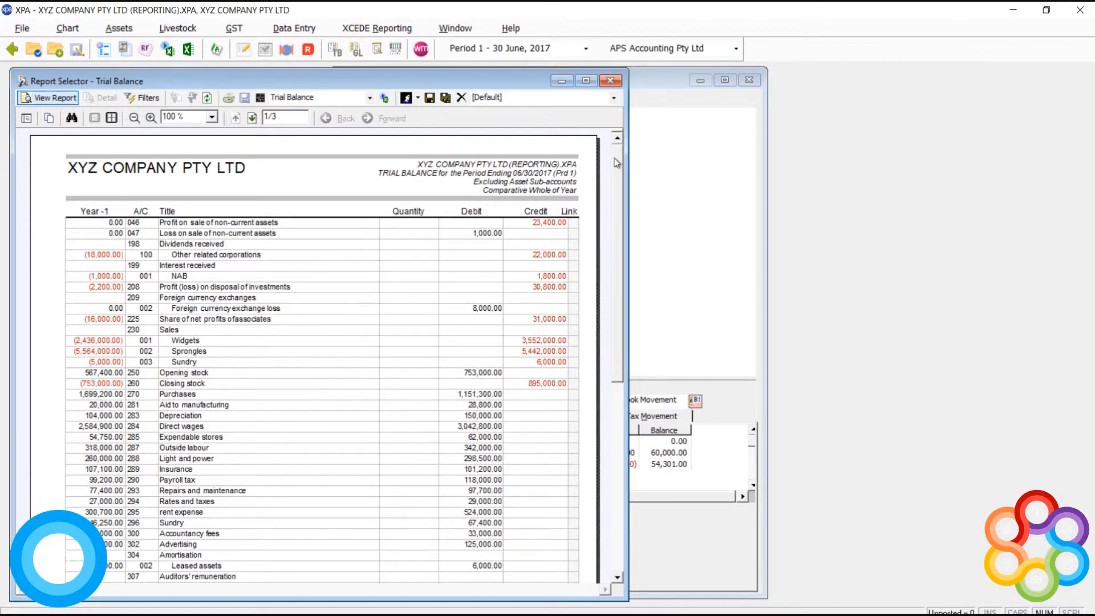
scroll("down", 3)
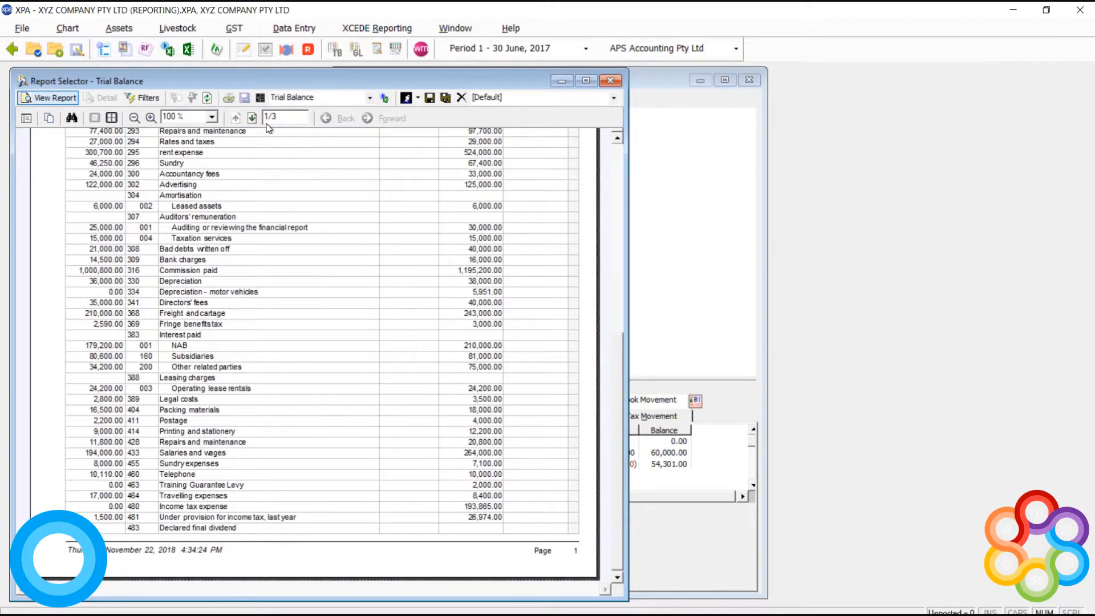
left_click(252, 118)
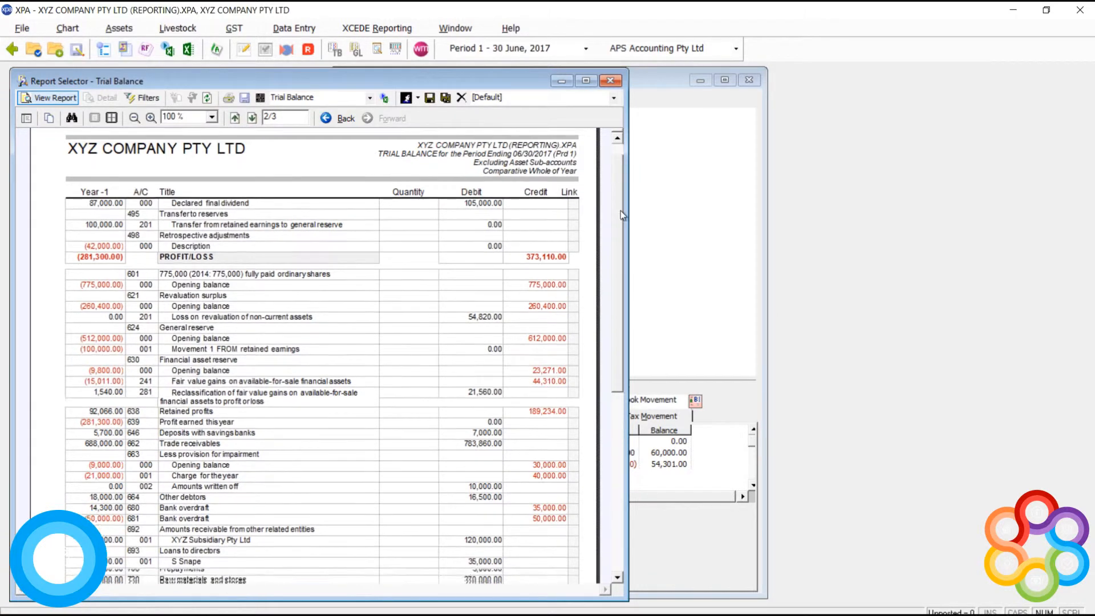
scroll("down", 3)
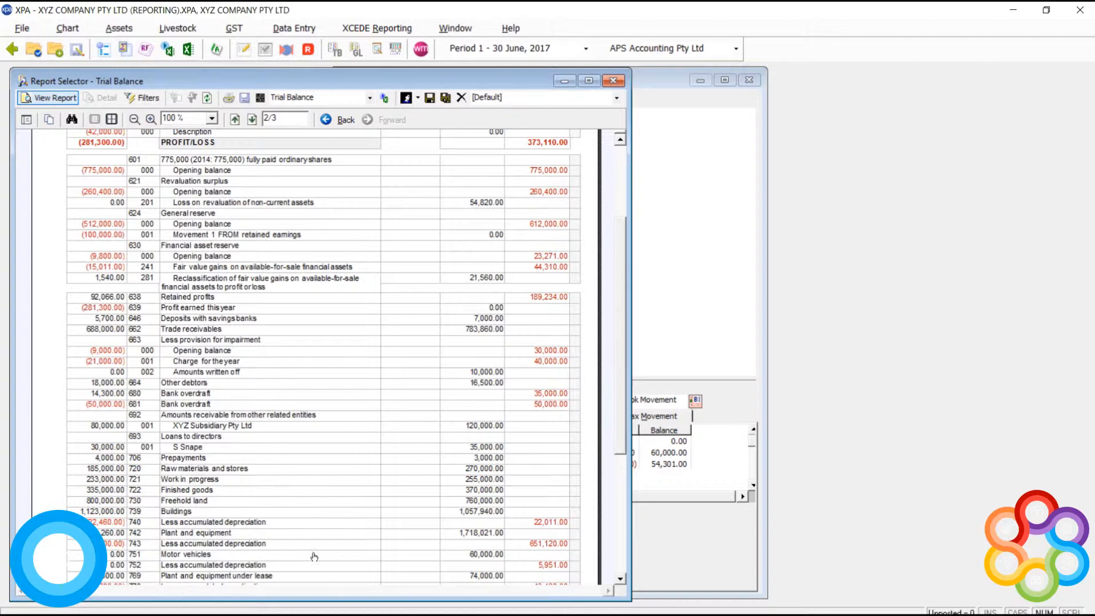
Drill into Motor vehicles account 751 detail, return and go to the final page totalling 15,773,691.00
left_click(105, 97)
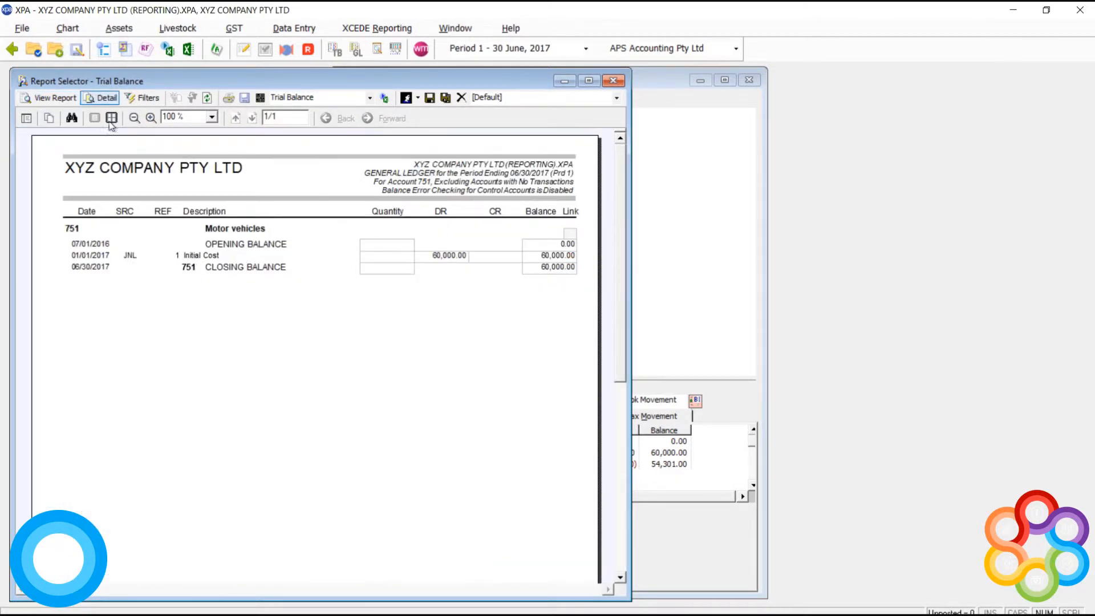
left_click(53, 97)
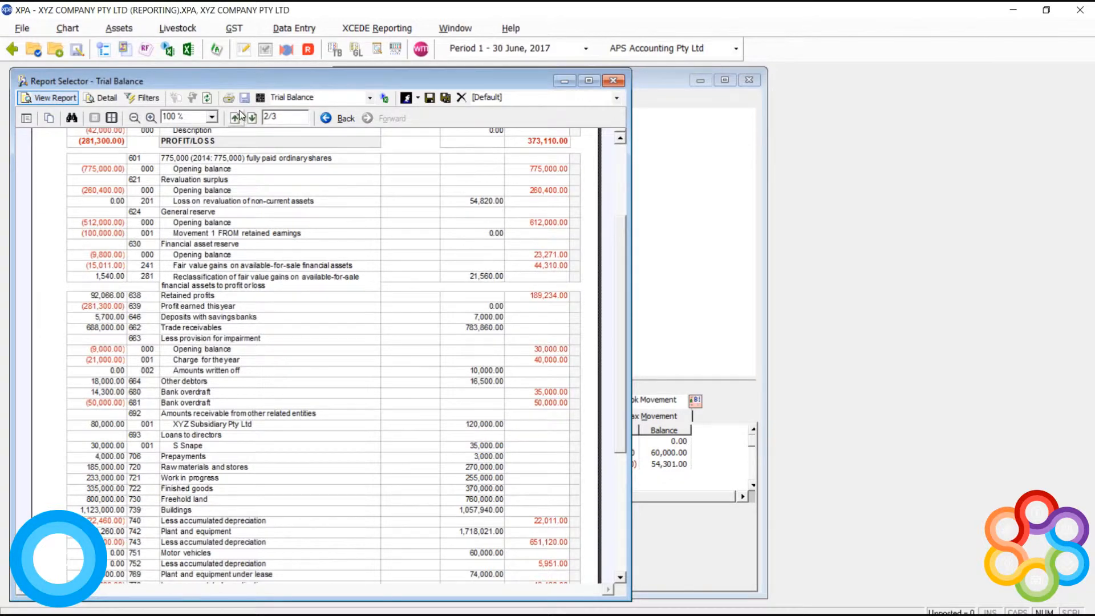
left_click(238, 118)
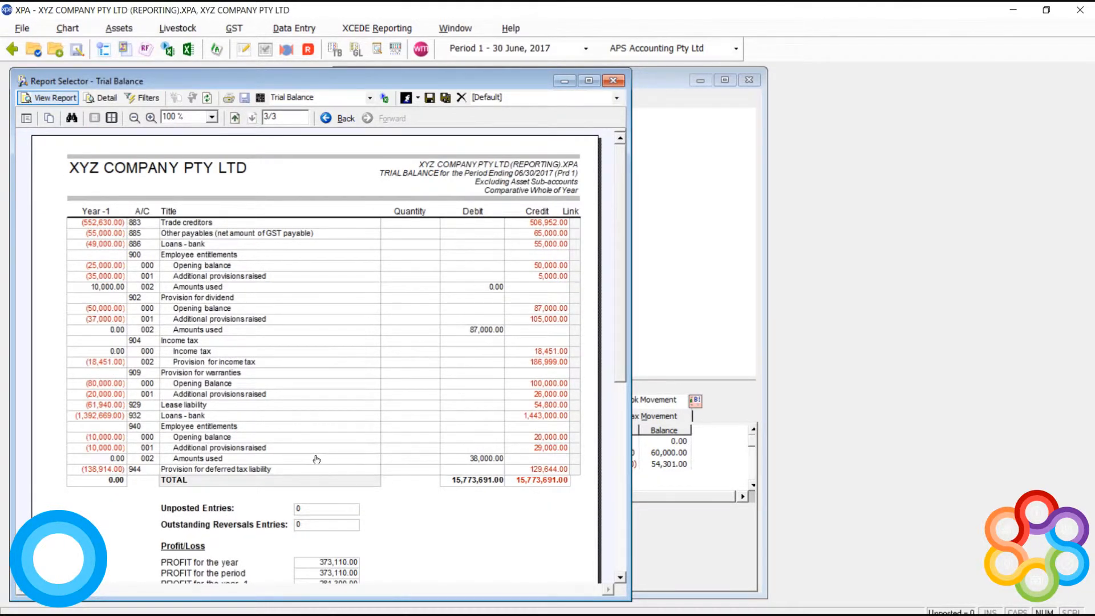
mouse_move(521, 465)
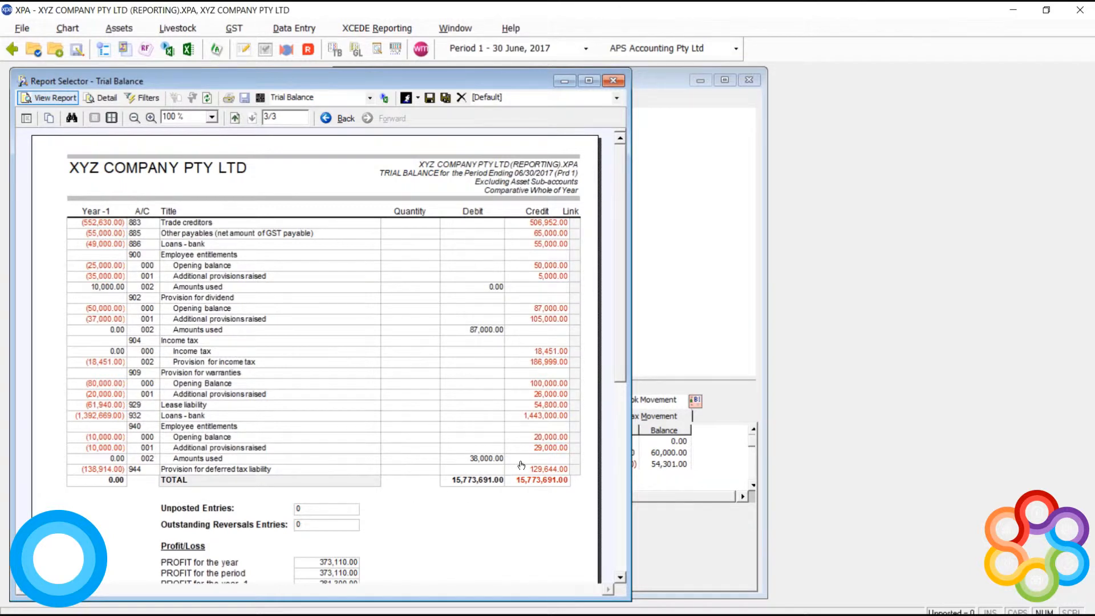
mouse_move(296, 57)
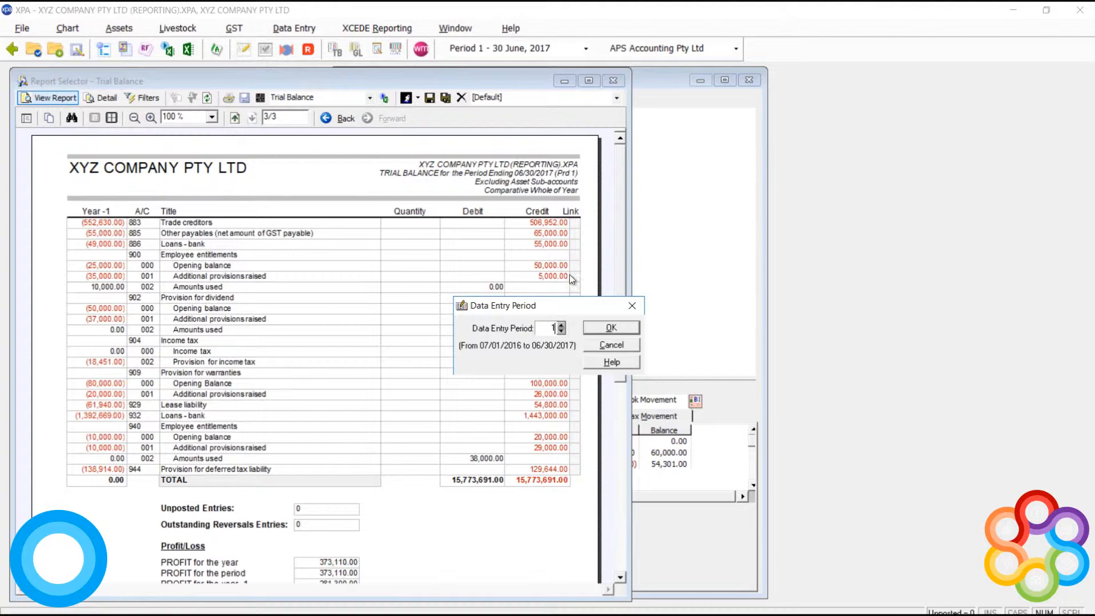
Open period 1 journal entries and scroll to the motor vehicle purchase, initial cost and depreciation postings
left_click(609, 327)
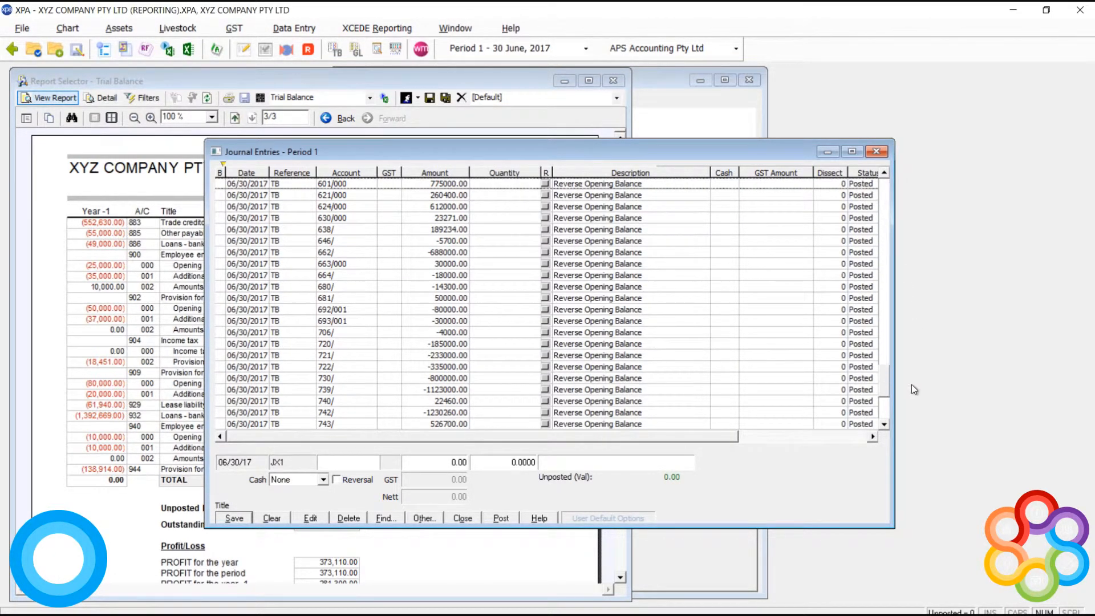
scroll("down", 3)
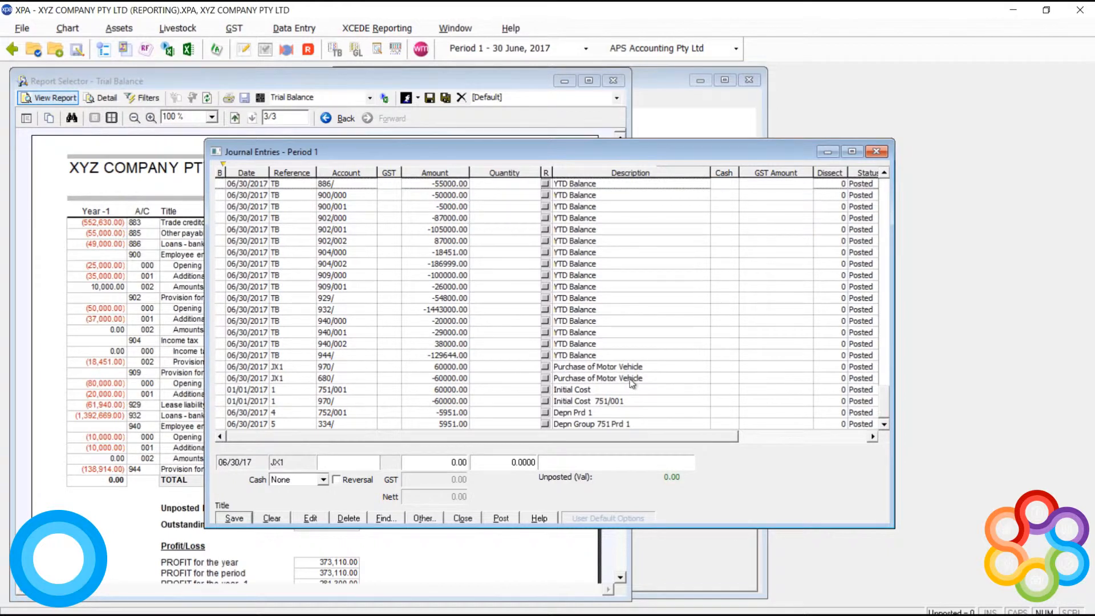
mouse_move(341, 366)
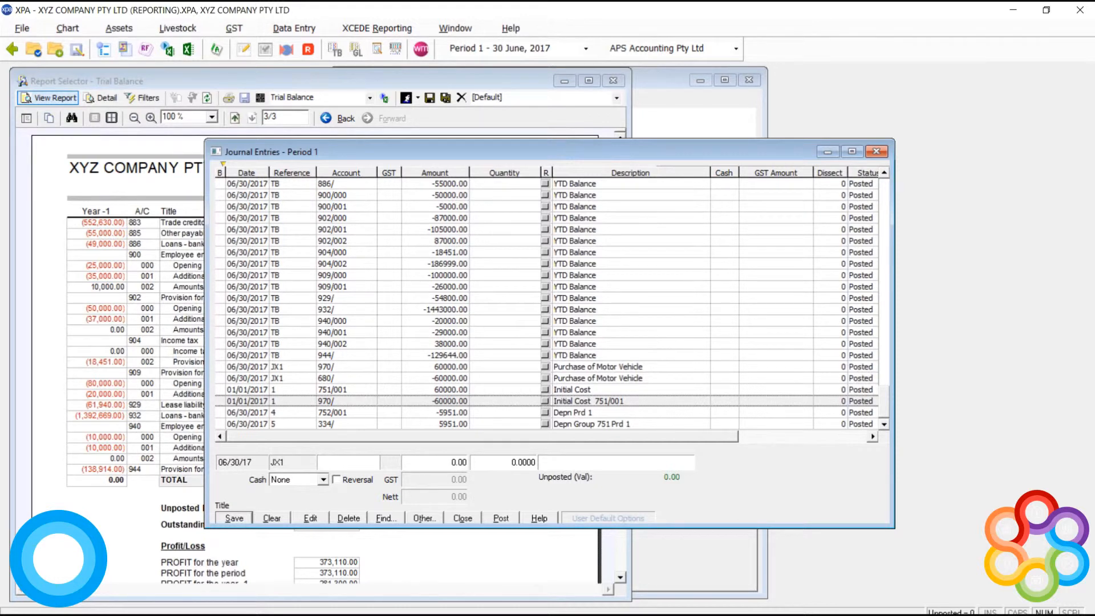
mouse_move(794, 357)
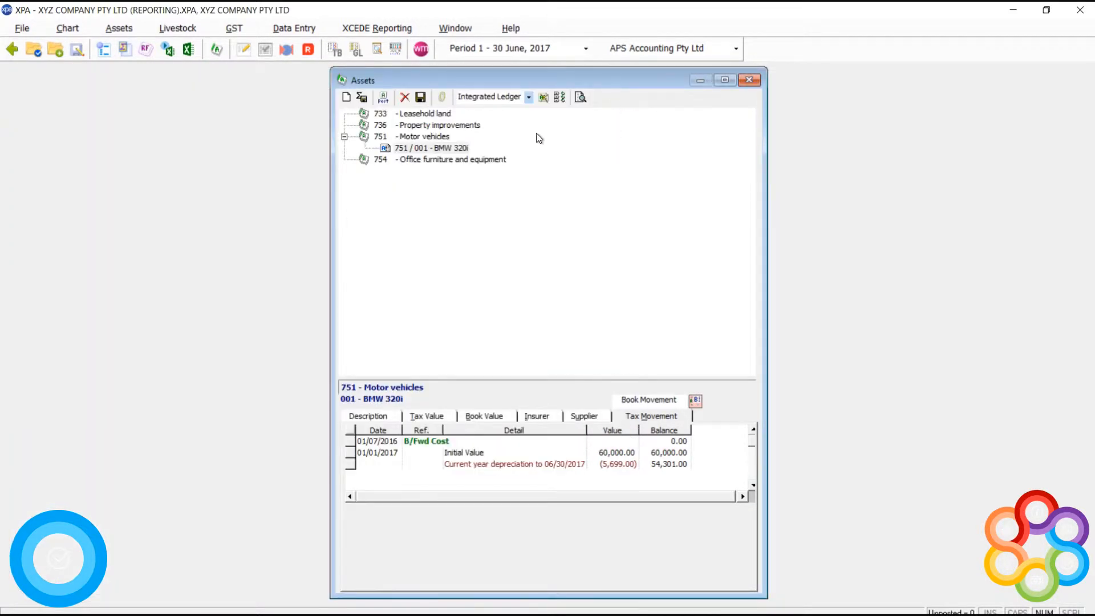
mouse_move(464, 163)
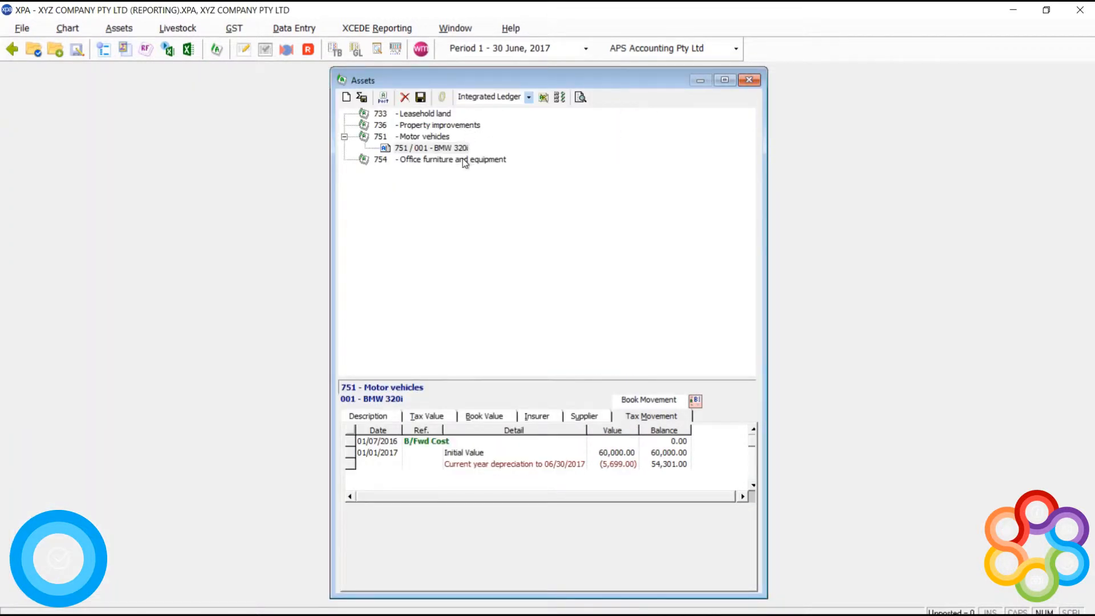
Add a Desks asset under Property improvements with tax acquisition 01/01/17 and 15% rate
left_click(345, 97)
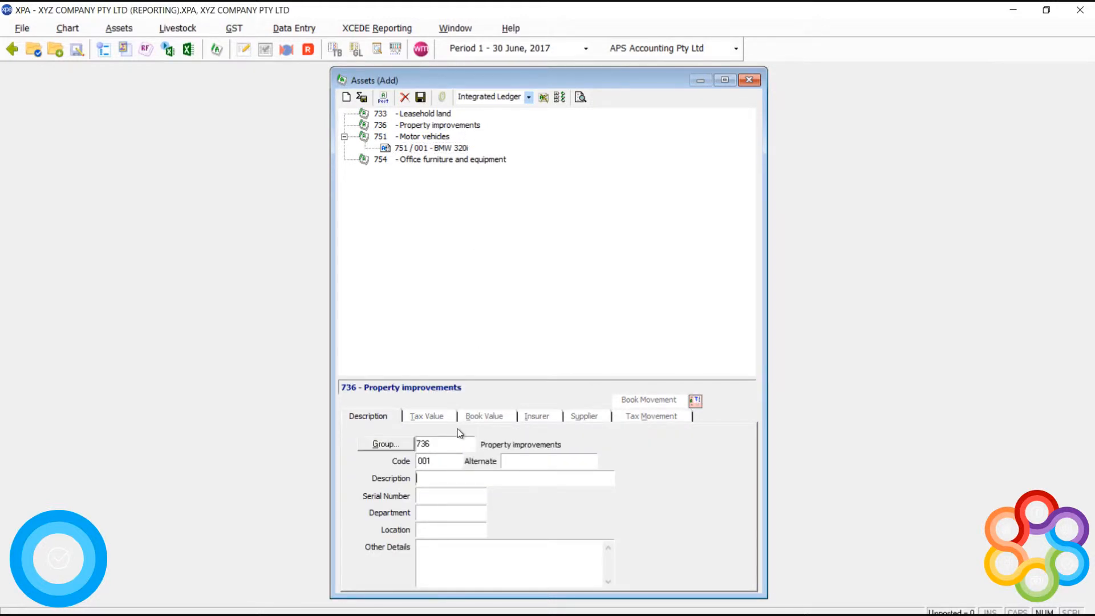
type("Desks")
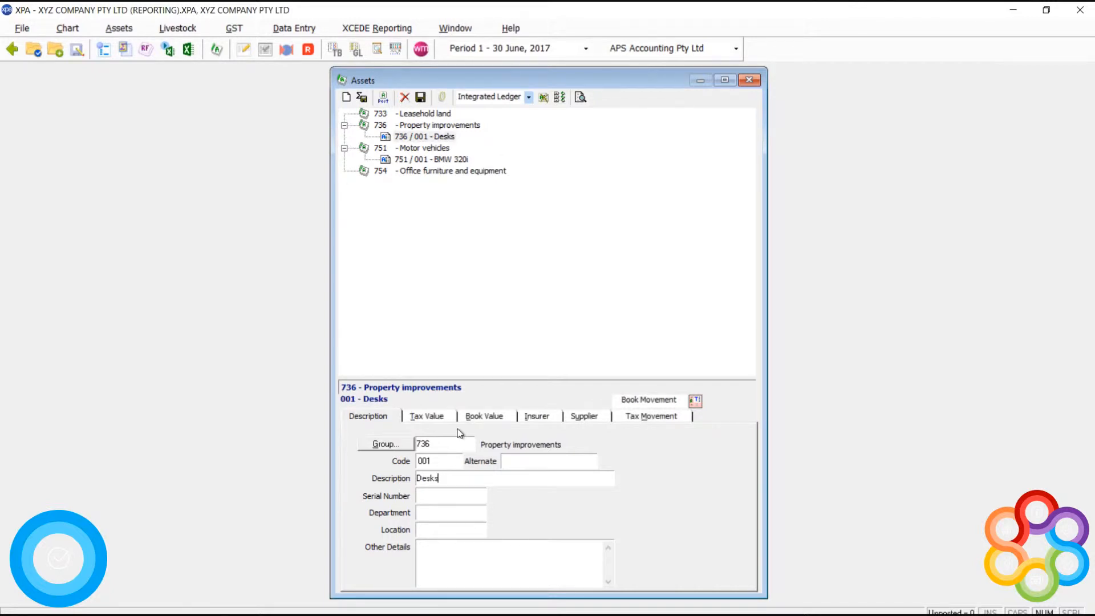
left_click(426, 415)
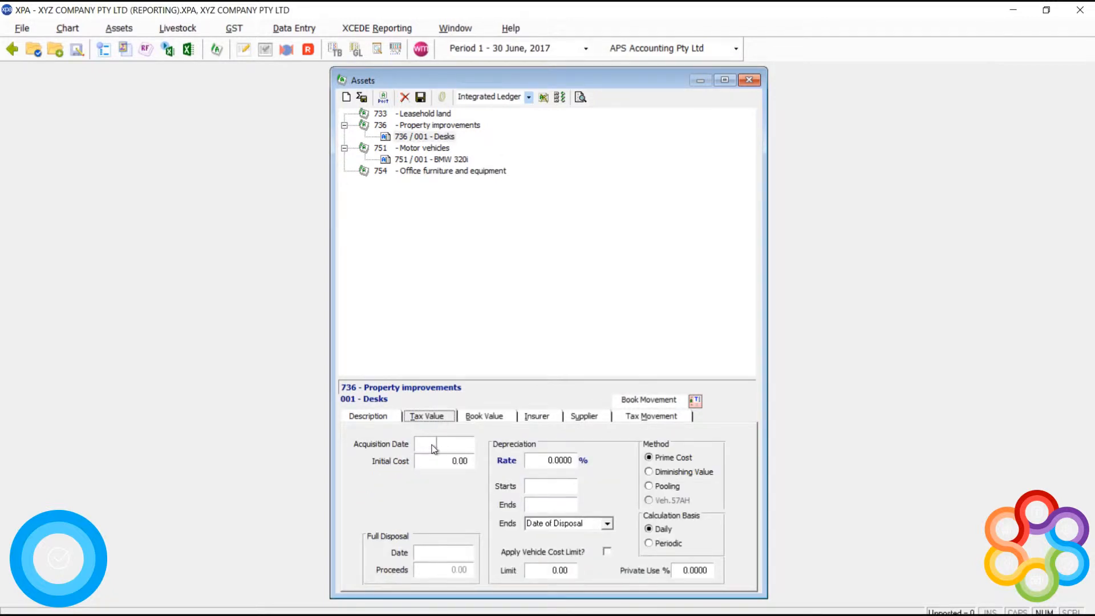
type("01/01/17")
type("3,000")
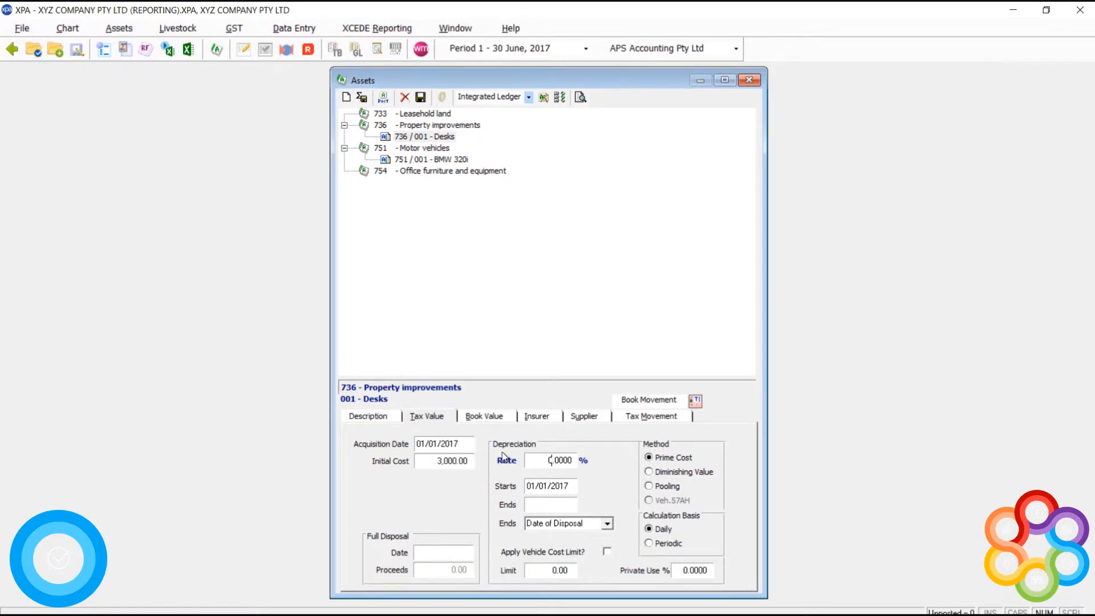
type("1")
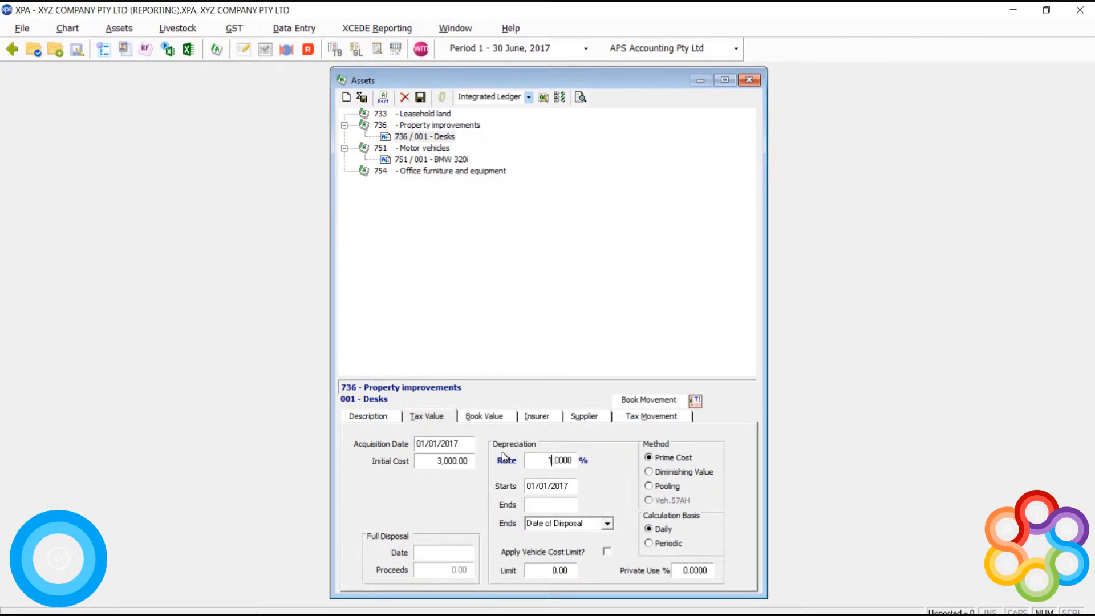
type("5")
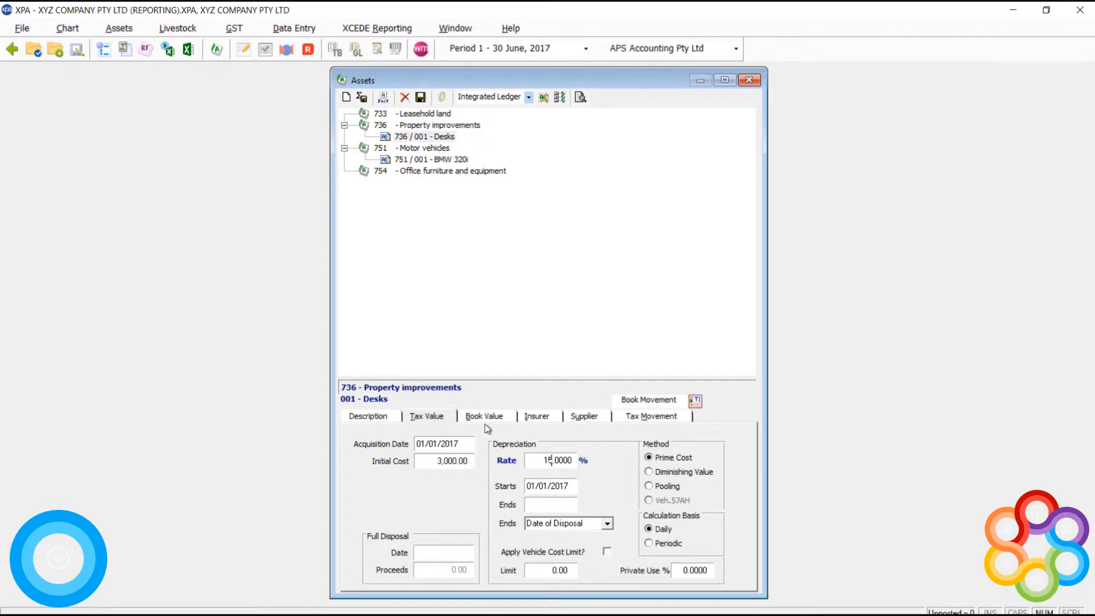
Check the Desks book value shows 15% prime cost and start the depreciation calculation
left_click(483, 415)
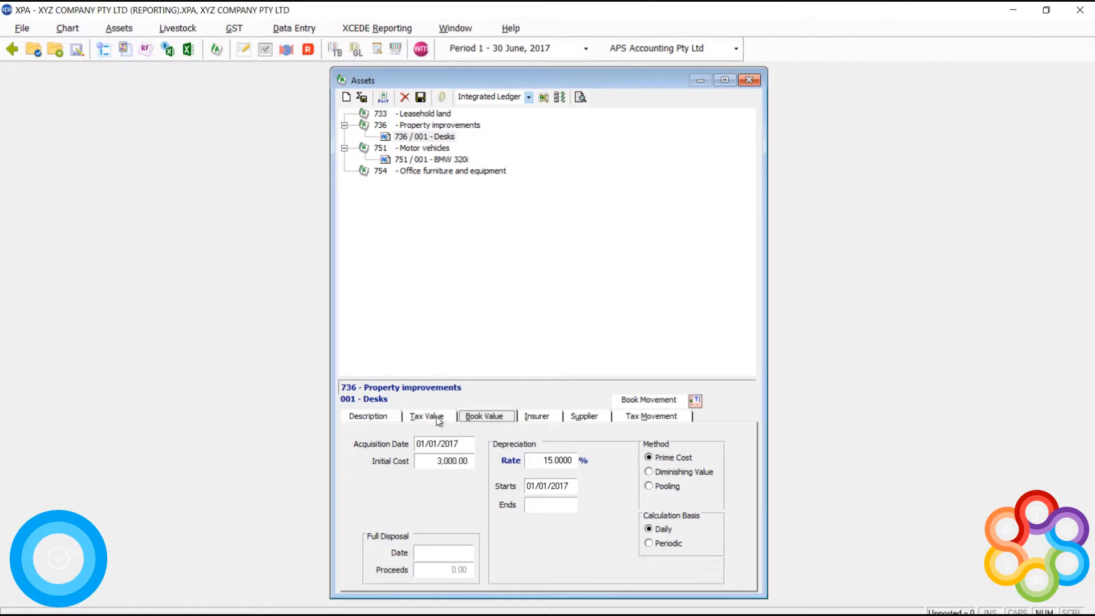
left_click(426, 415)
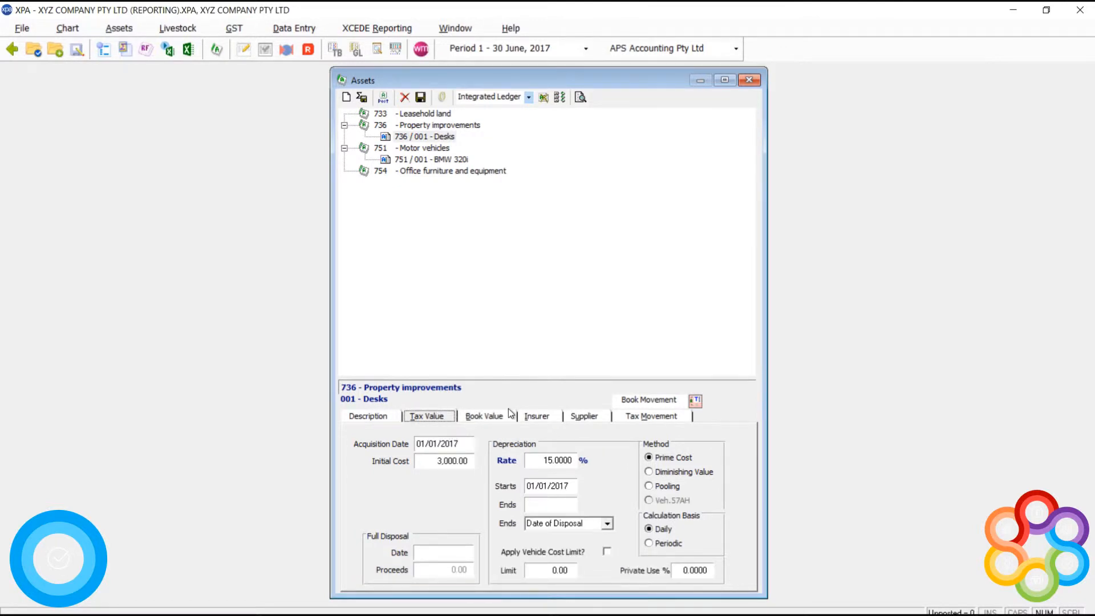
left_click(483, 415)
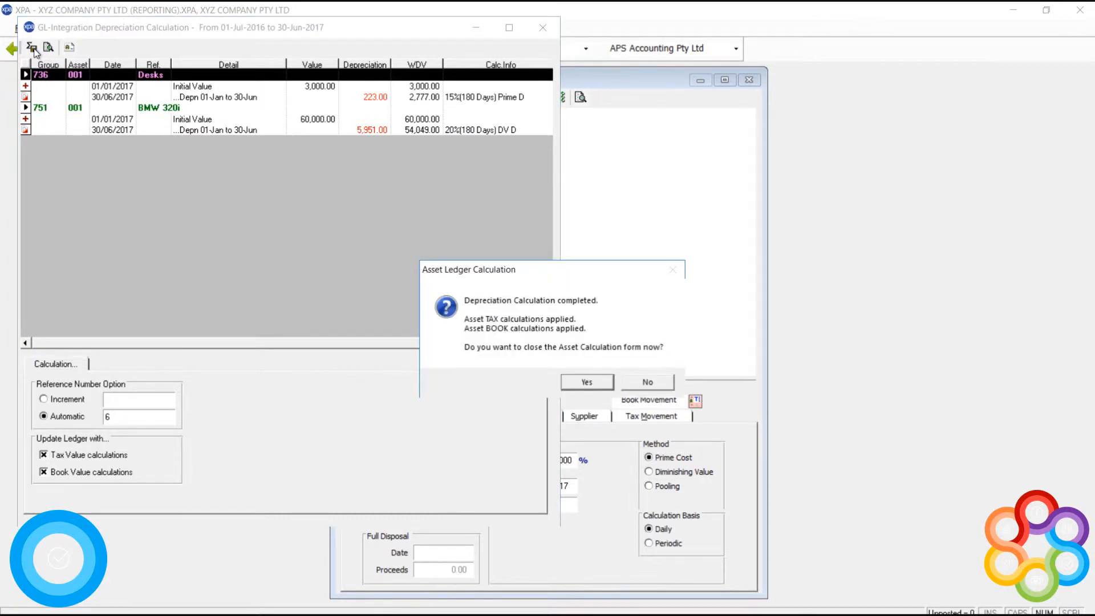
Close the completed depreciation calculation form, returning to the Desks book value details
left_click(587, 382)
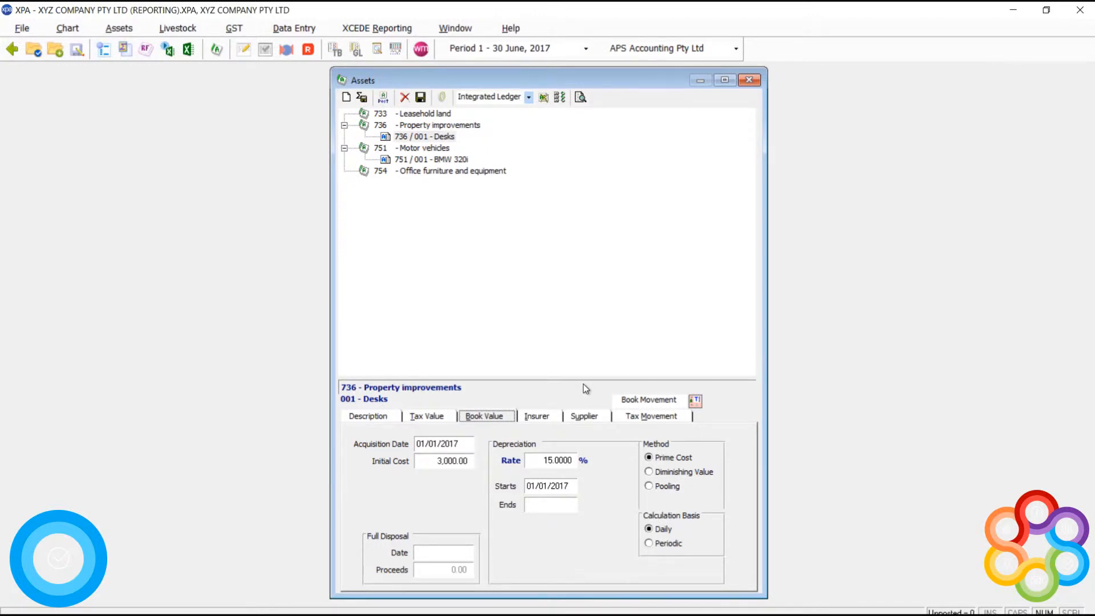
mouse_move(485, 196)
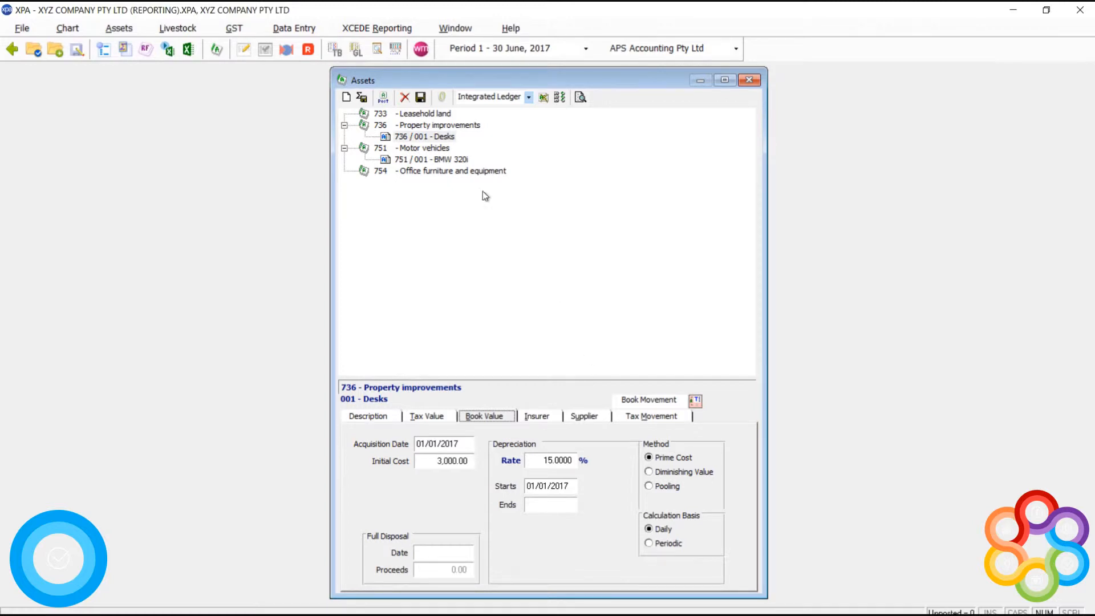
left_click(424, 136)
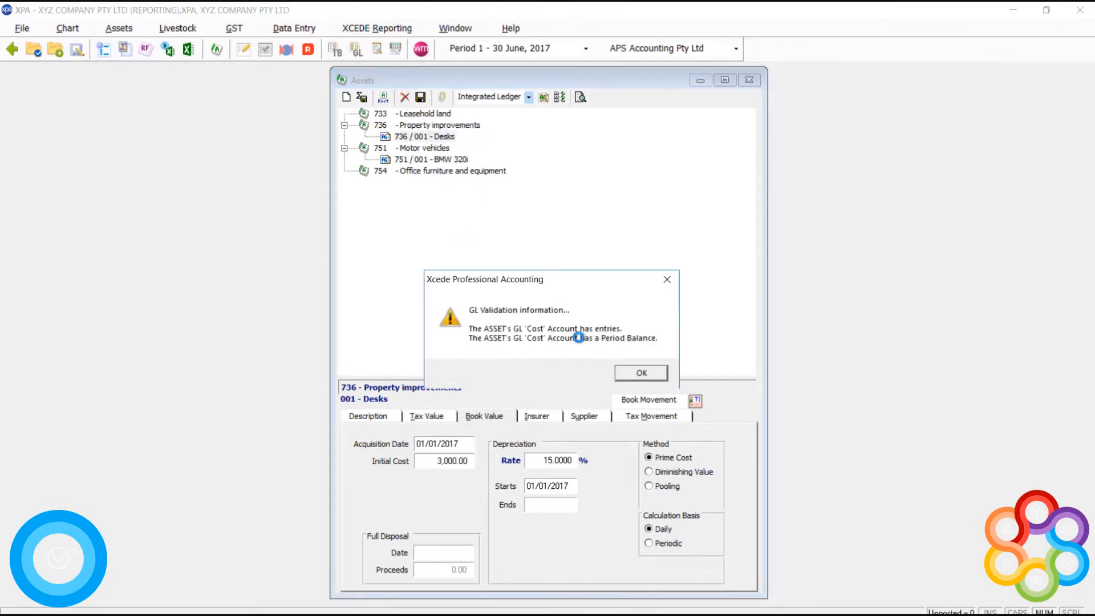
mouse_move(572, 361)
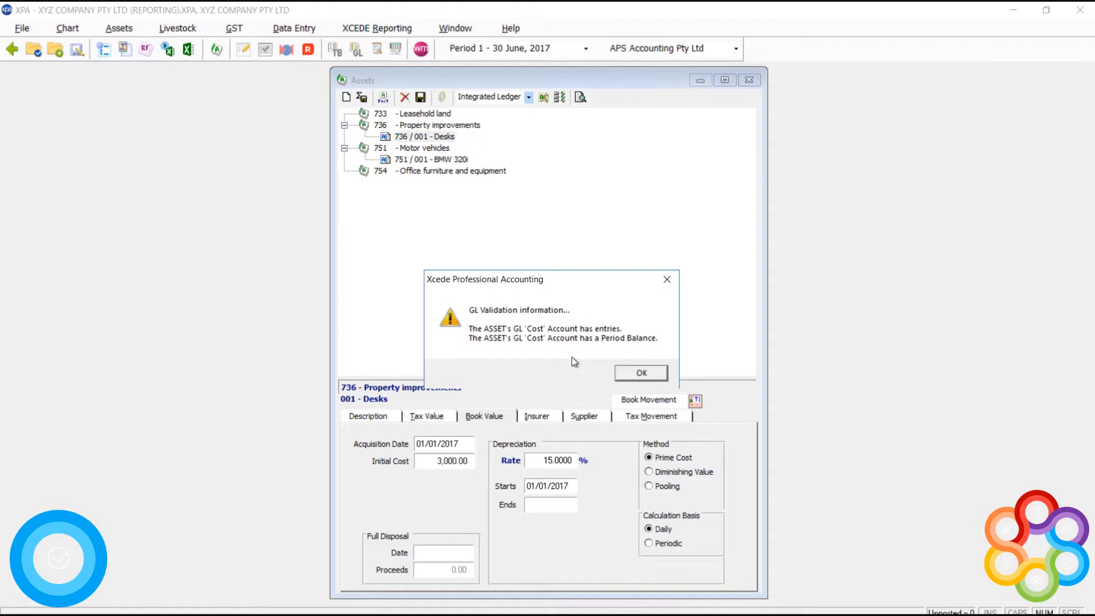
left_click(639, 371)
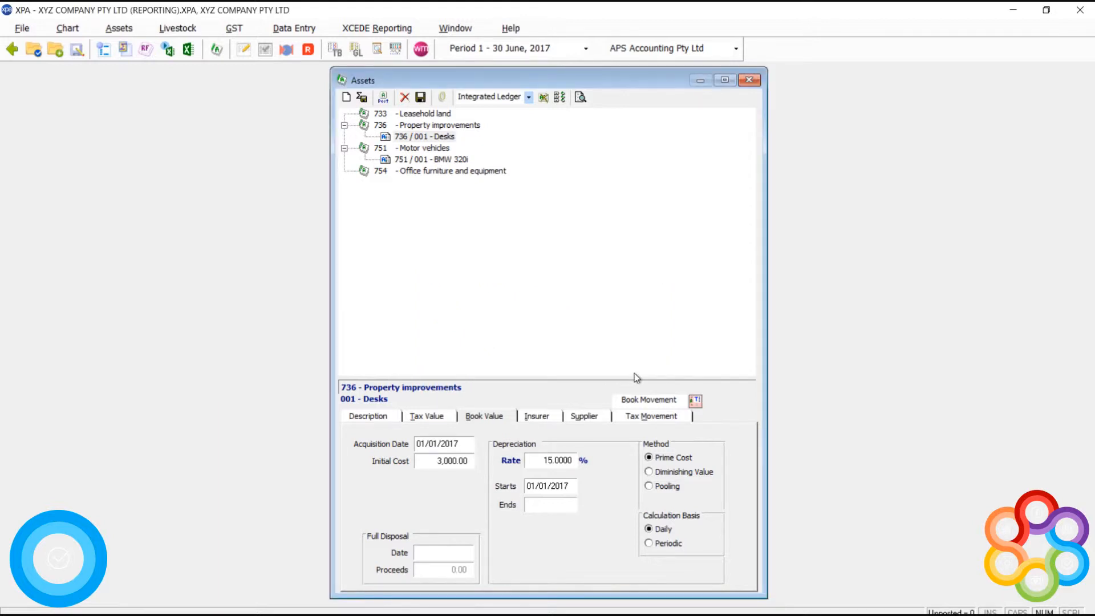
mouse_move(452, 418)
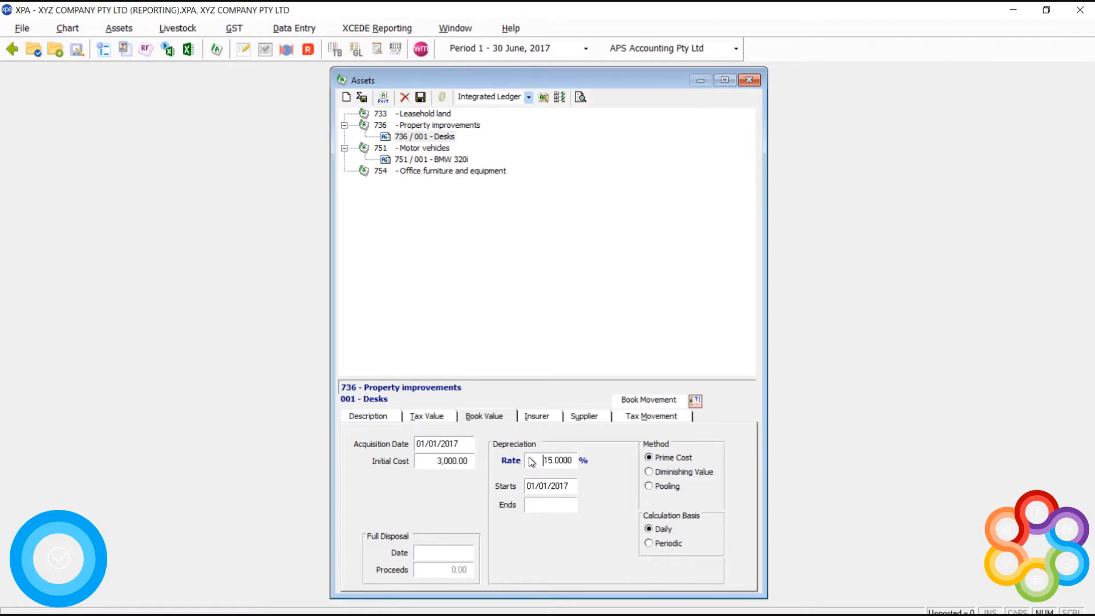
Set the Desks book and tax depreciation rates to 0 and confirm the zero rate
triple_click(558, 460)
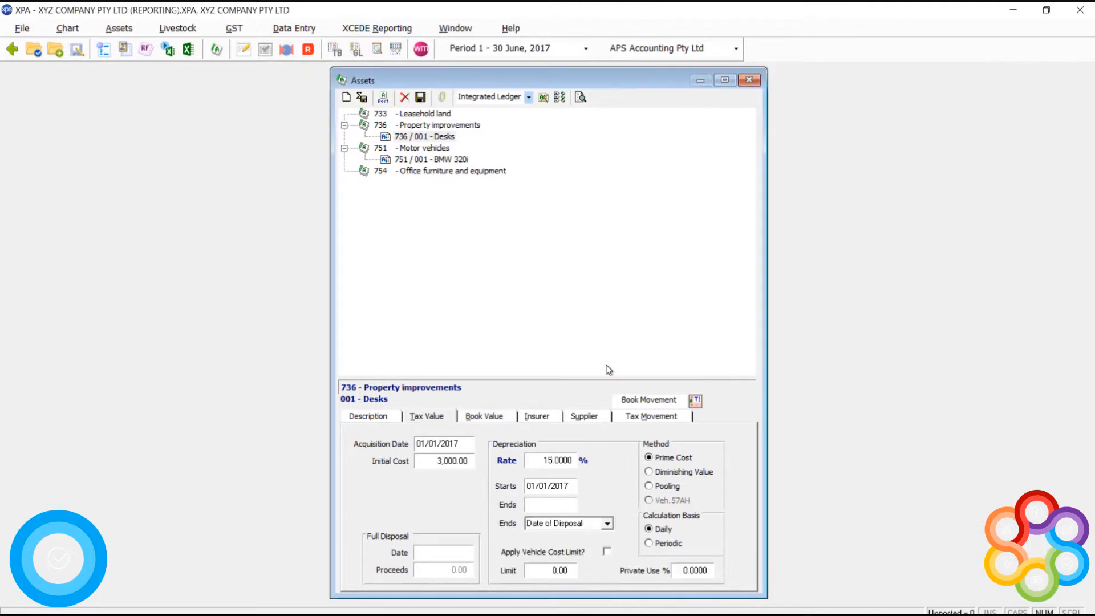
triple_click(556, 459)
type("0.0000")
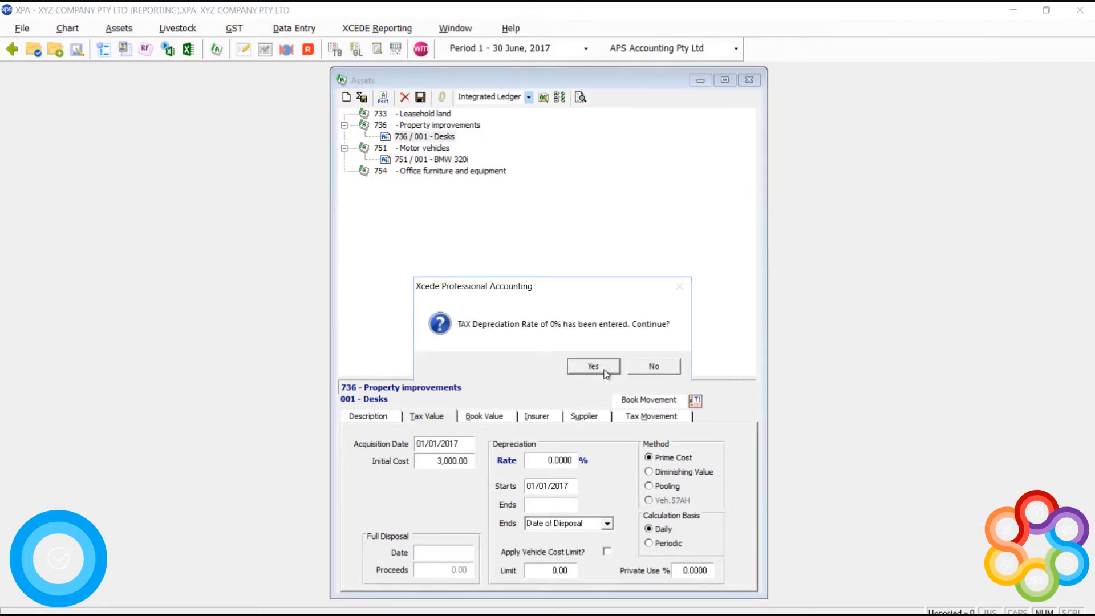
left_click(591, 366)
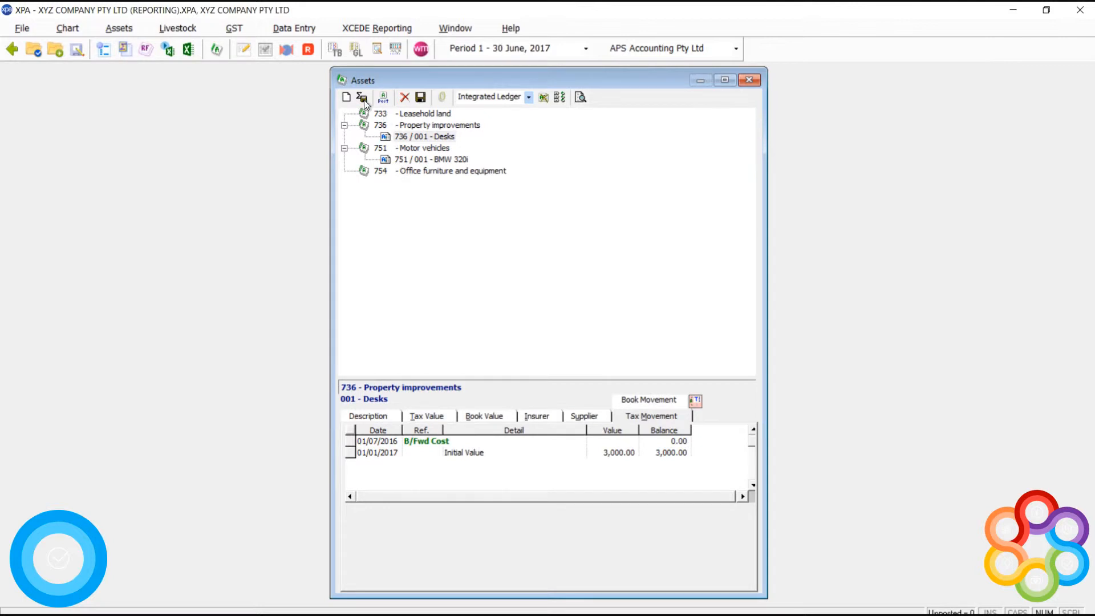
Rerun the depreciation calculation so Desks carries no charge, then close the form
left_click(362, 97)
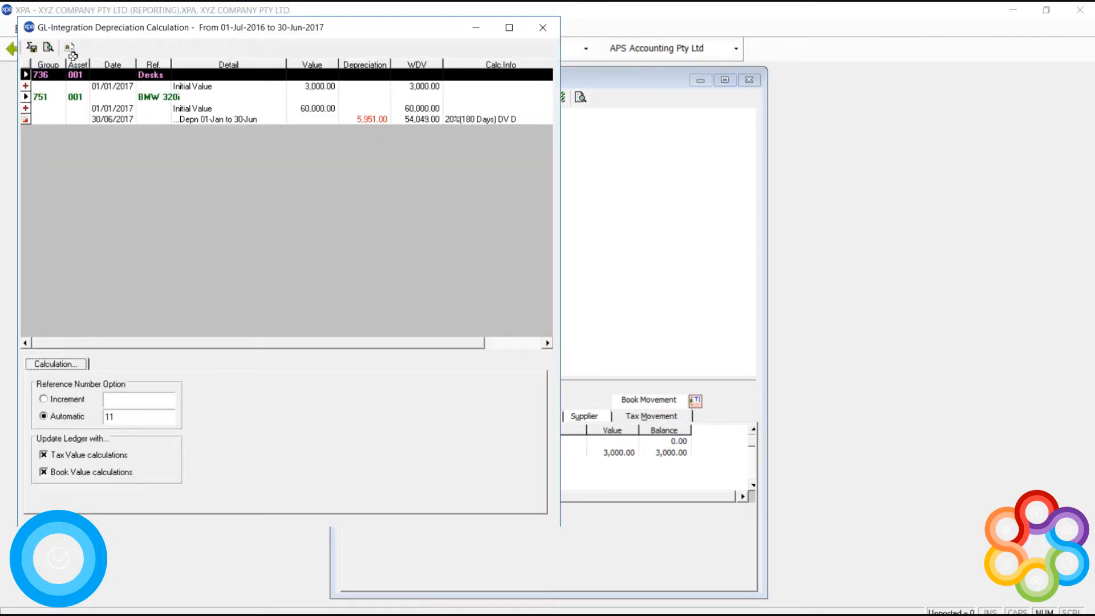
left_click(55, 363)
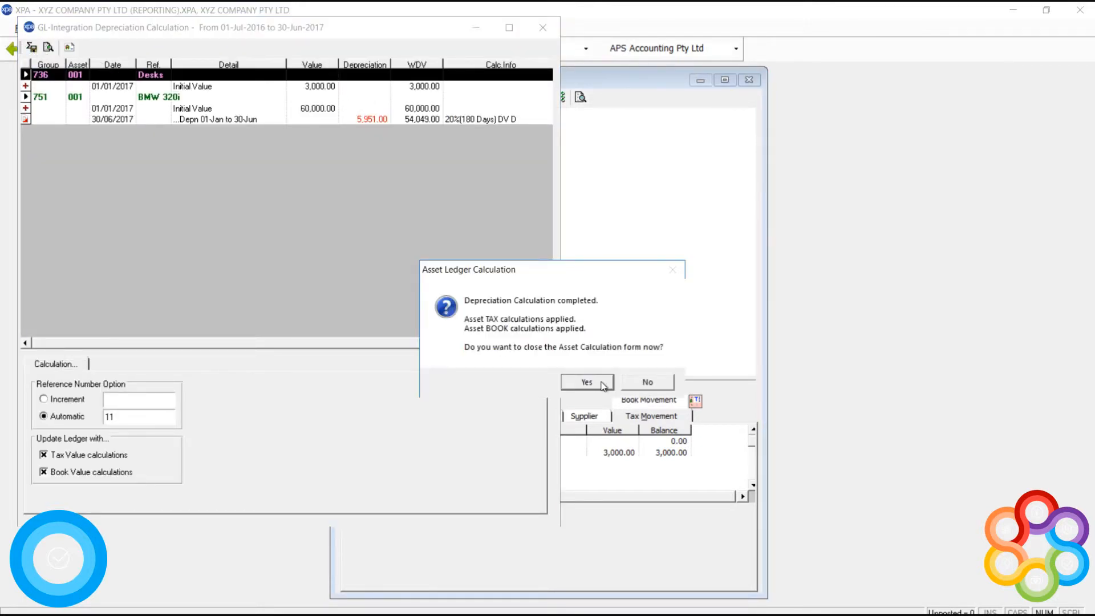
left_click(585, 382)
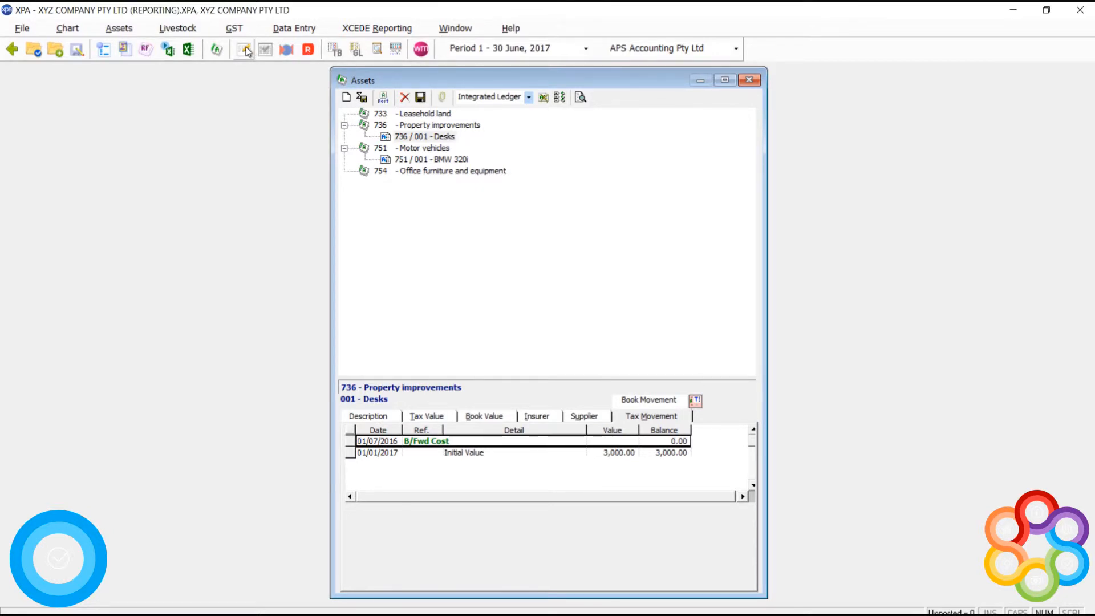
Show the Period 1 journal entries and scroll through the posted journals
left_click(243, 49)
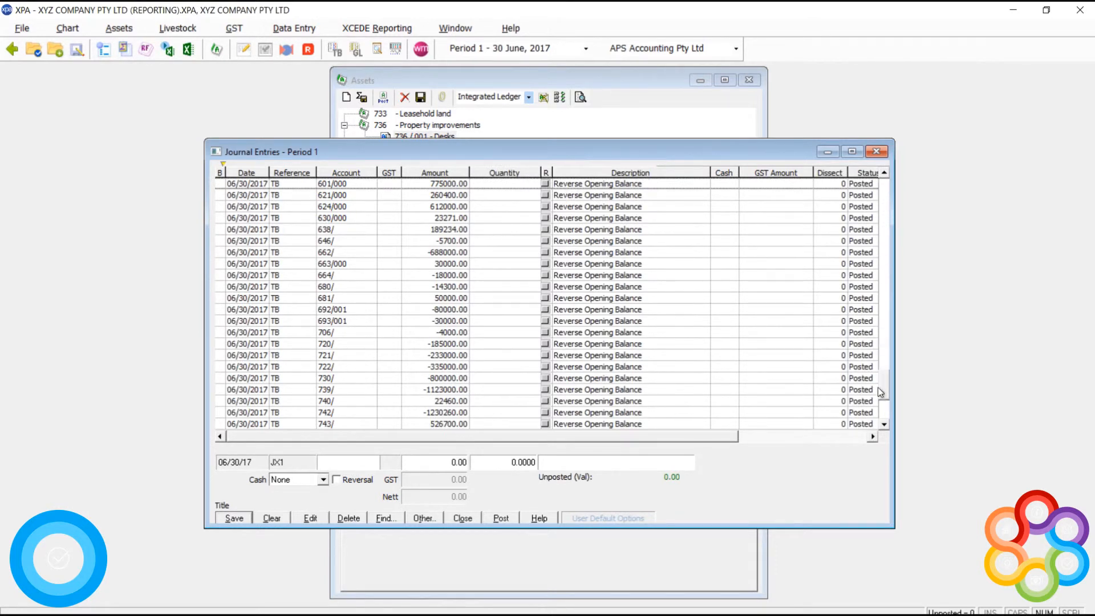
scroll("down", 3)
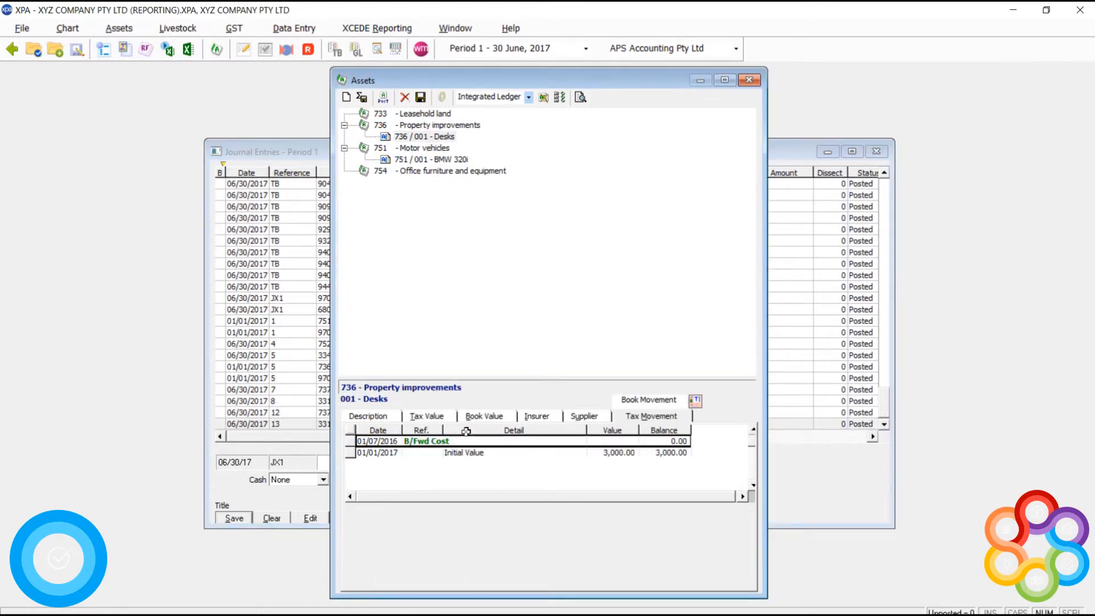
mouse_move(483, 463)
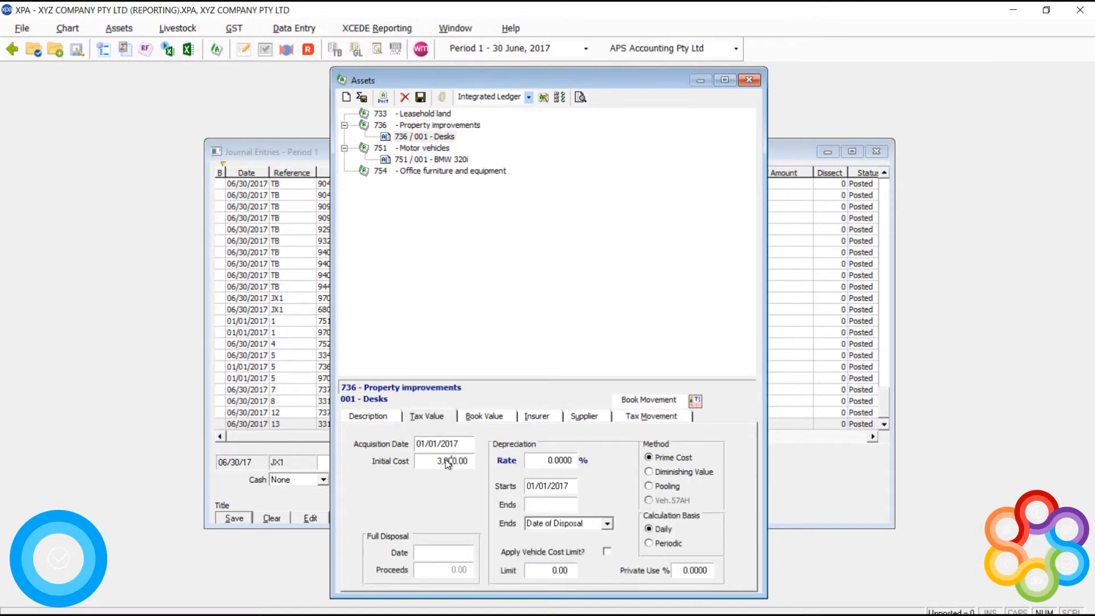
Zero the Desks initial cost for tax and book value and recalculate so its movements show 0.00
triple_click(444, 461)
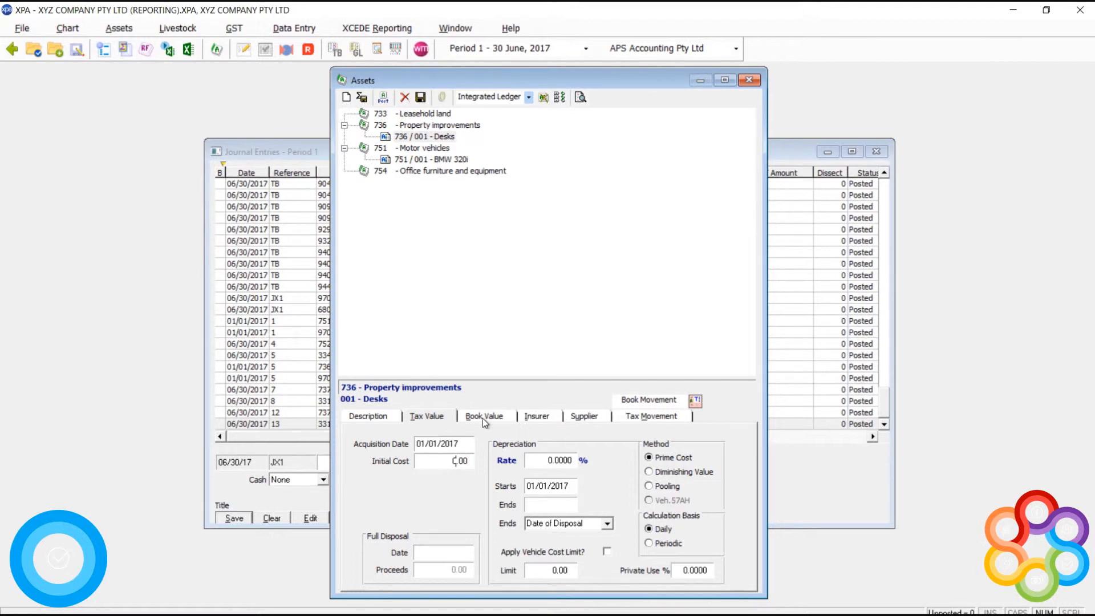
left_click(233, 518)
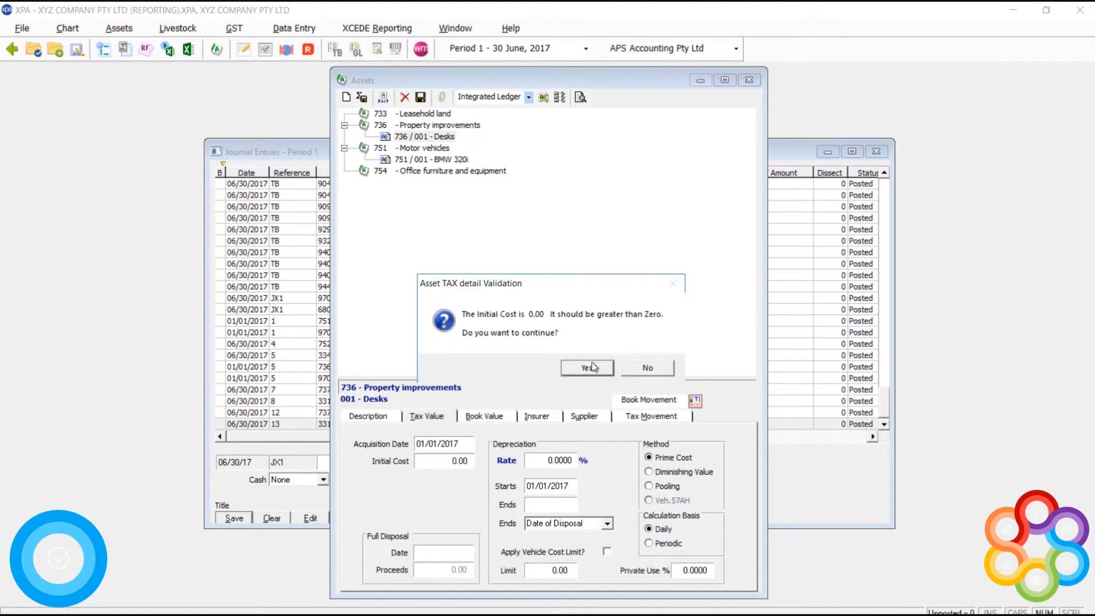
left_click(586, 367)
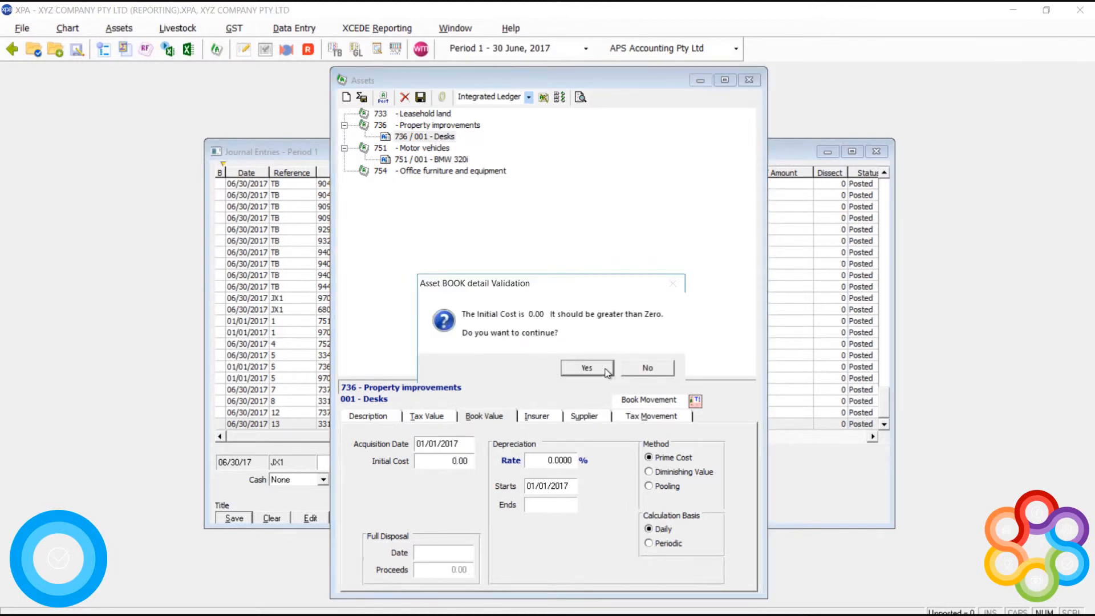
left_click(586, 368)
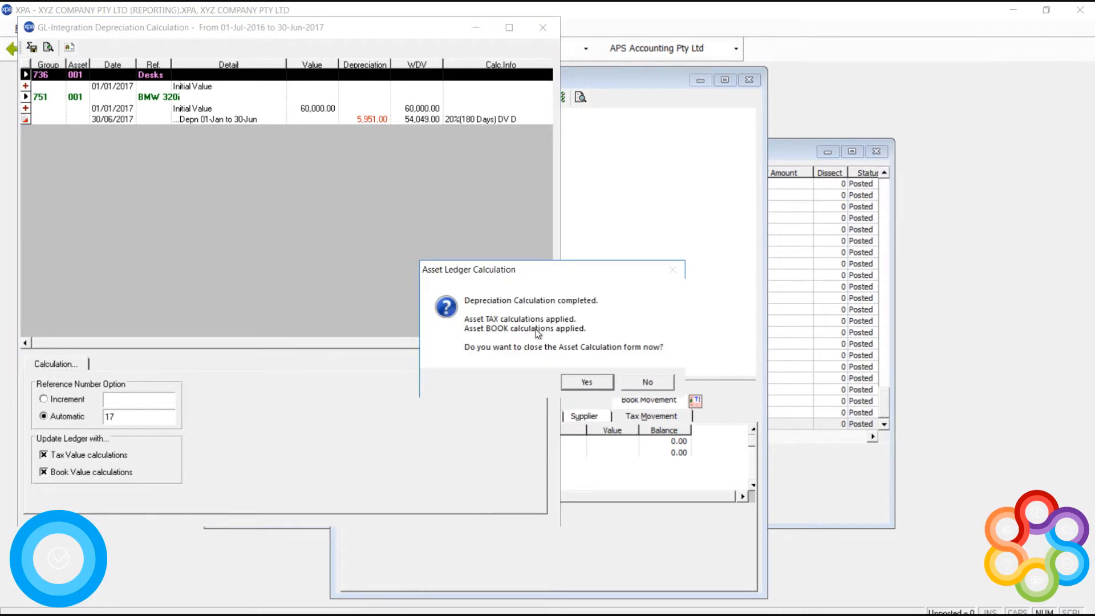
left_click(586, 382)
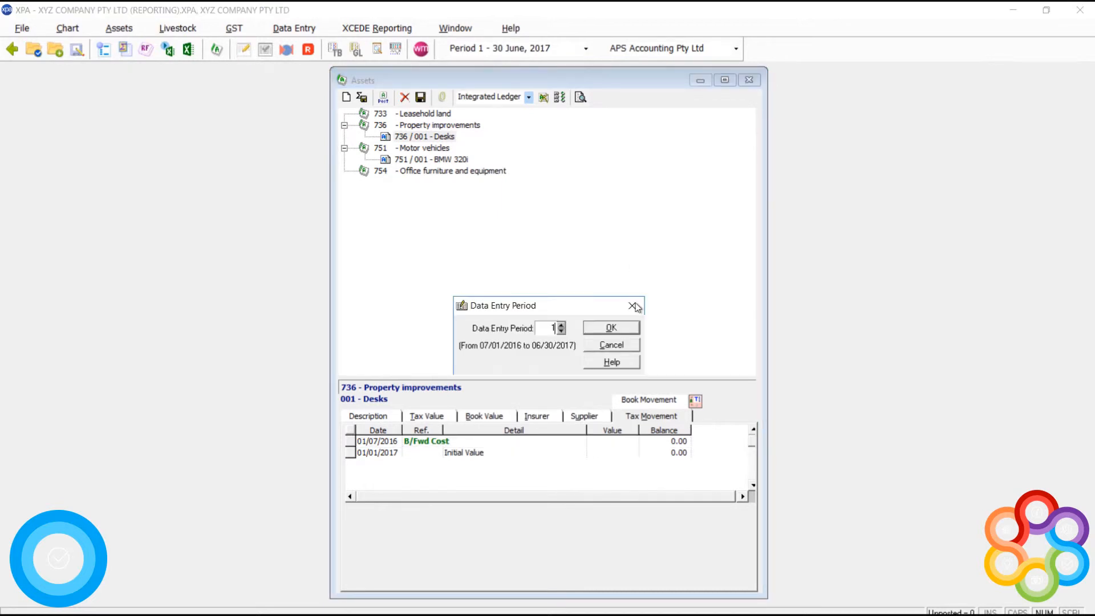
Confirm Data Entry Period 1 and review the journal entries list
left_click(609, 327)
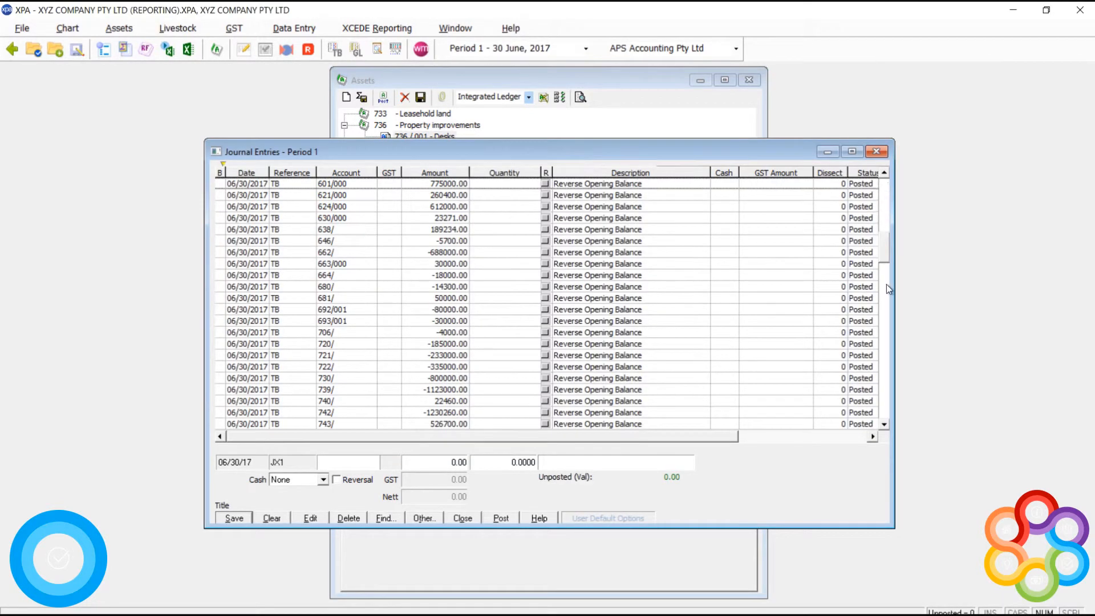
scroll("down", 3)
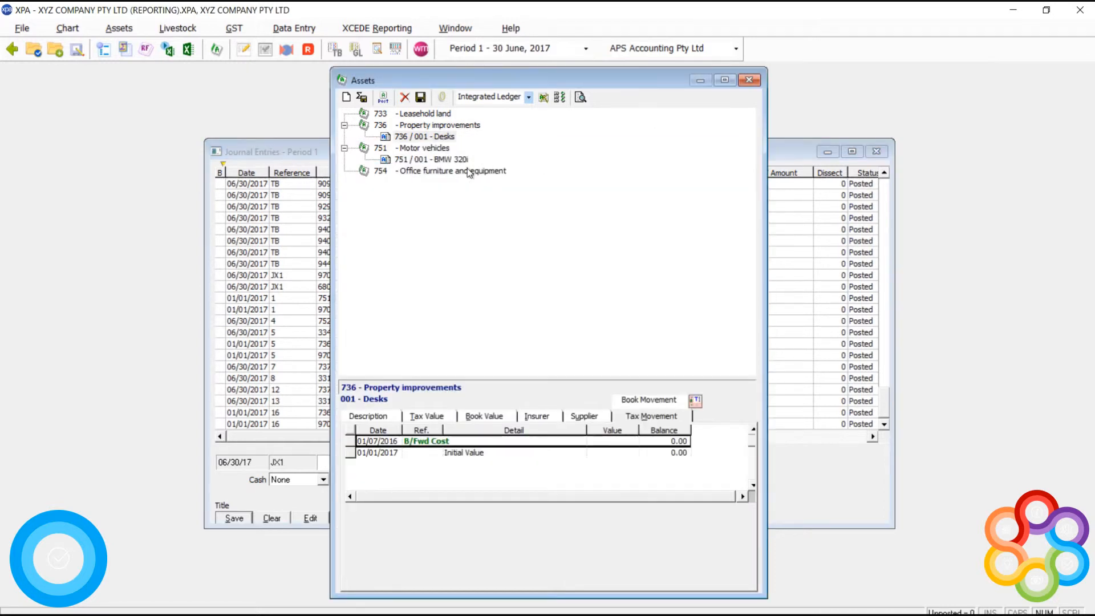
Delete asset 736/001 Desks, acknowledging both GL validation warnings, leaving only the BMW 320i
left_click(424, 135)
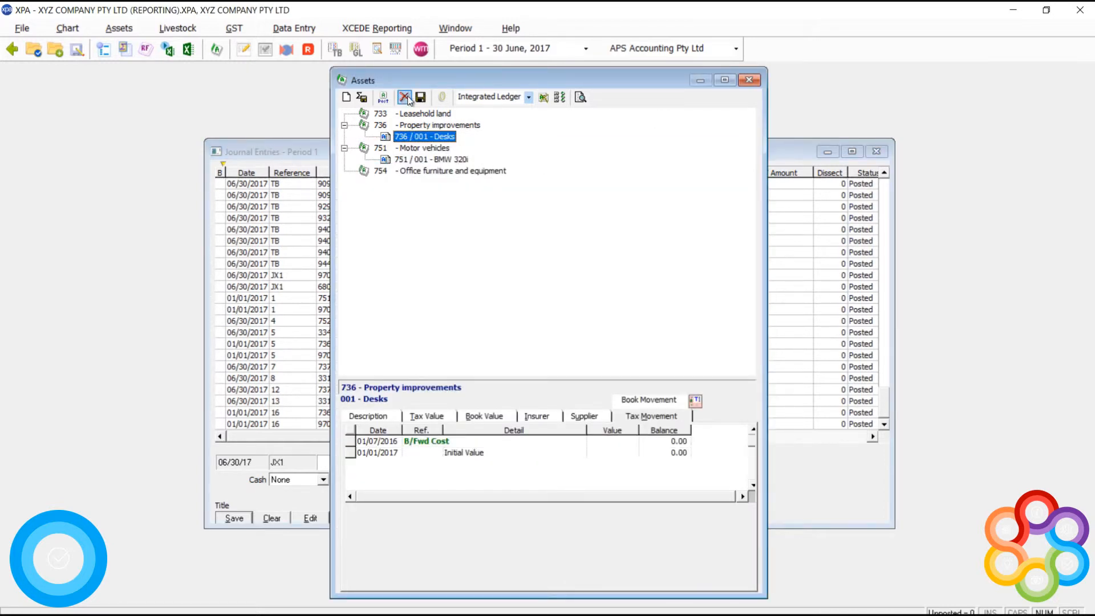
left_click(403, 97)
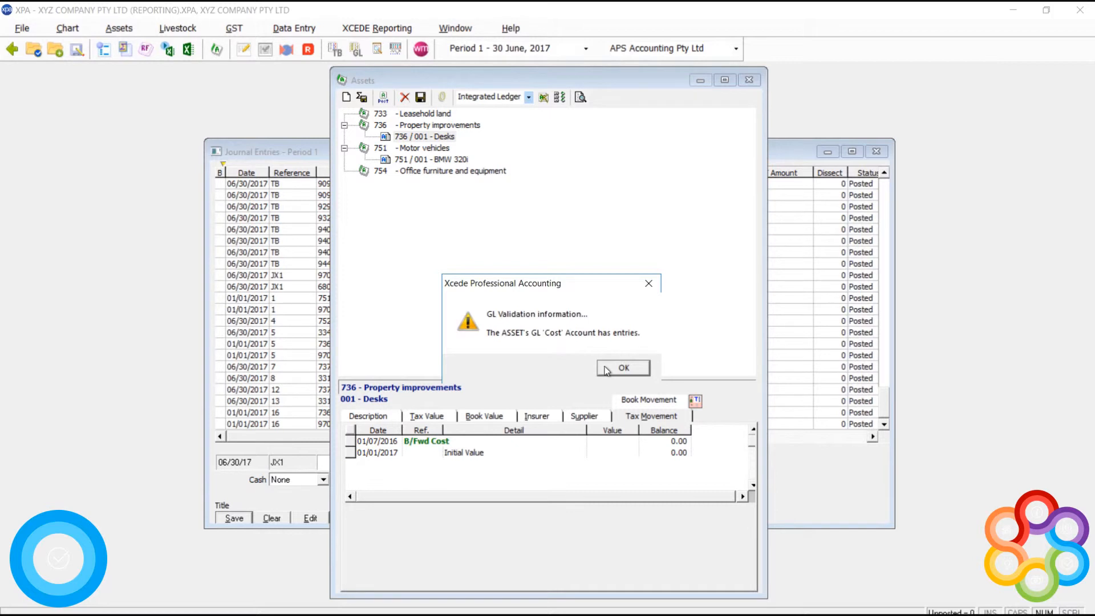
left_click(623, 369)
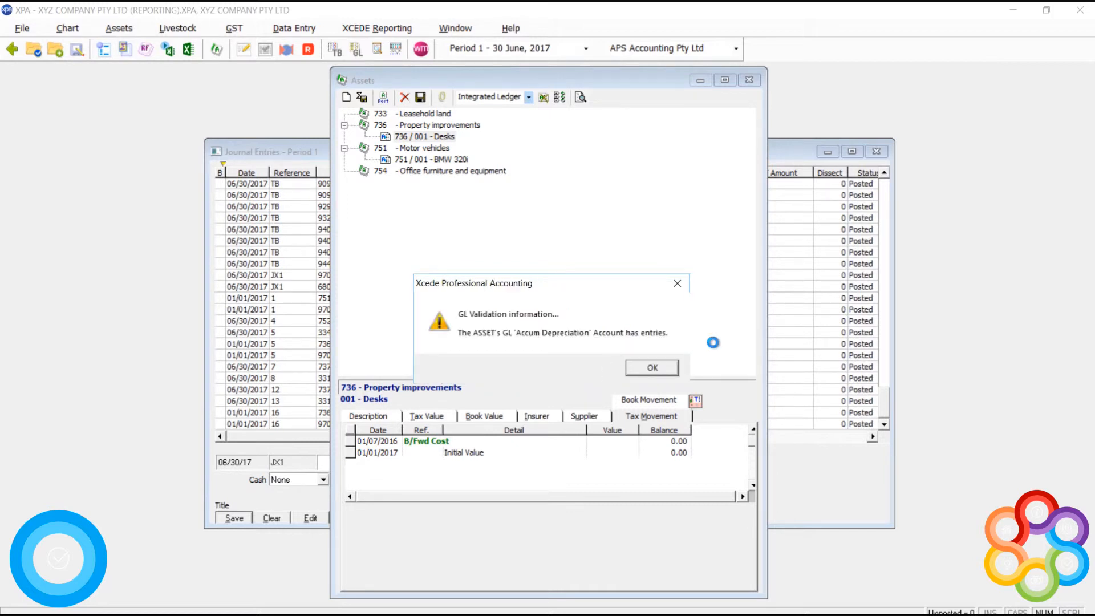
mouse_move(635, 369)
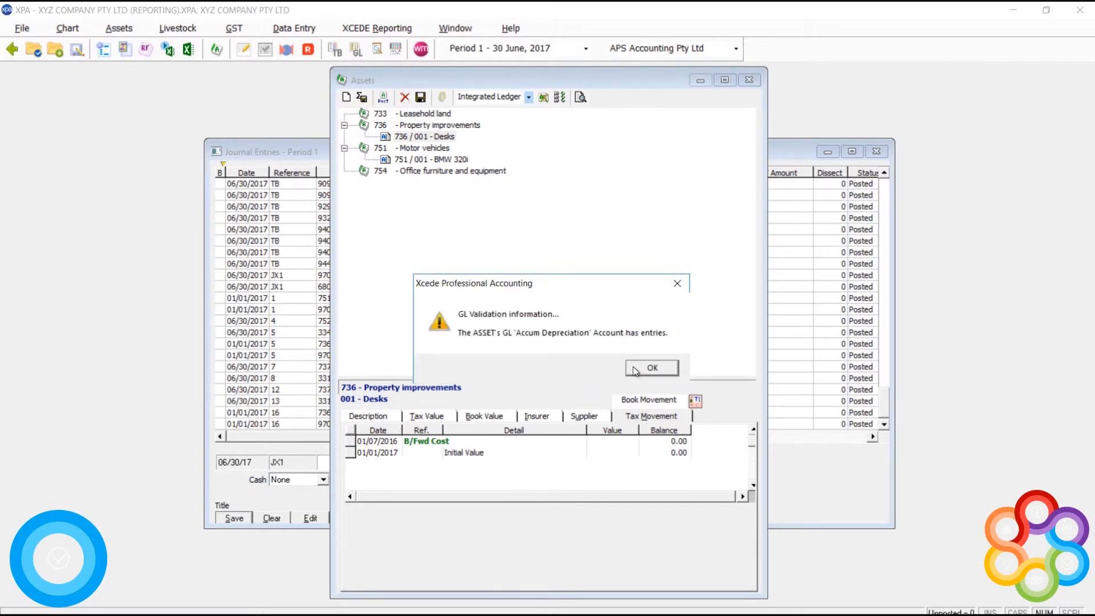
left_click(652, 367)
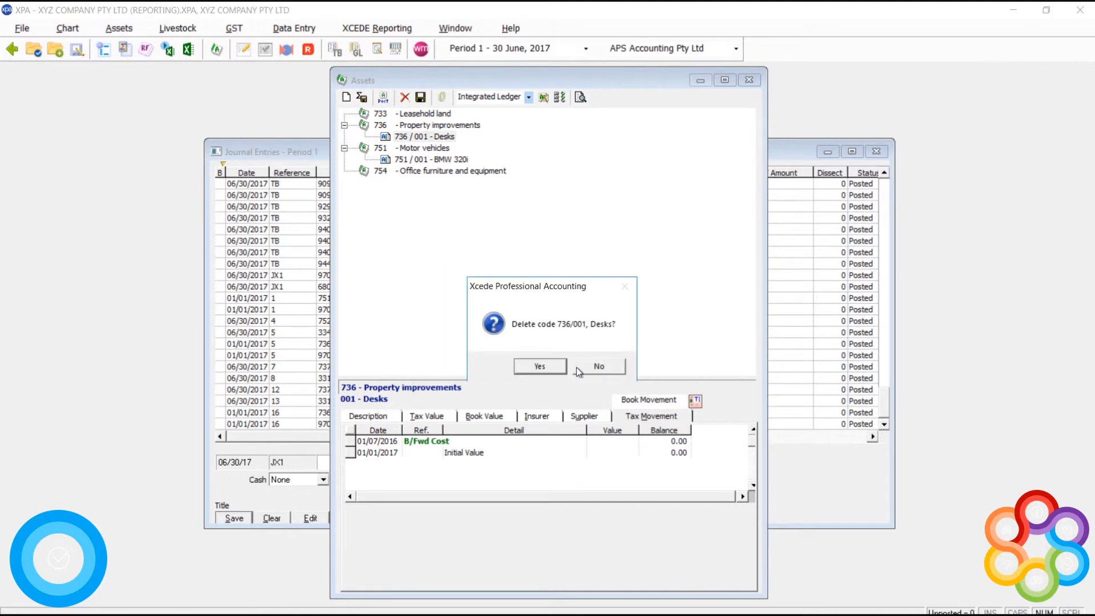
left_click(538, 366)
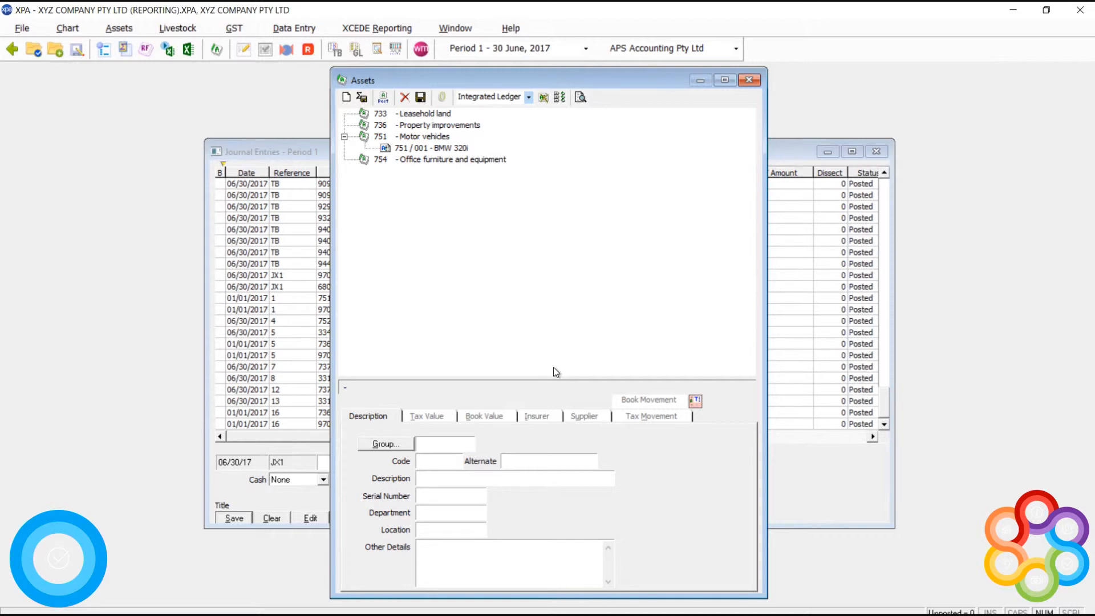
mouse_move(804, 488)
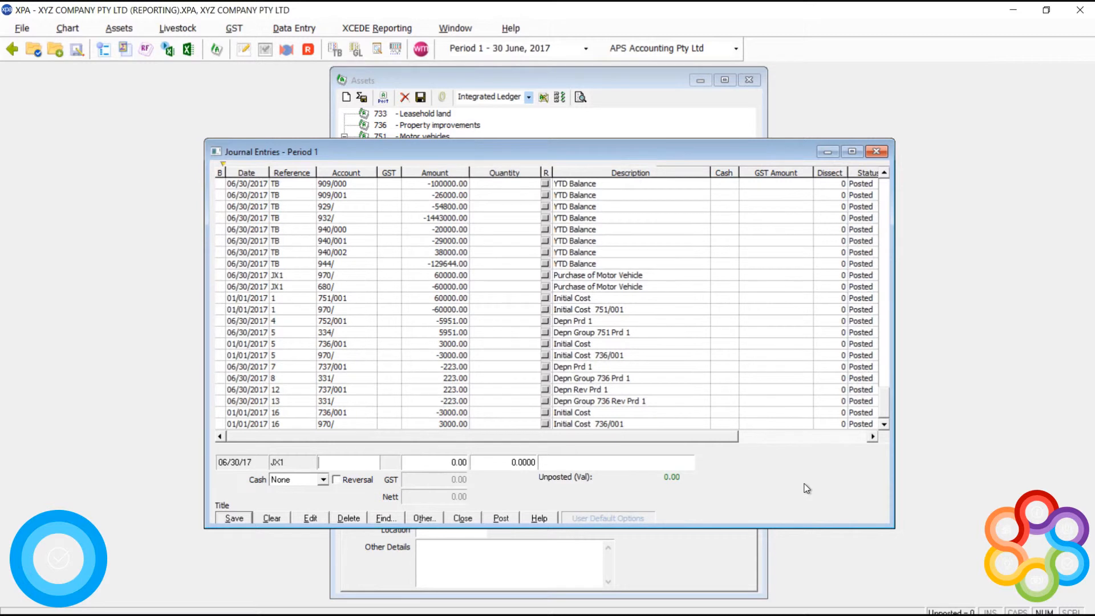
mouse_move(904, 143)
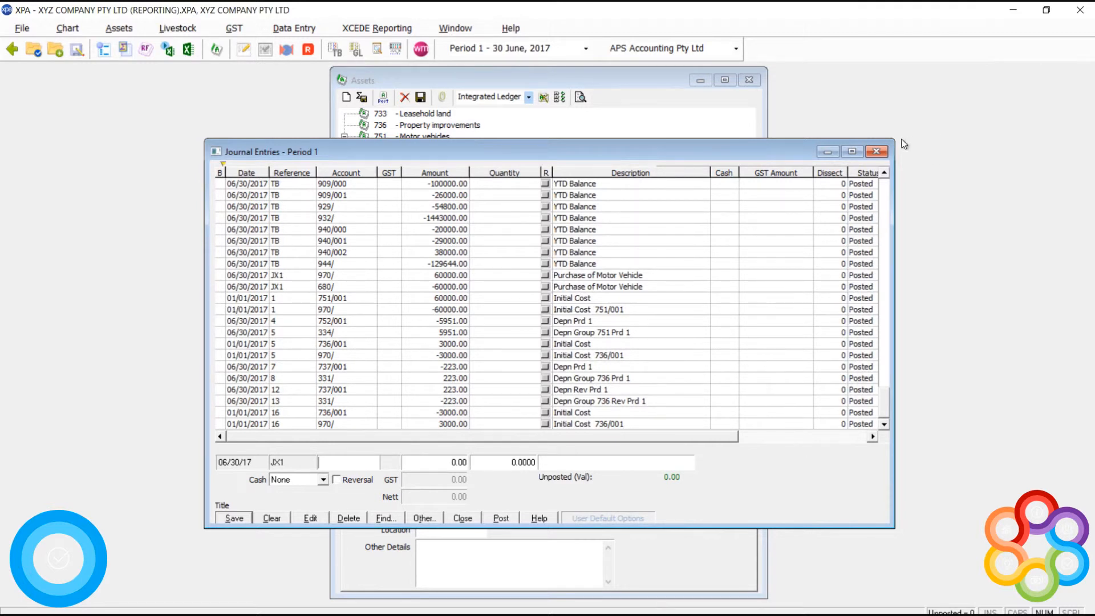
mouse_move(614, 409)
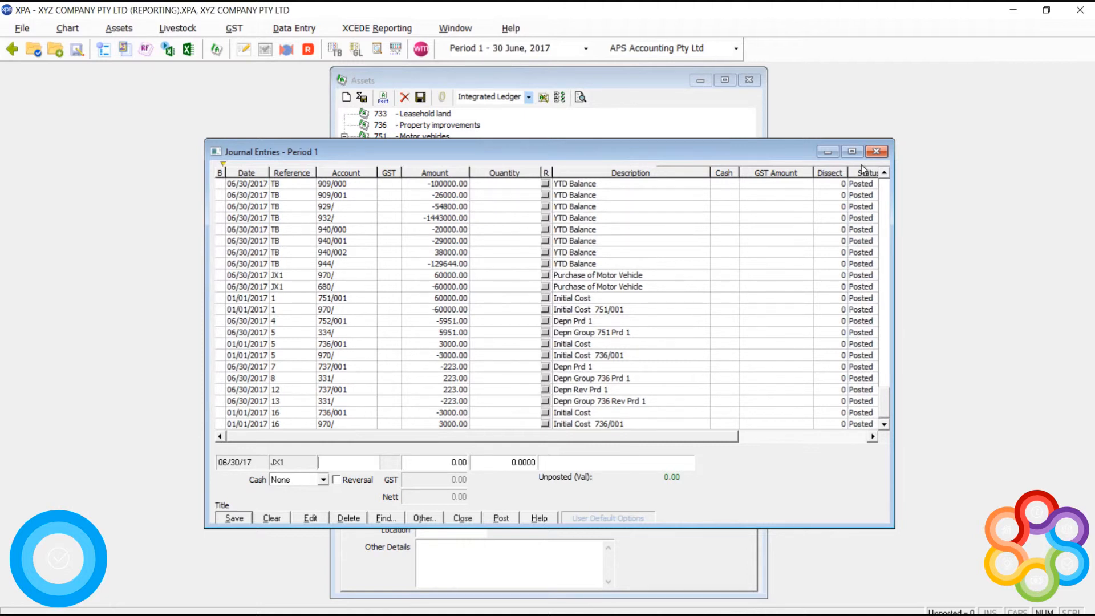
mouse_move(877, 151)
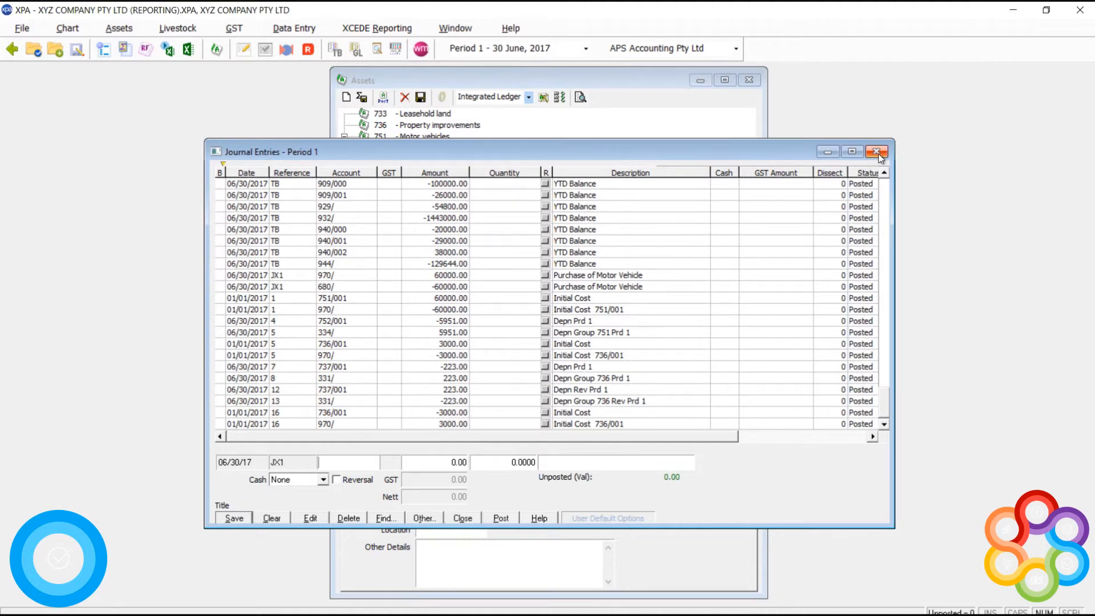
Close the journal entries window after reviewing the 736/001 reversal lines
left_click(878, 152)
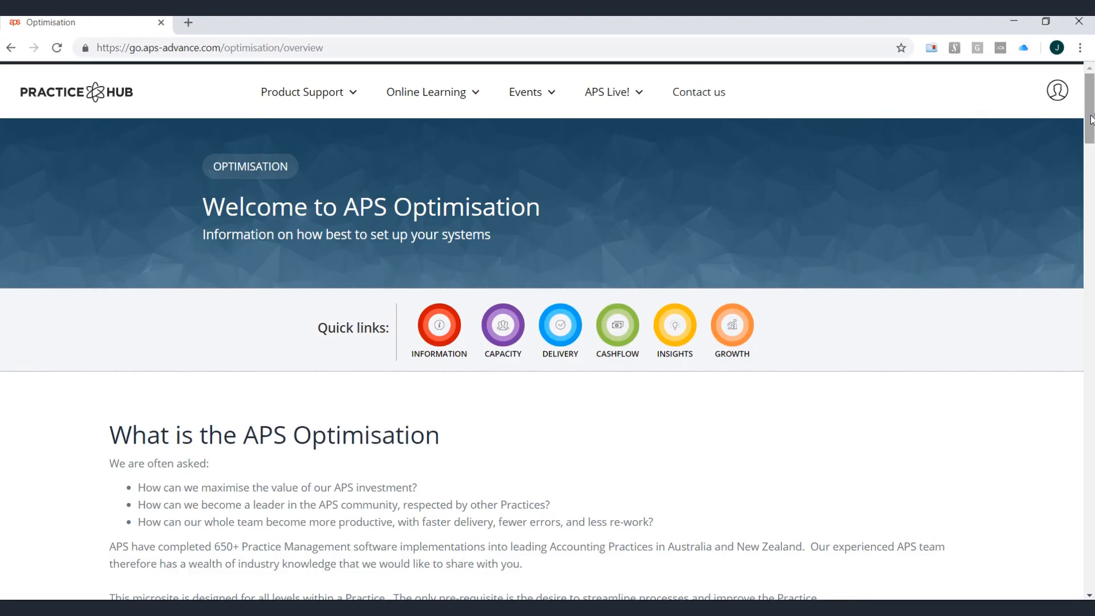
Scroll the Optimisation overview to Collection to Completion and view its Learn more page
scroll("down", 3)
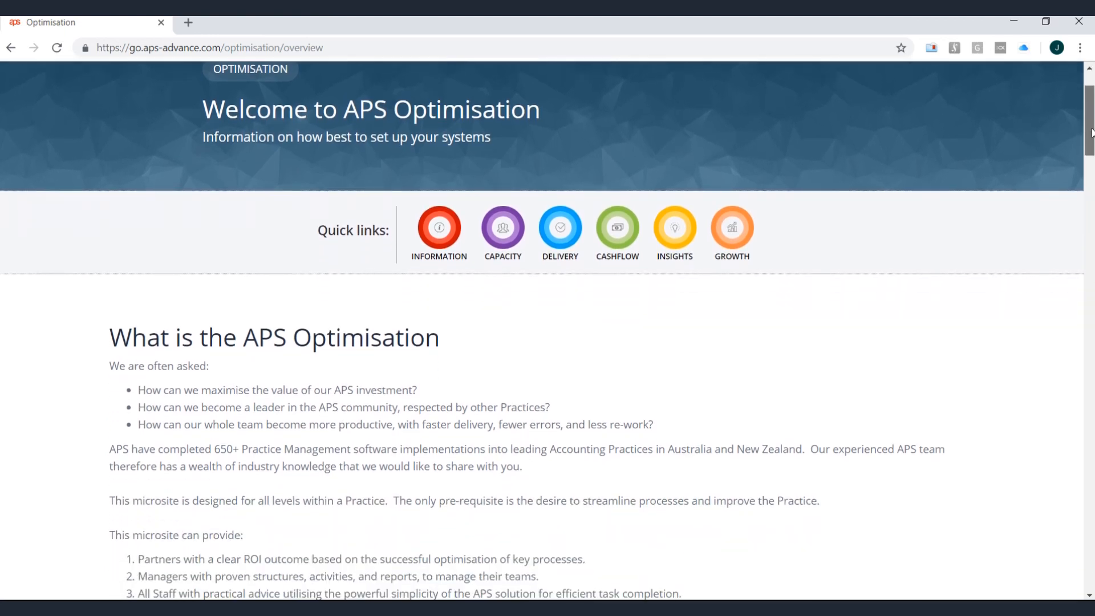
scroll("down", 3)
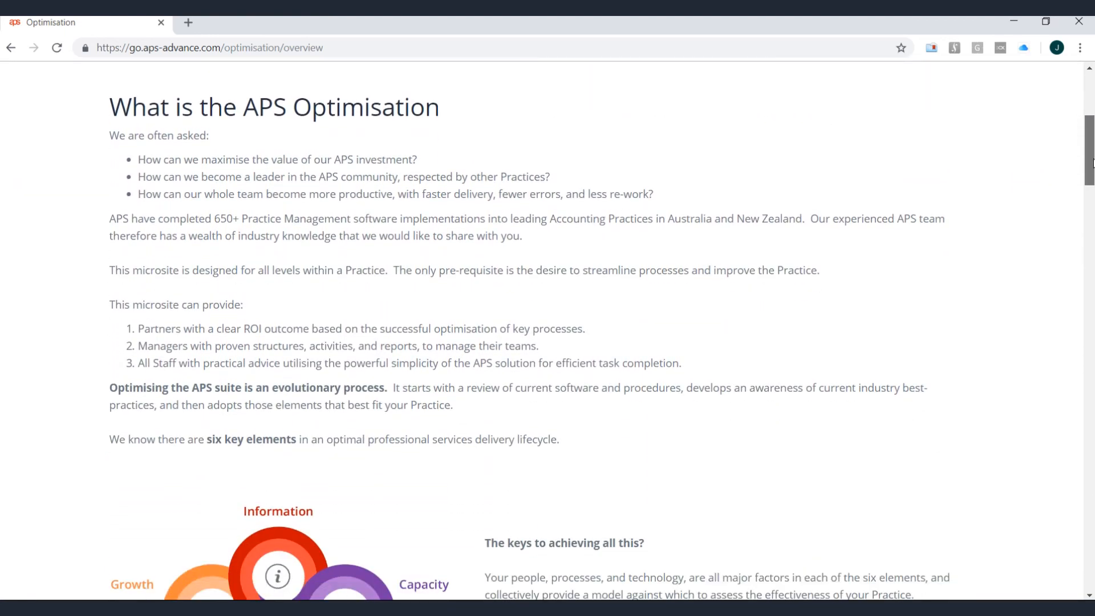
scroll("down", 3)
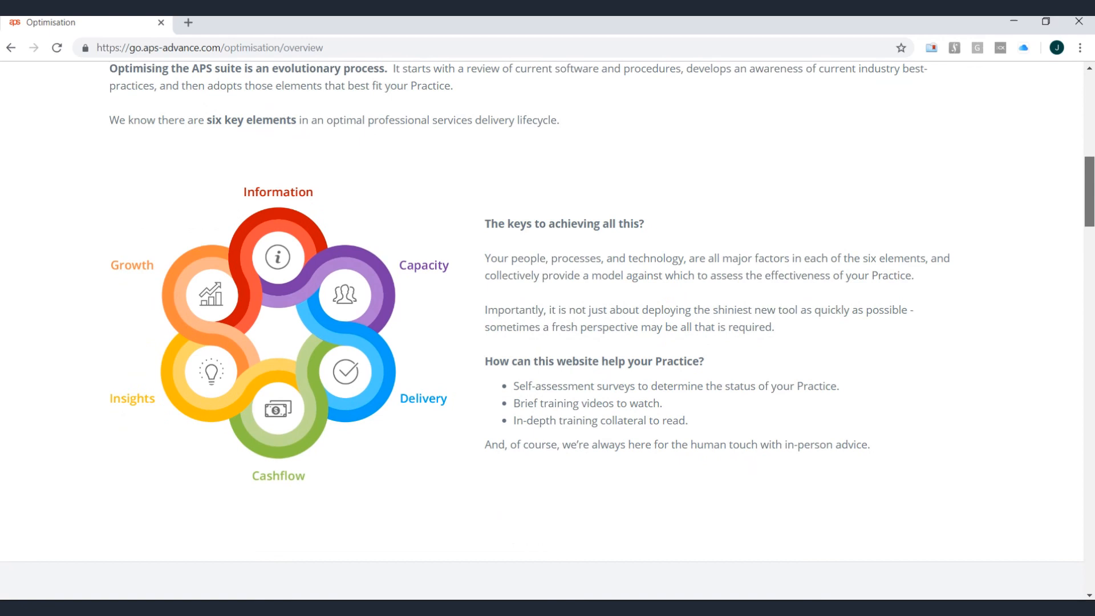
scroll("down", 3)
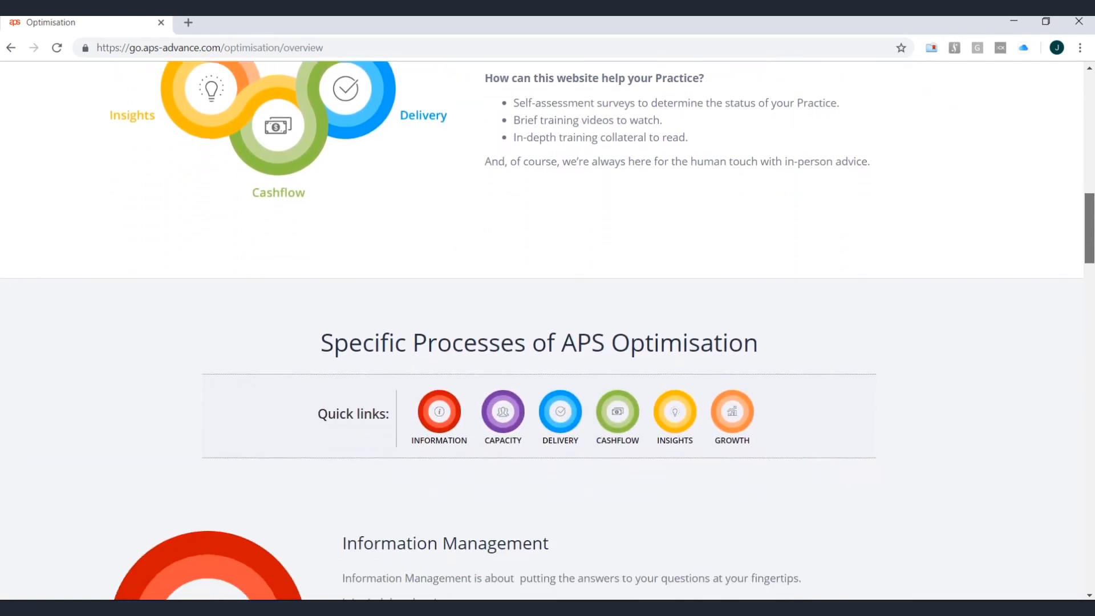
scroll("down", 3)
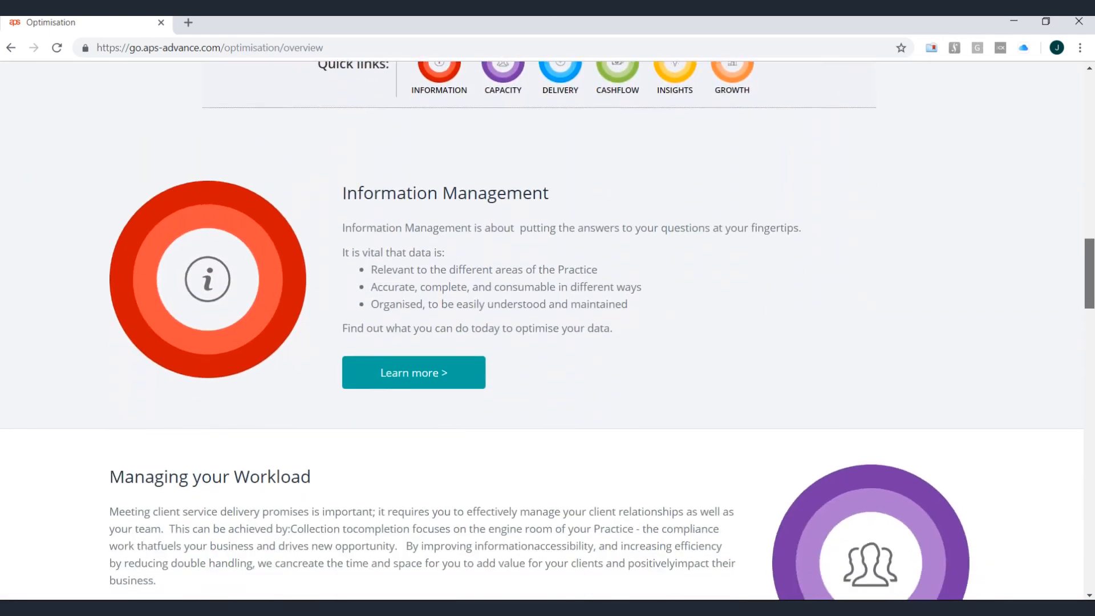
scroll("down", 3)
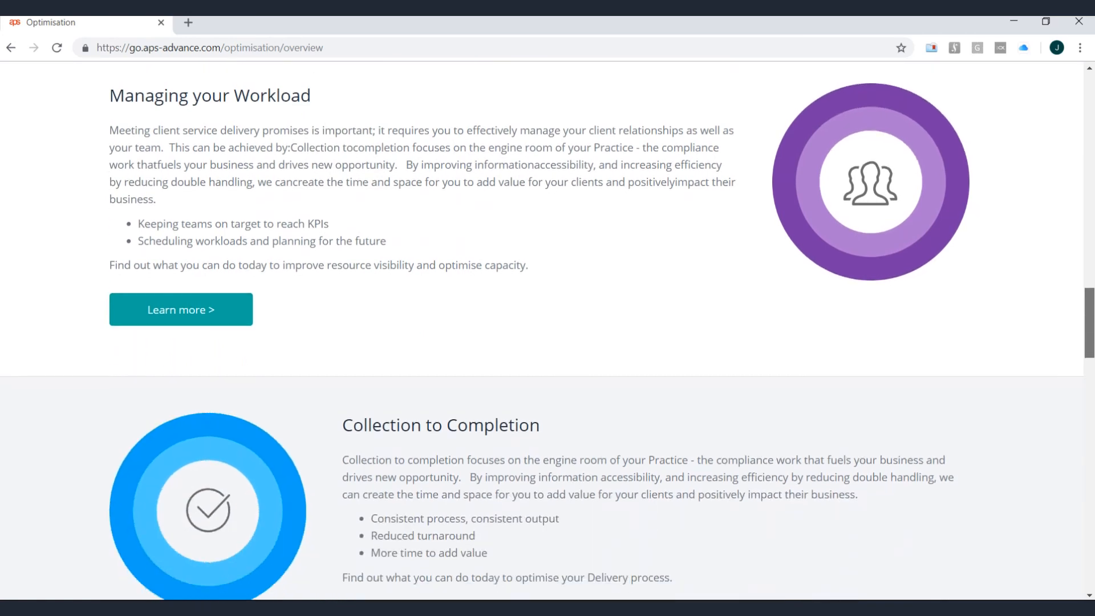
scroll("down", 3)
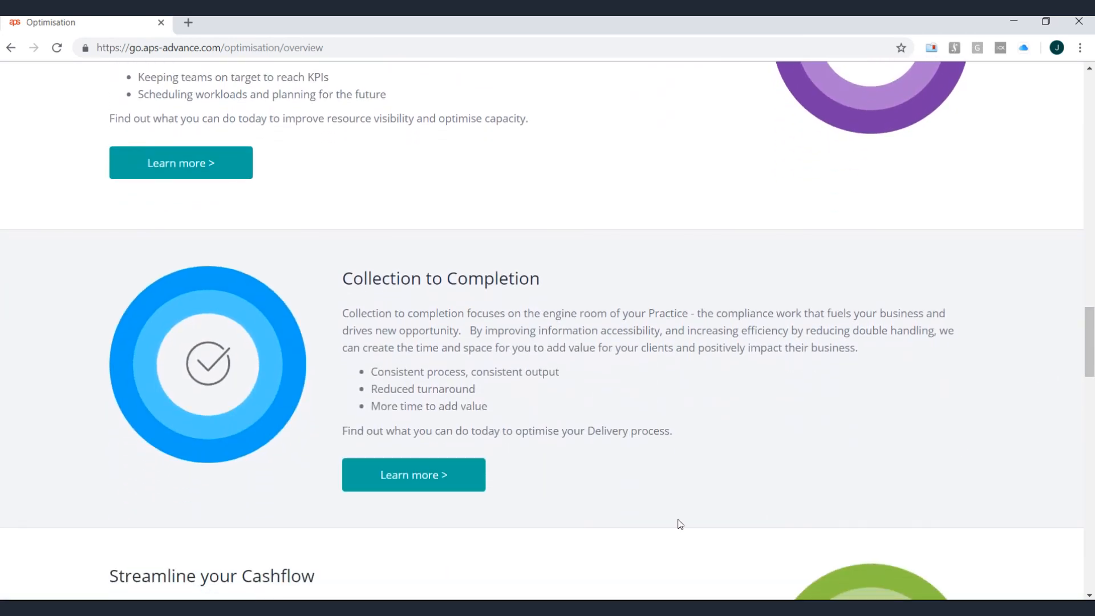
left_click(413, 474)
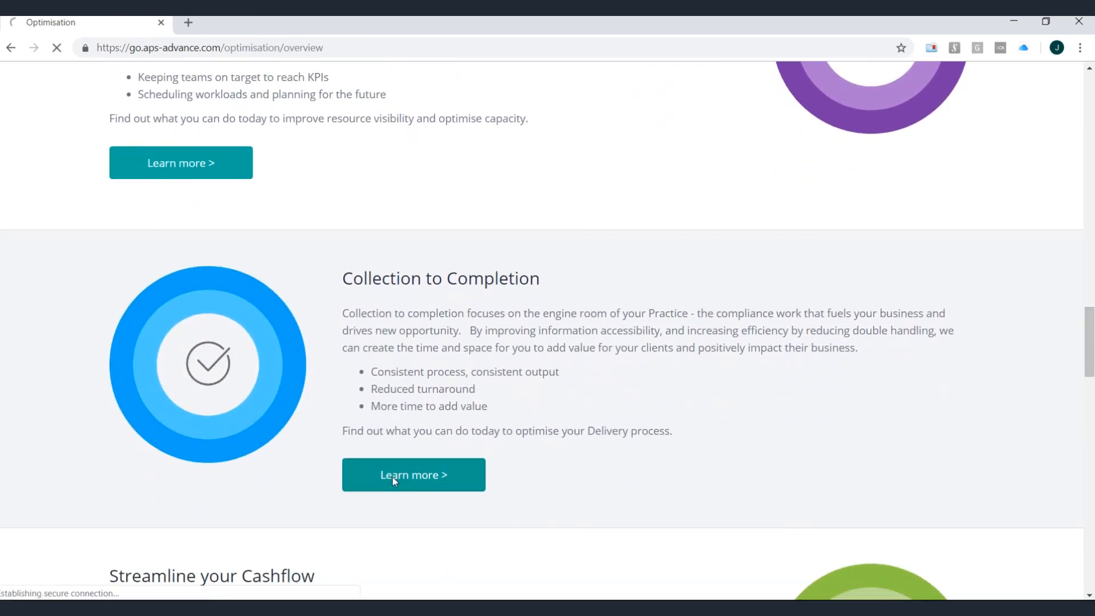
left_click(413, 474)
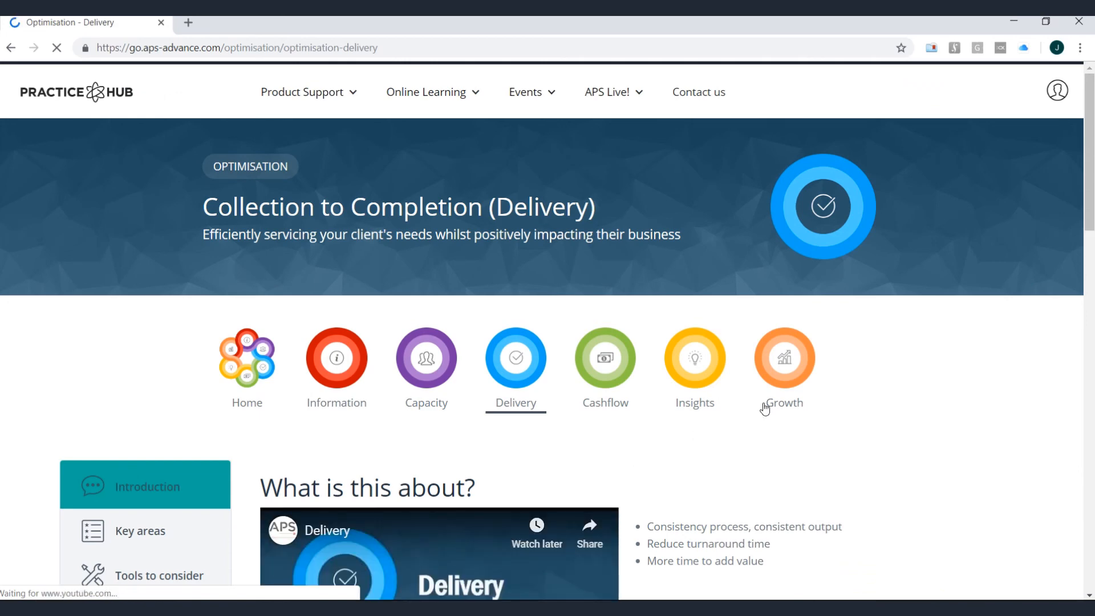
scroll("down", 3)
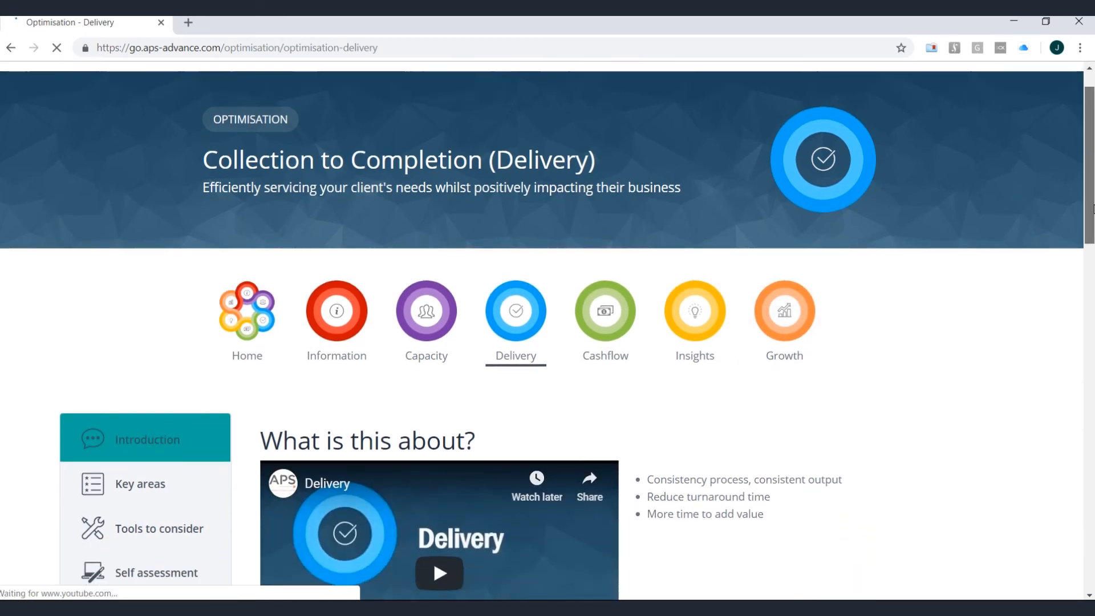
scroll("down", 3)
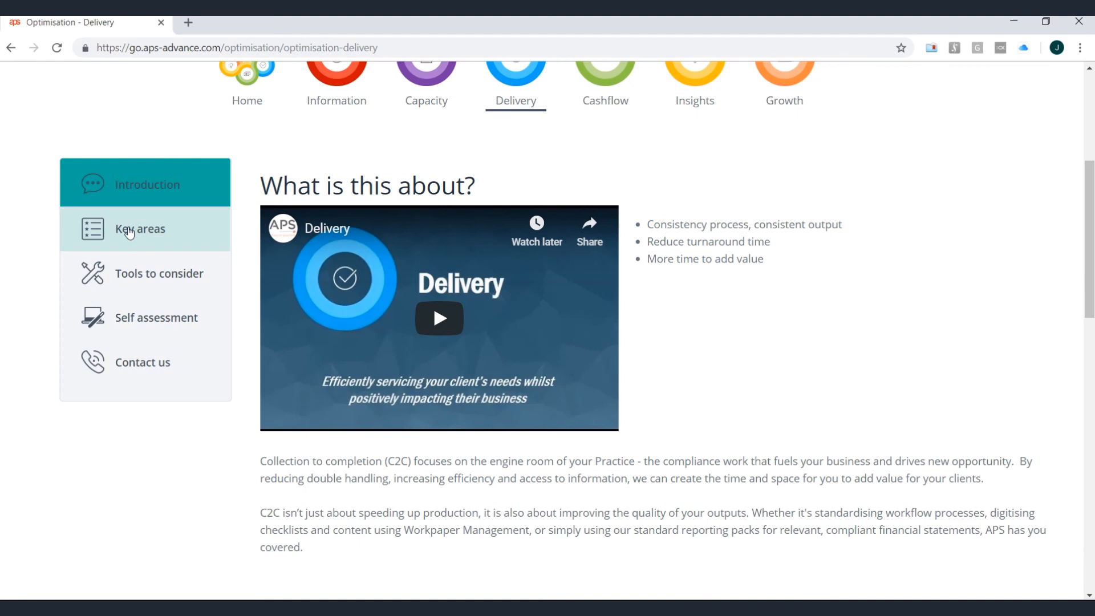